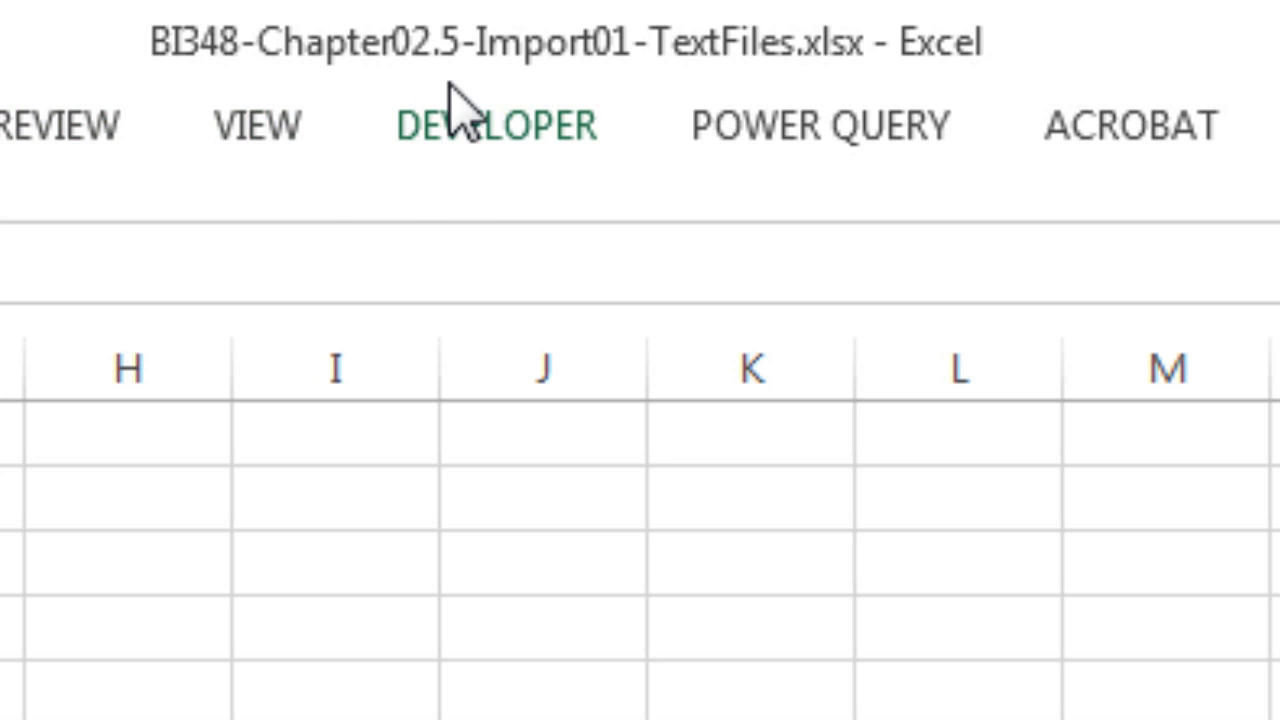
{"action": "mouse_move", "coordinate": [624, 136]}
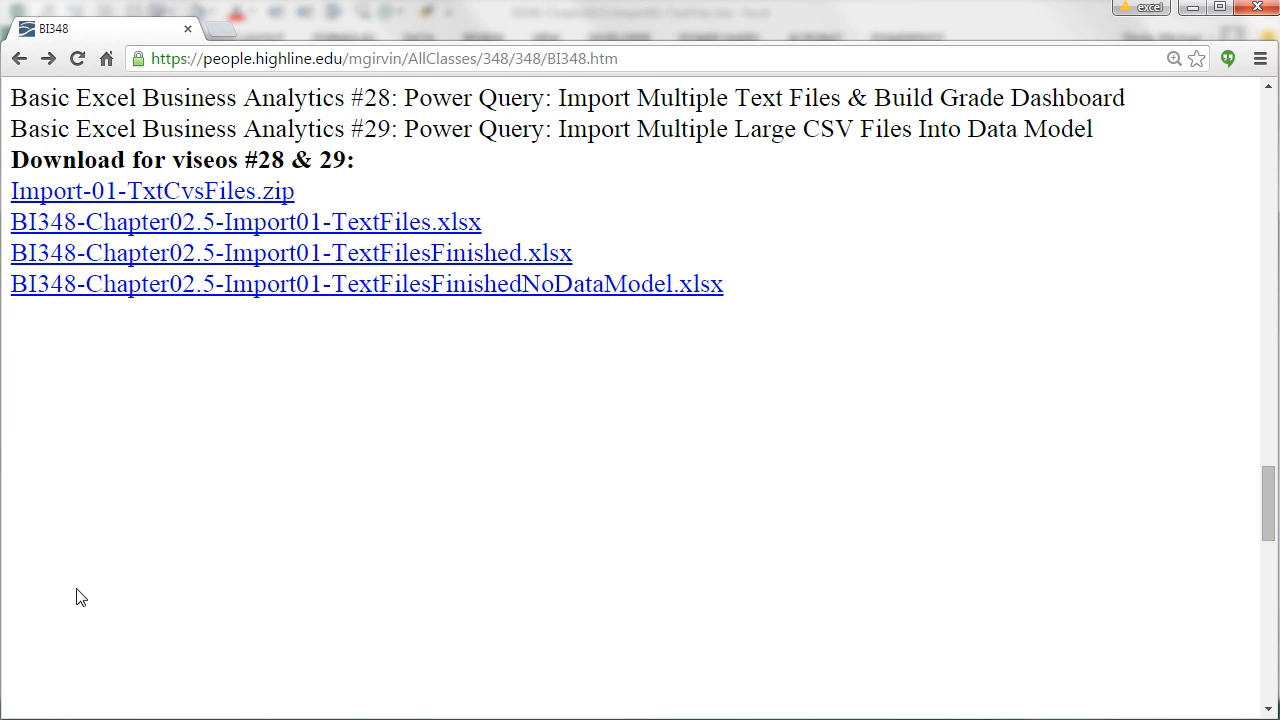
{"action": "mouse_move", "coordinate": [474, 336]}
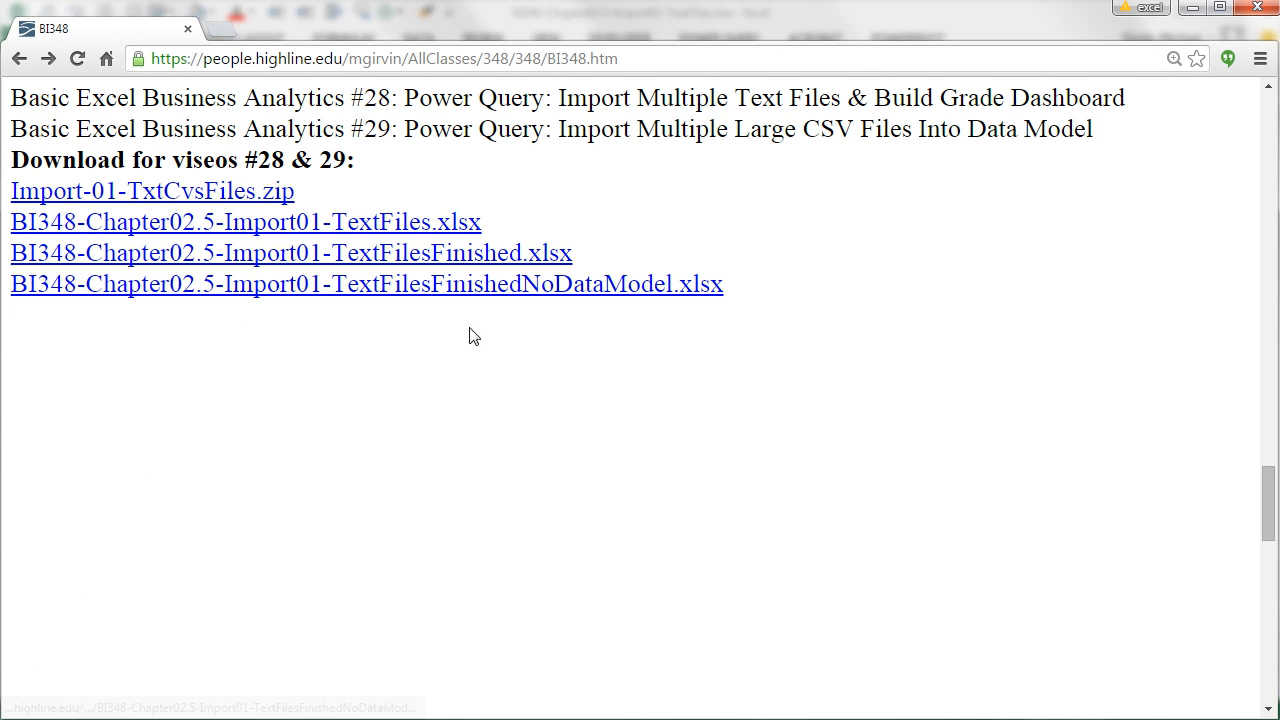
{"action": "mouse_move", "coordinate": [420, 190]}
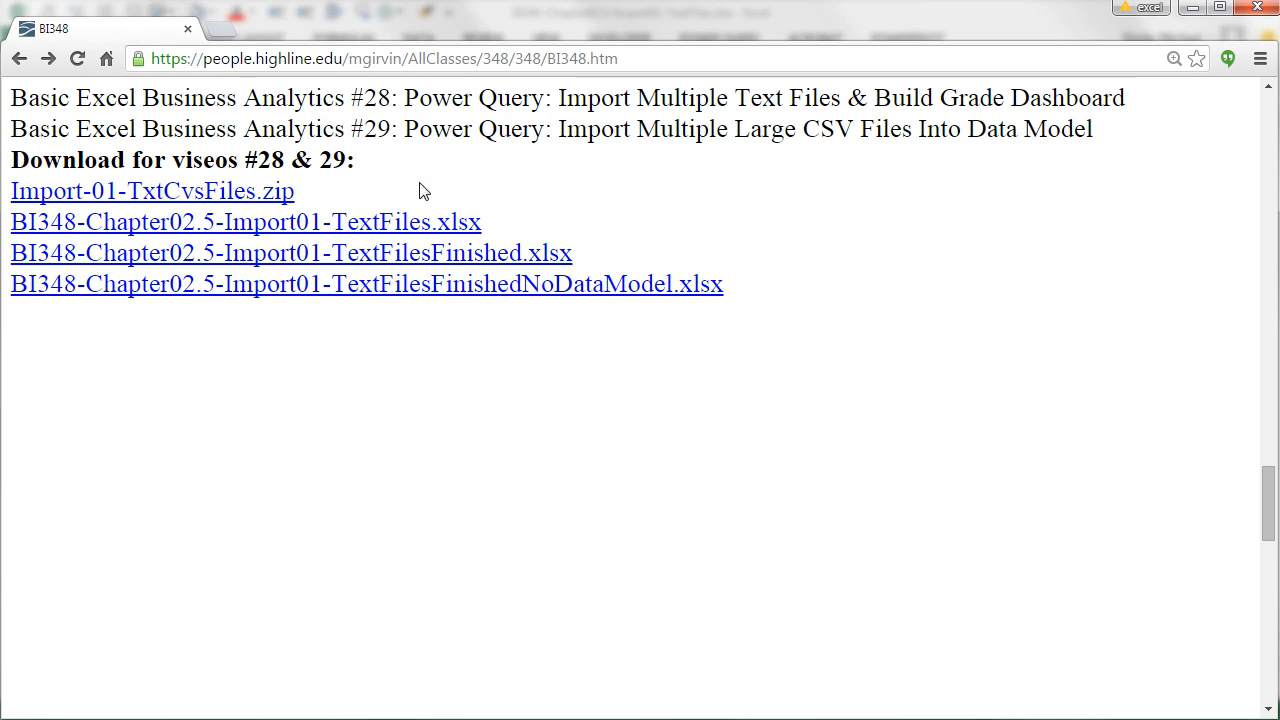
{"action": "mouse_move", "coordinate": [436, 180]}
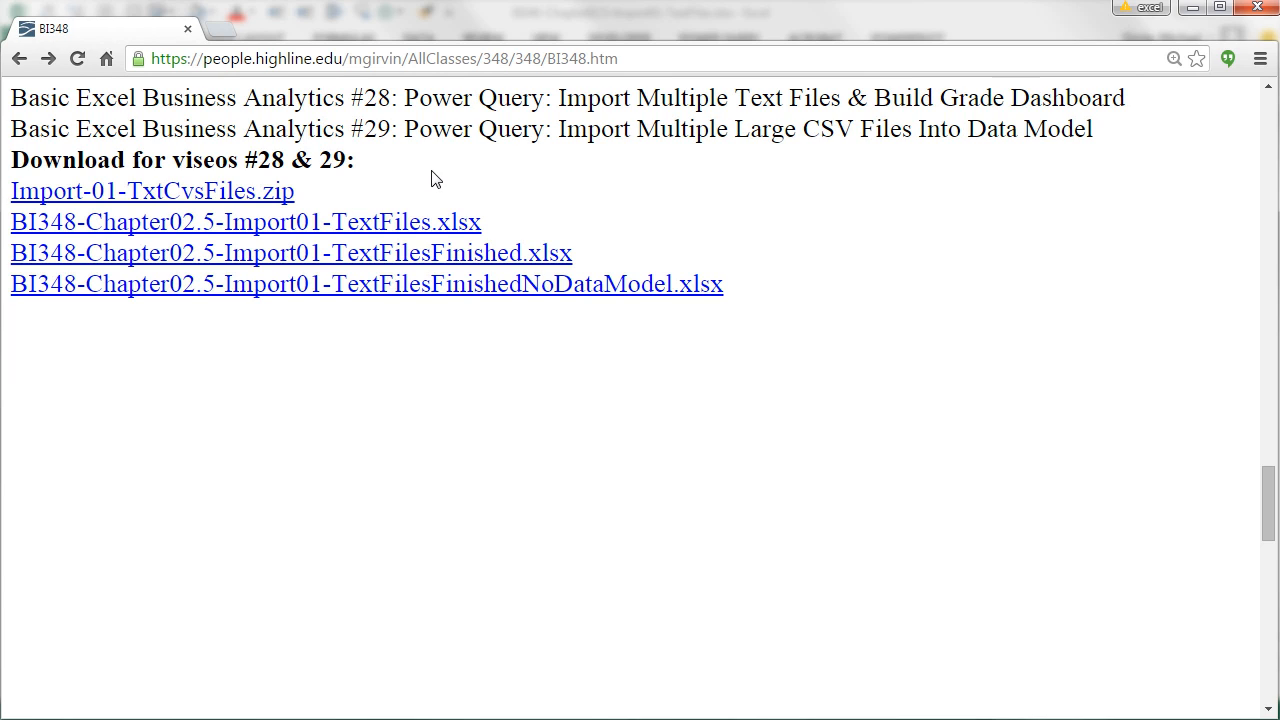
{"action": "mouse_move", "coordinate": [364, 204]}
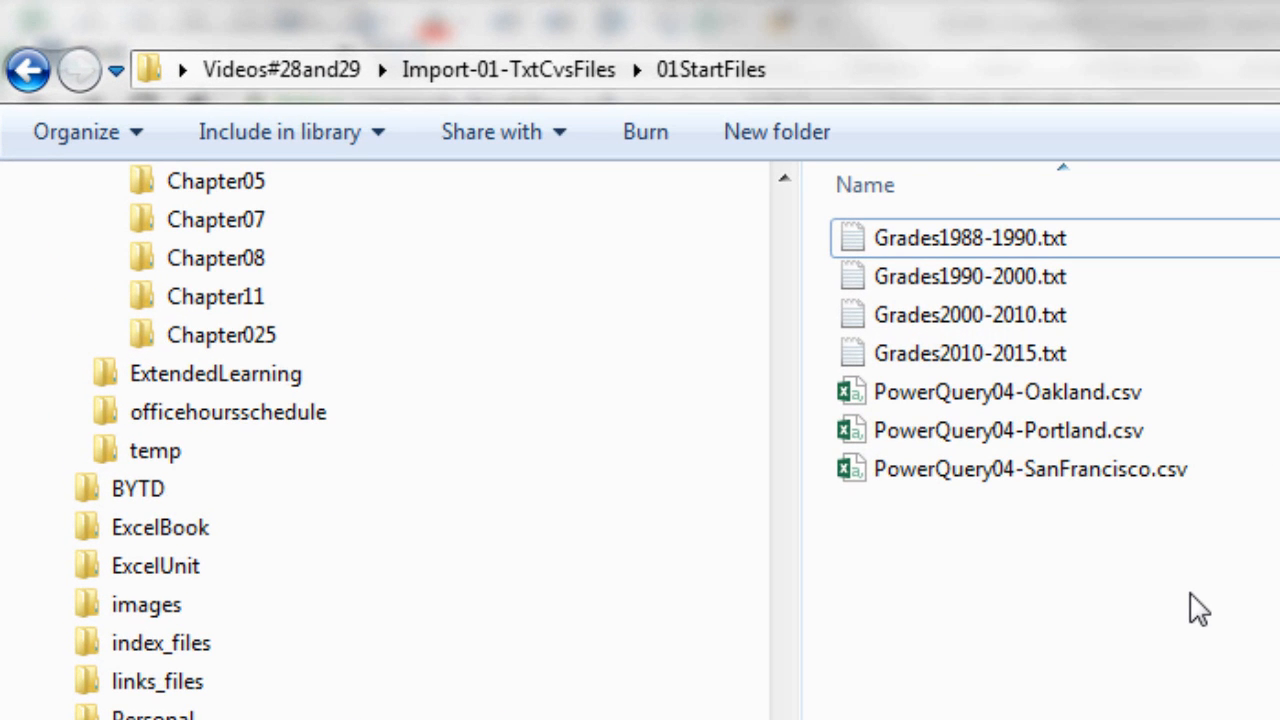
{"action": "mouse_move", "coordinate": [1100, 288]}
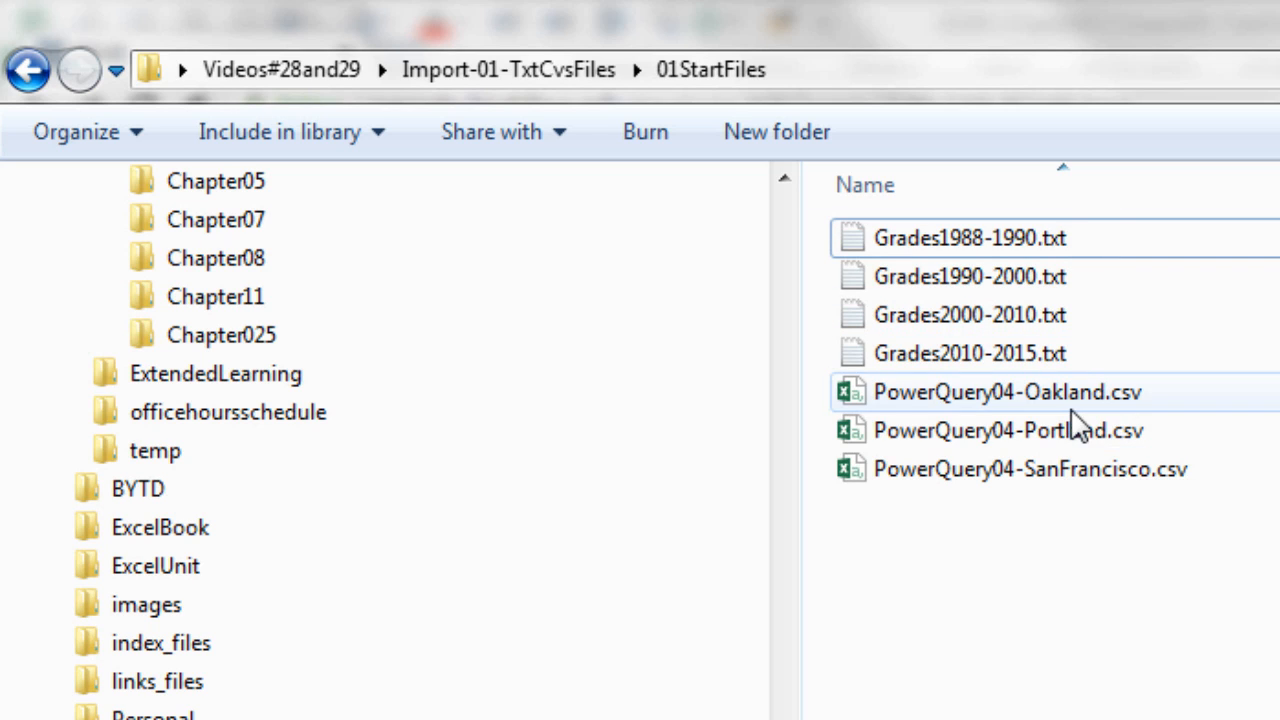
{"action": "left_click", "coordinate": [1004, 390]}
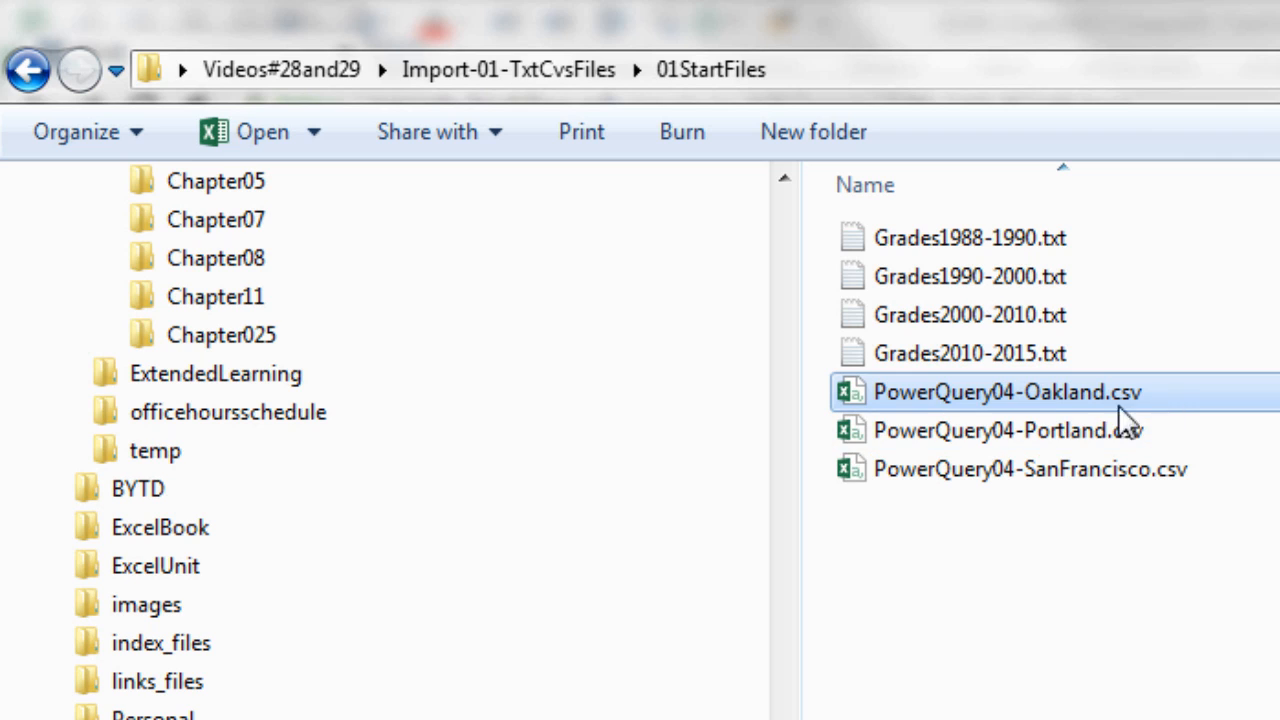
{"action": "double_click", "coordinate": [1004, 390]}
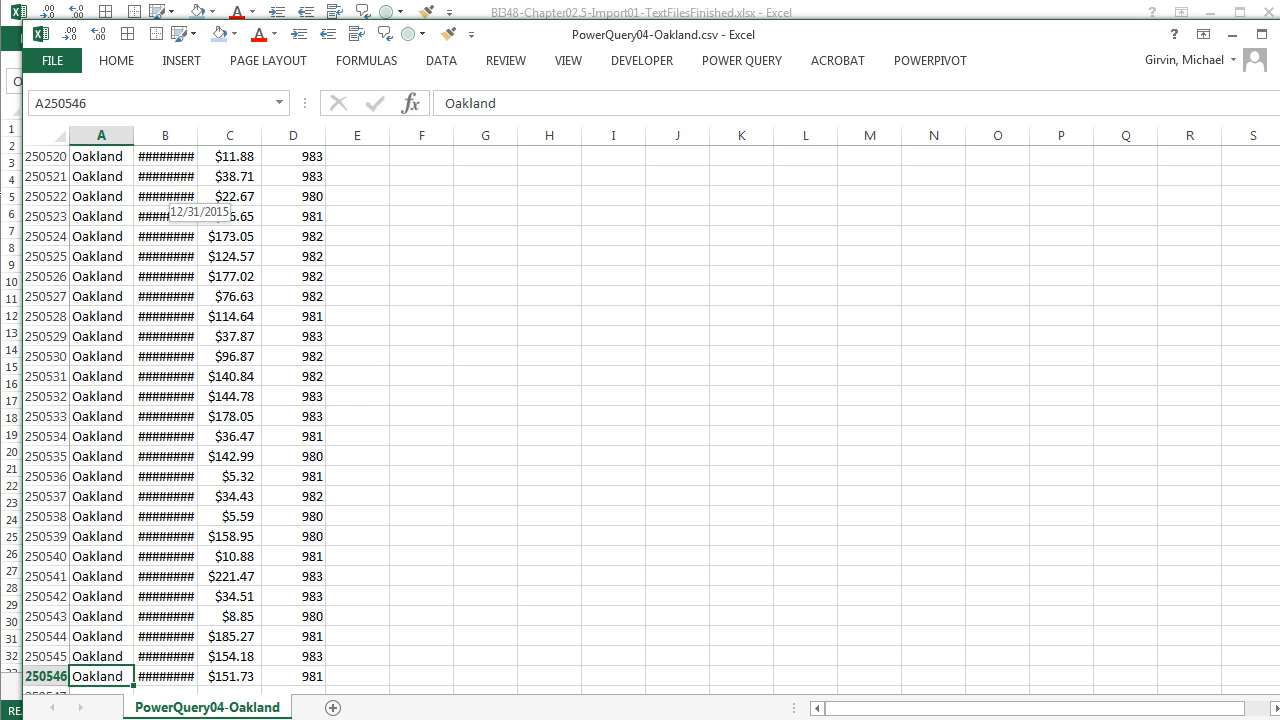
{"action": "scroll", "scroll_direction": "down", "scroll_amount": 3}
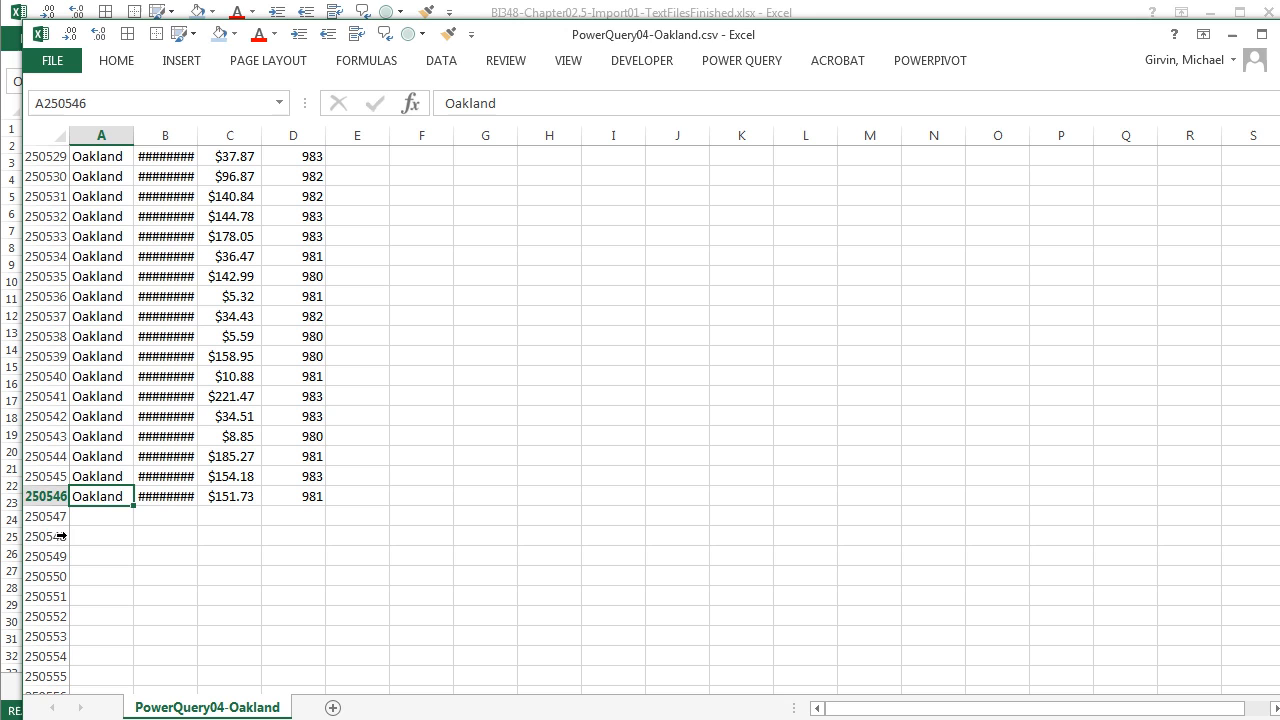
{"action": "mouse_move", "coordinate": [664, 276]}
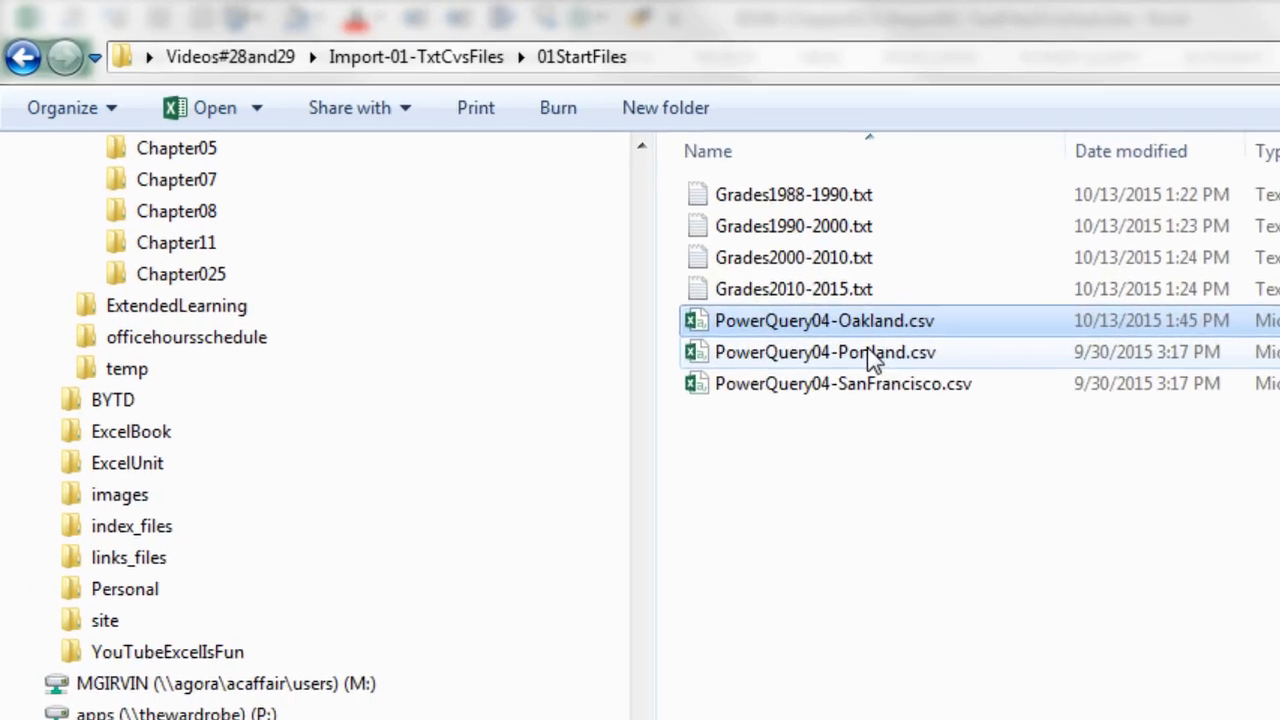
{"action": "left_click", "coordinate": [842, 384]}
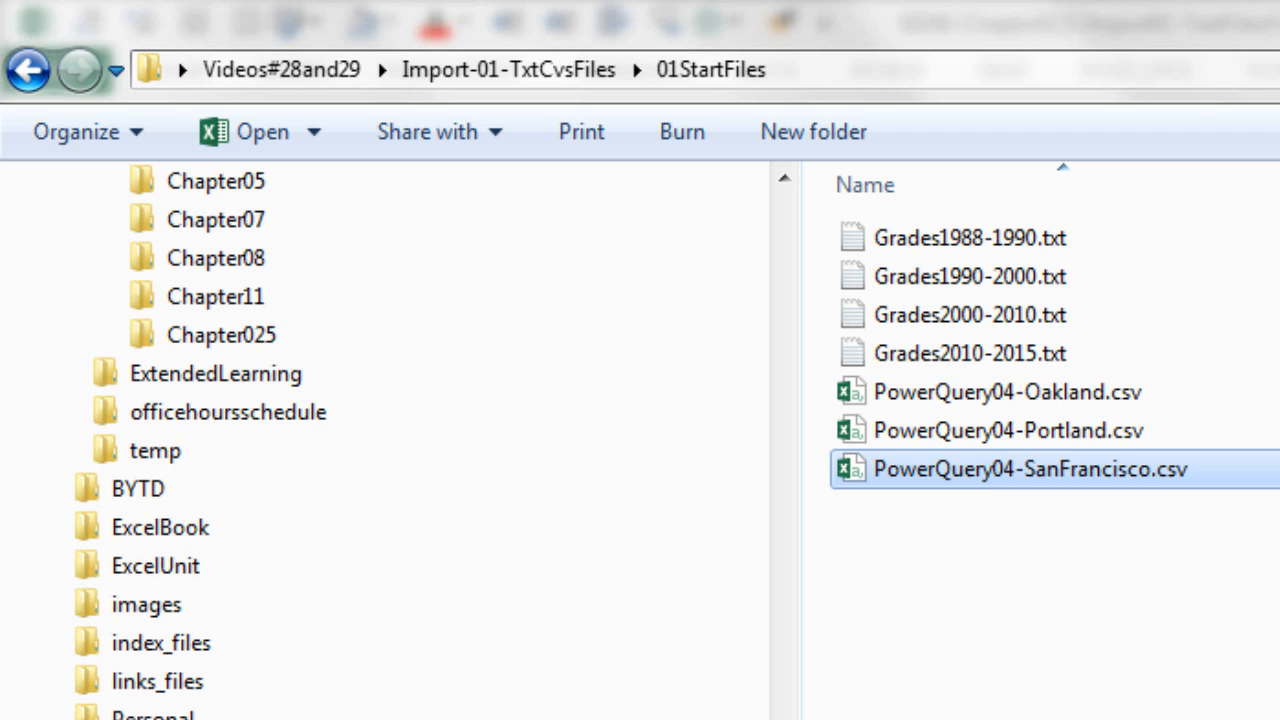
{"action": "scroll", "scroll_direction": "down", "scroll_amount": 3}
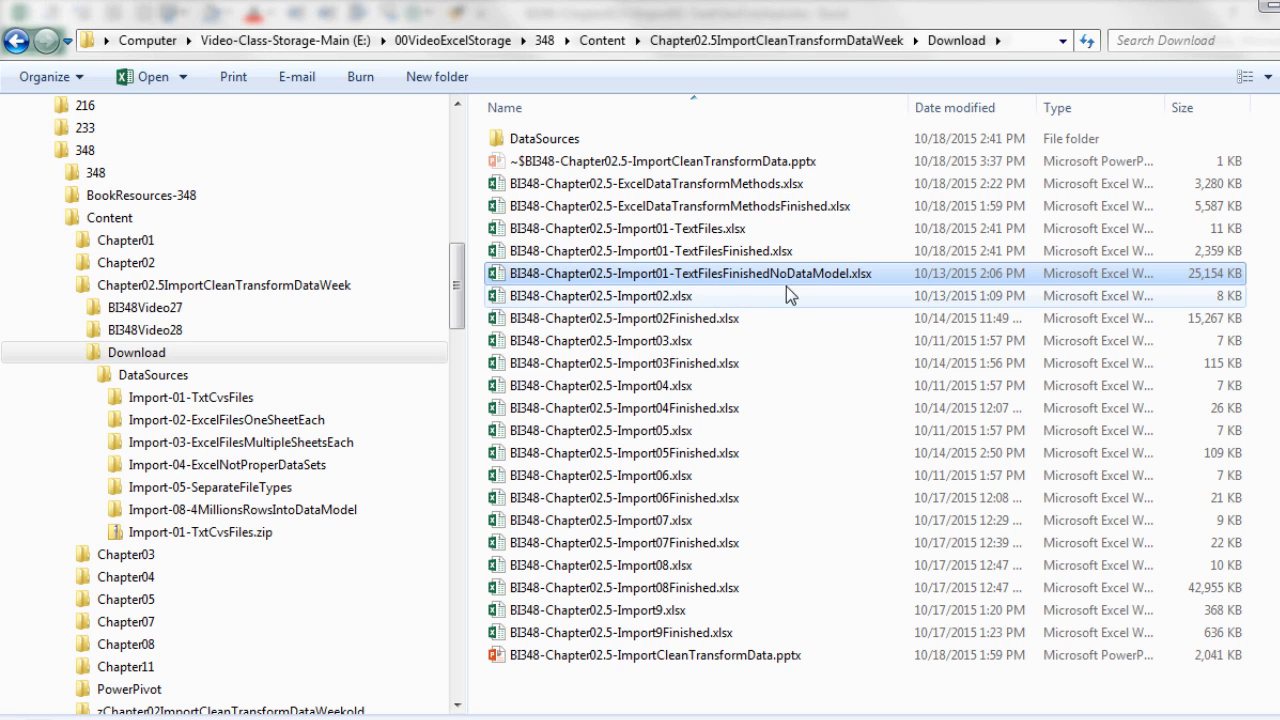
{"action": "mouse_move", "coordinate": [1228, 288]}
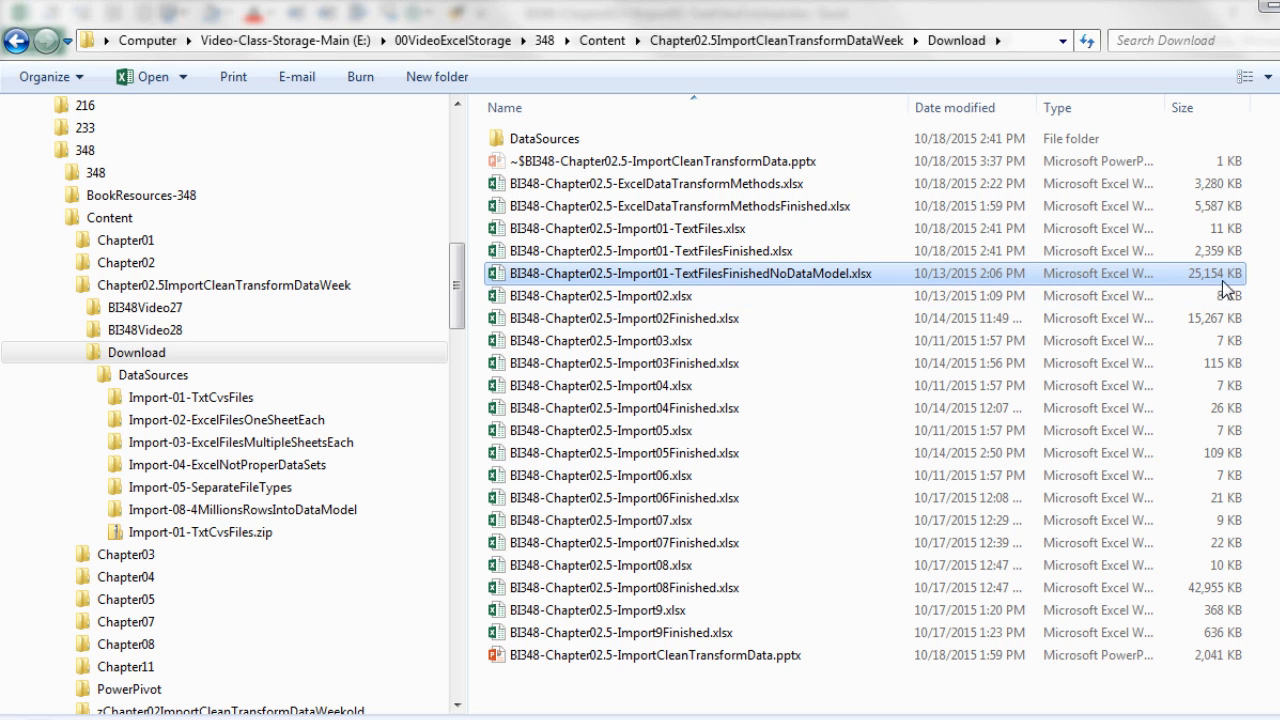
{"action": "mouse_move", "coordinate": [1196, 288]}
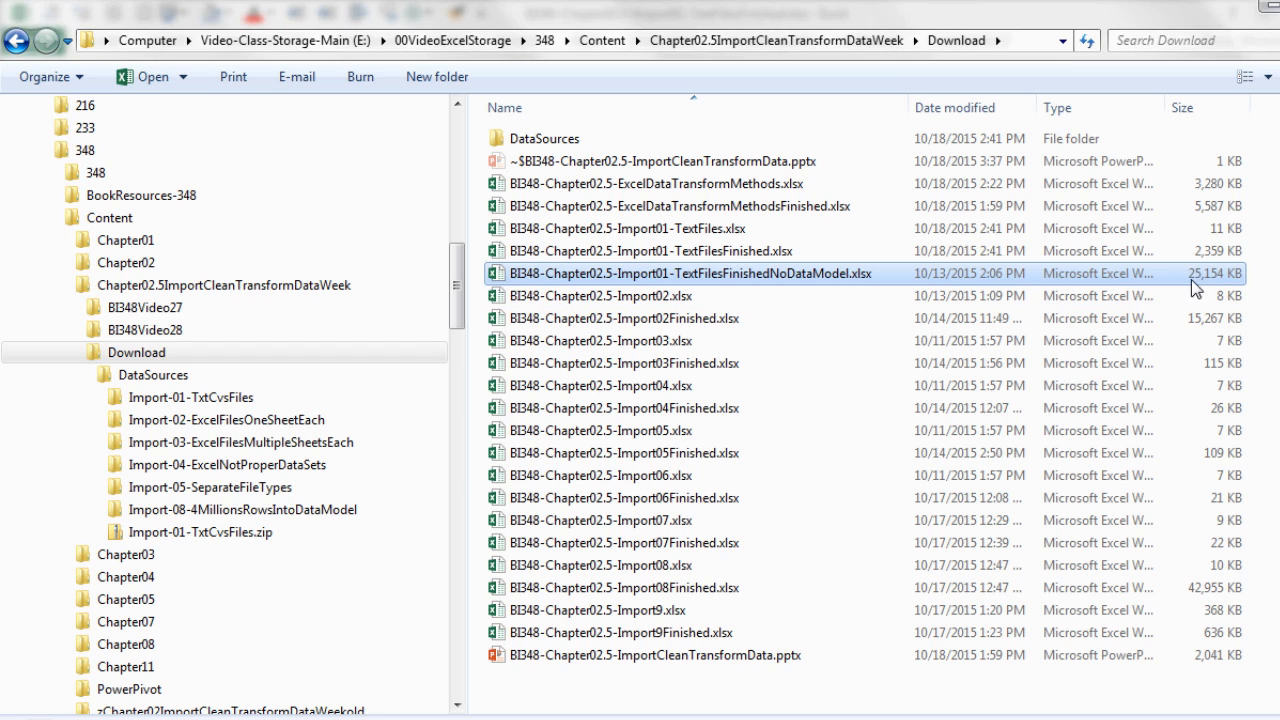
{"action": "mouse_move", "coordinate": [1228, 300]}
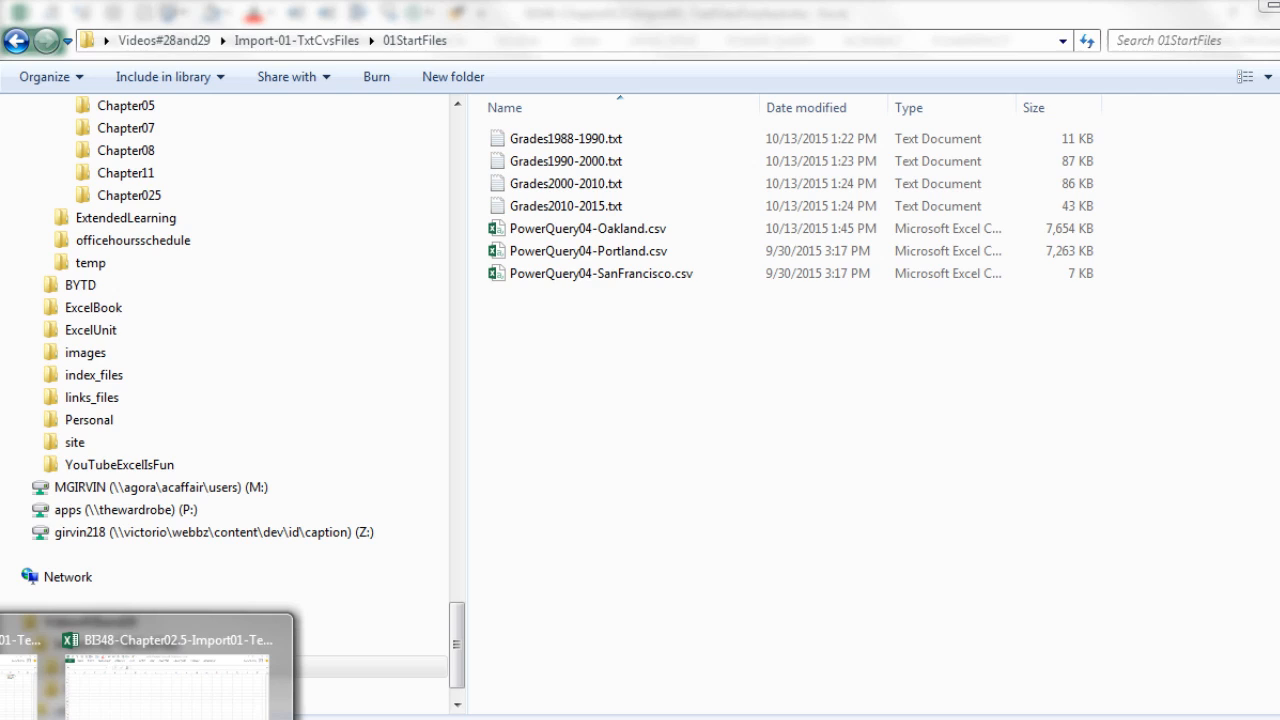
Switch to the Import01-TextFiles workbook's SalesReport sheet and show the Power Query ribbon.
{"action": "left_click", "coordinate": [160, 640]}
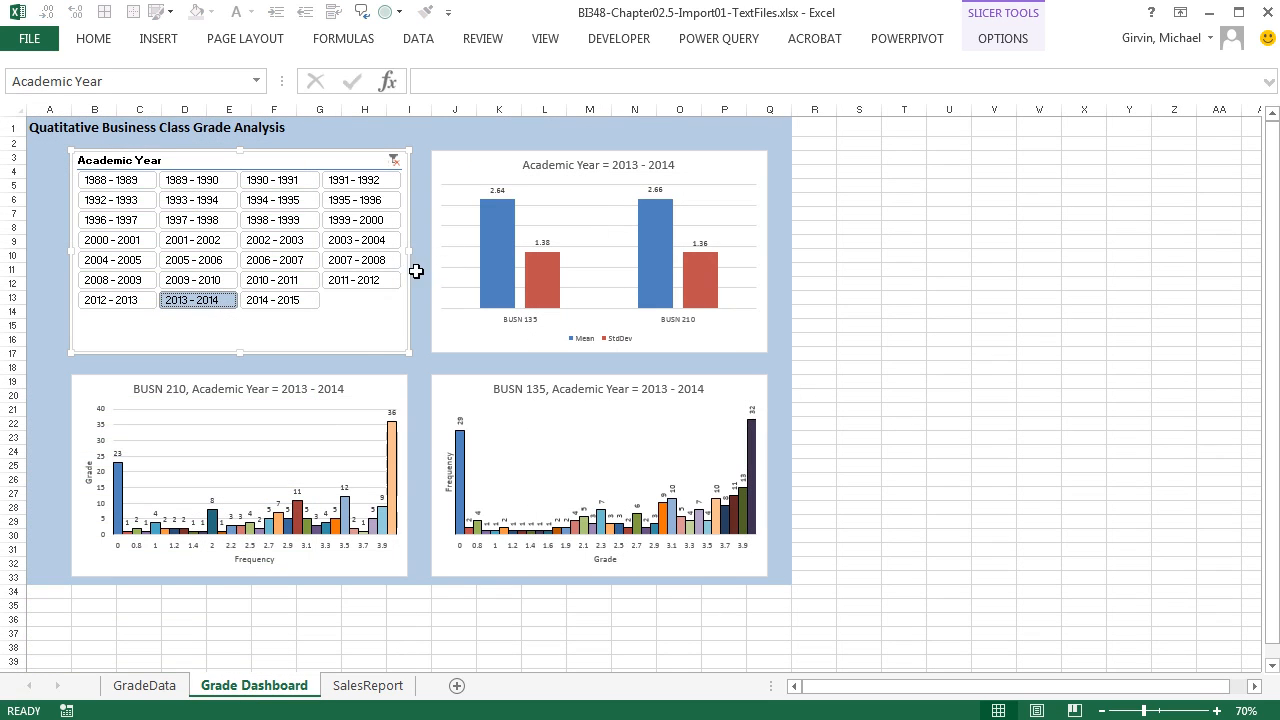
{"action": "left_click", "coordinate": [368, 684]}
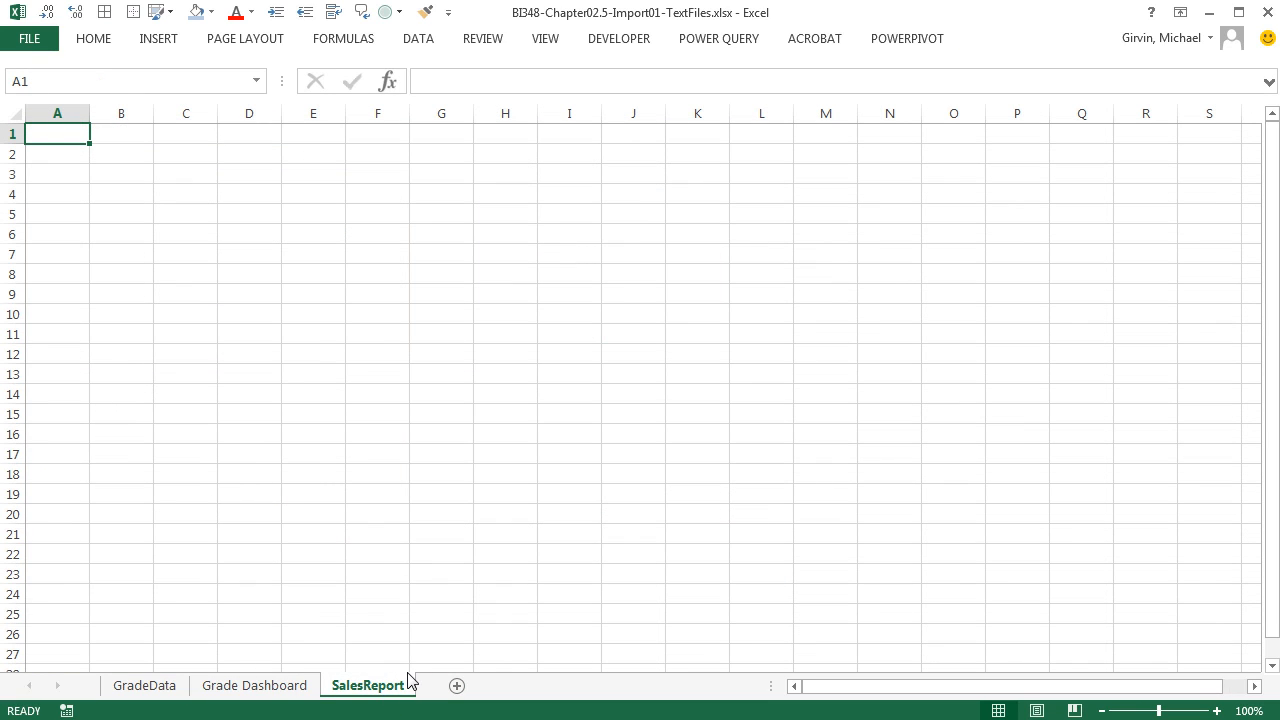
{"action": "mouse_move", "coordinate": [718, 44]}
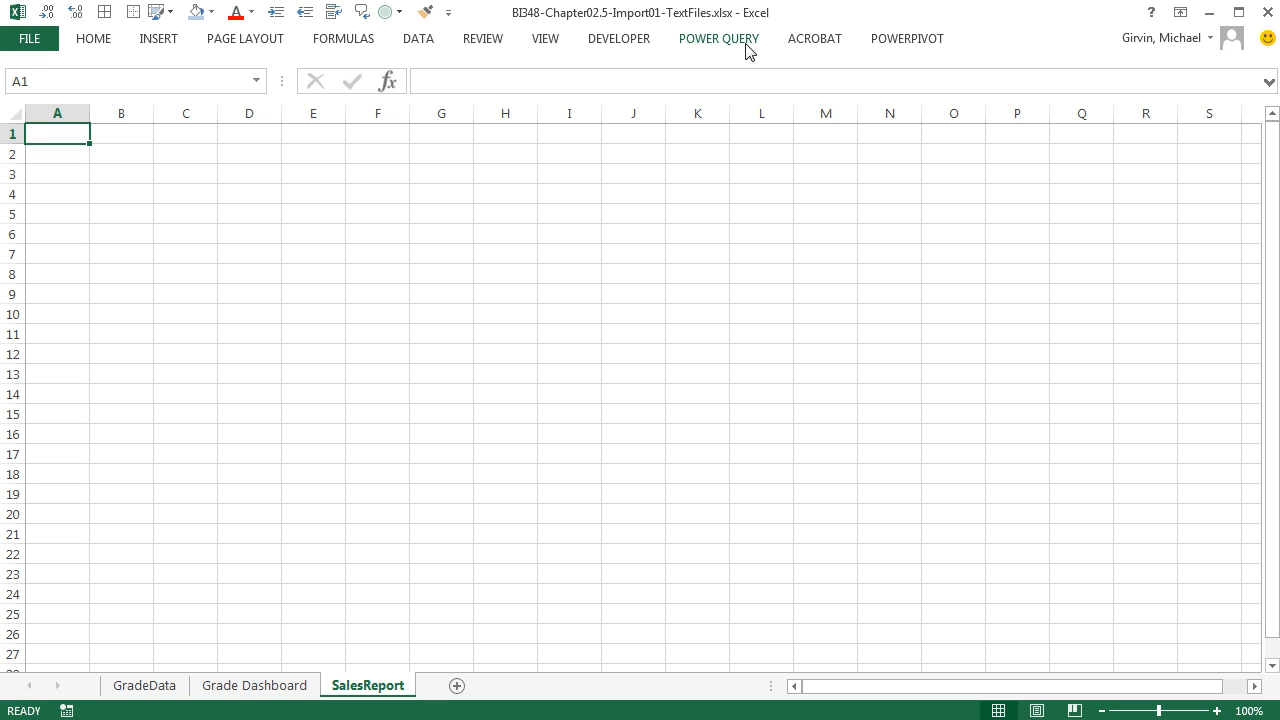
{"action": "left_click", "coordinate": [718, 38]}
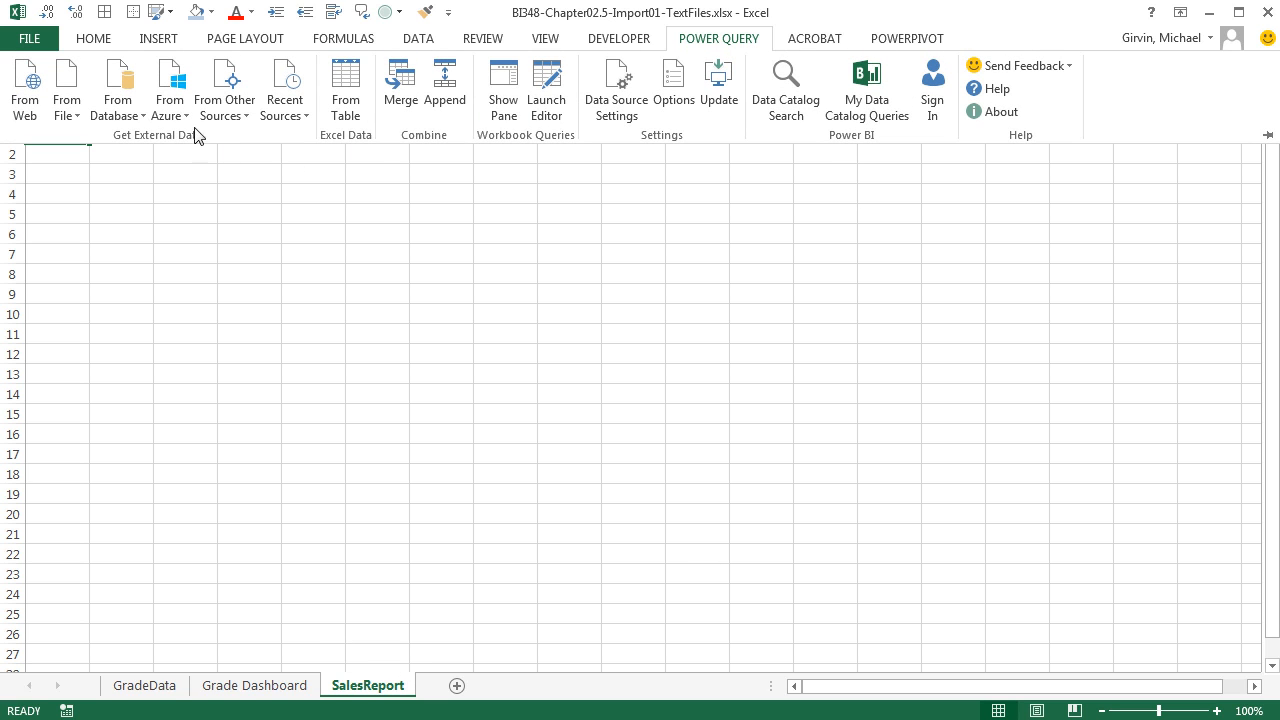
Start a From Folder import and expand Videos#28and29 toward the 01StartFiles folder.
{"action": "left_click", "coordinate": [66, 88]}
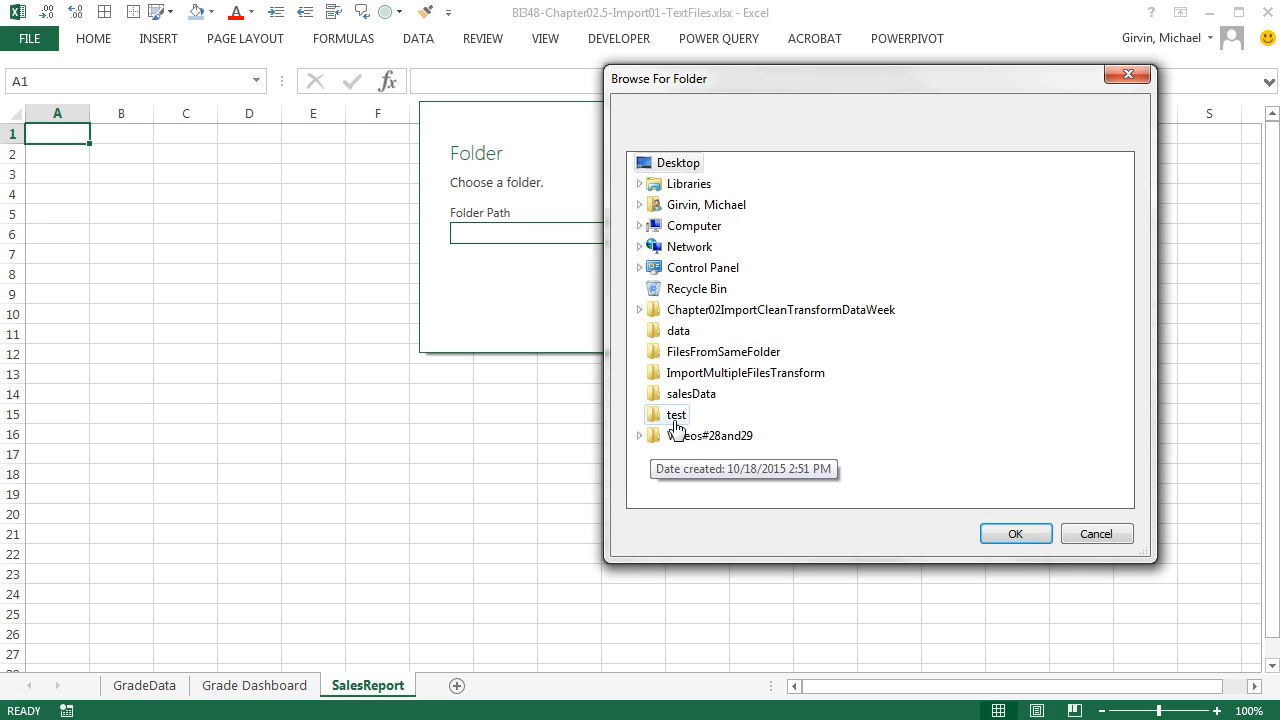
{"action": "left_click", "coordinate": [640, 436]}
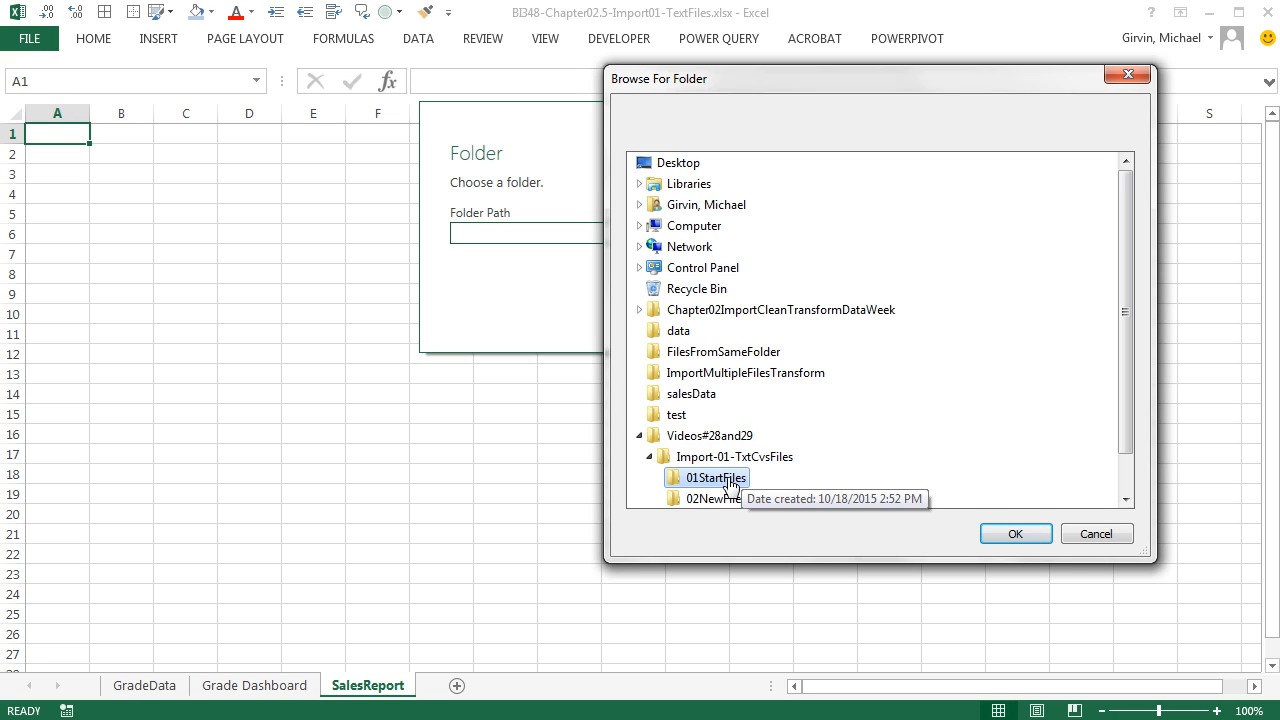
{"action": "mouse_move", "coordinate": [1076, 404]}
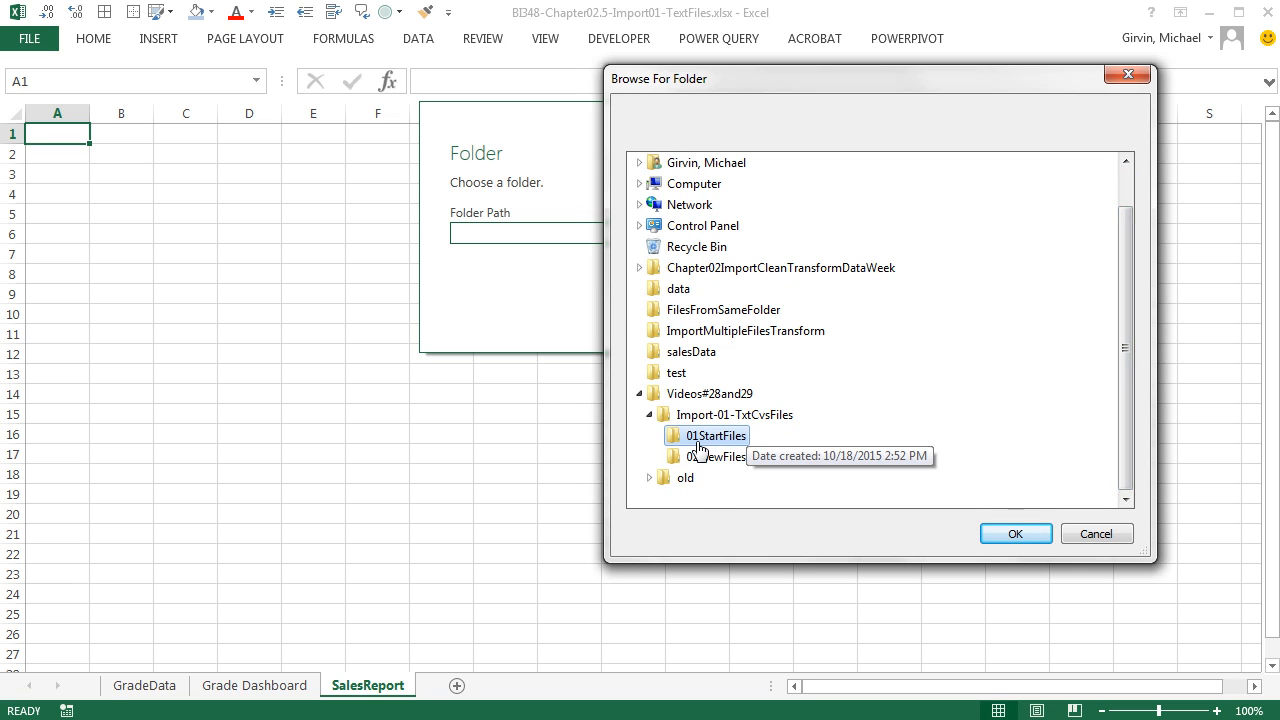
{"action": "mouse_move", "coordinate": [716, 448]}
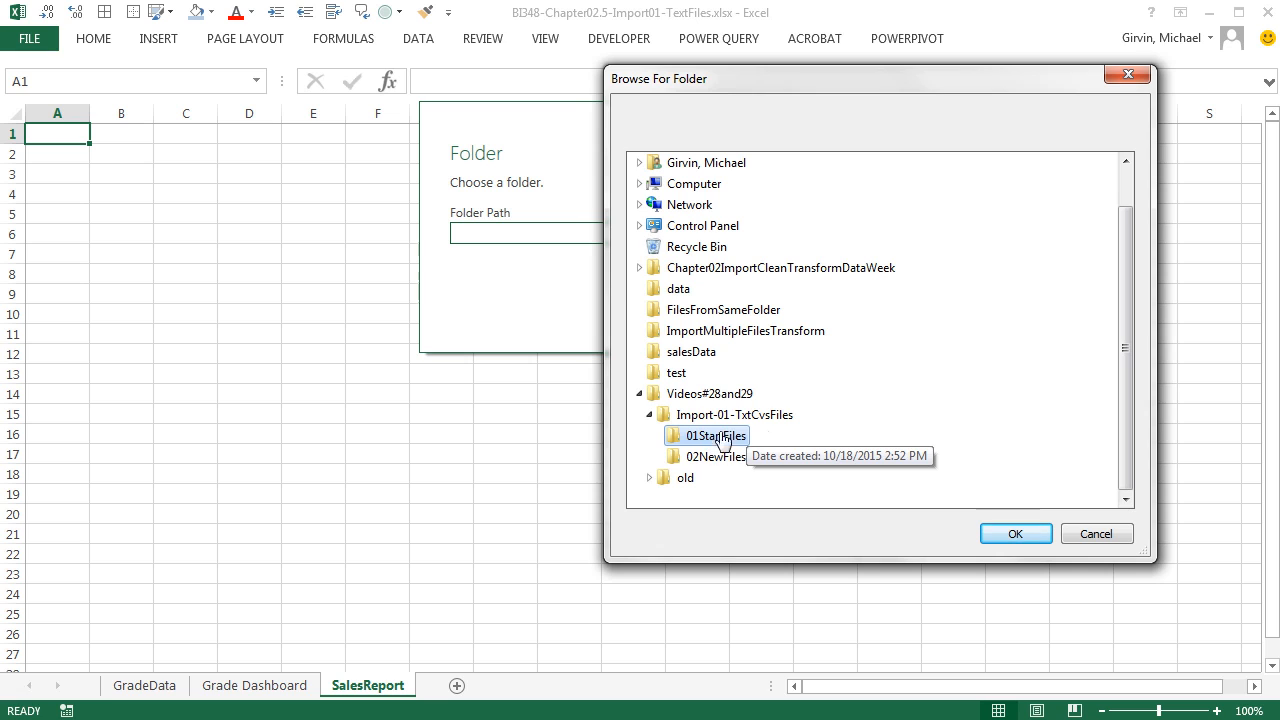
{"action": "mouse_move", "coordinate": [872, 480]}
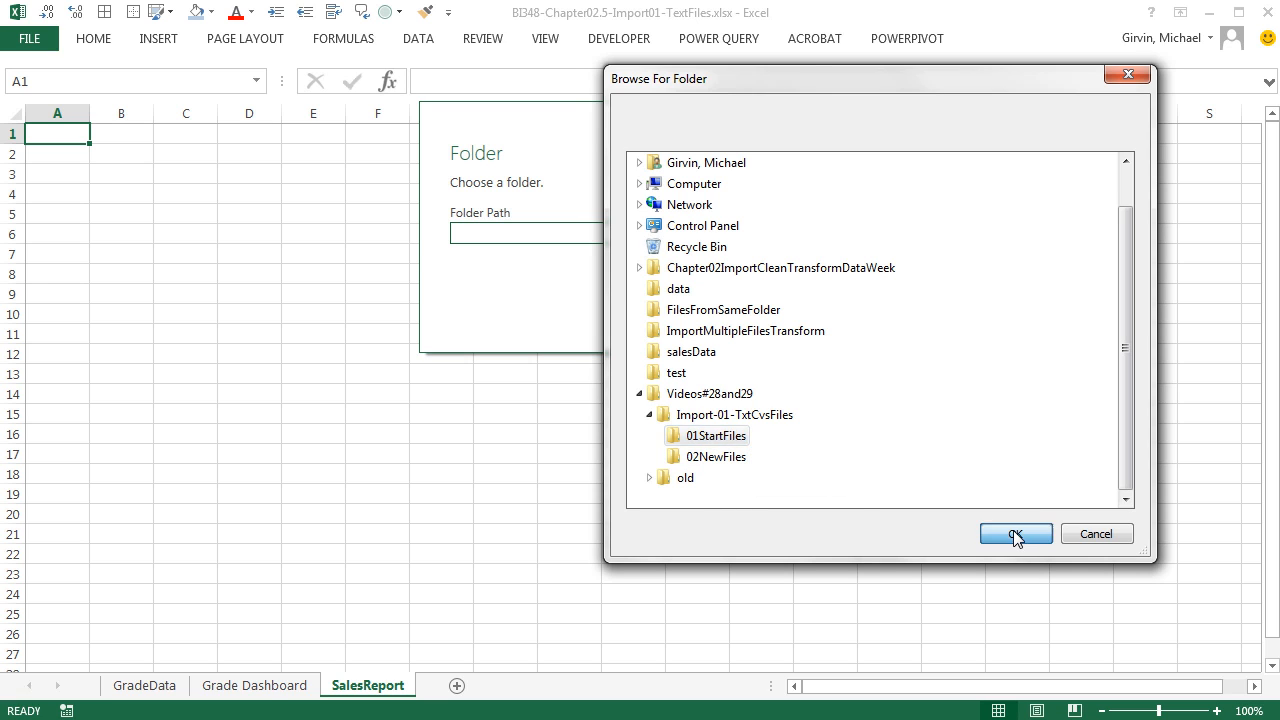
Confirm 01StartFiles as the source and rename the query to ImportCSVSalesdata.
{"action": "left_click", "coordinate": [1016, 532]}
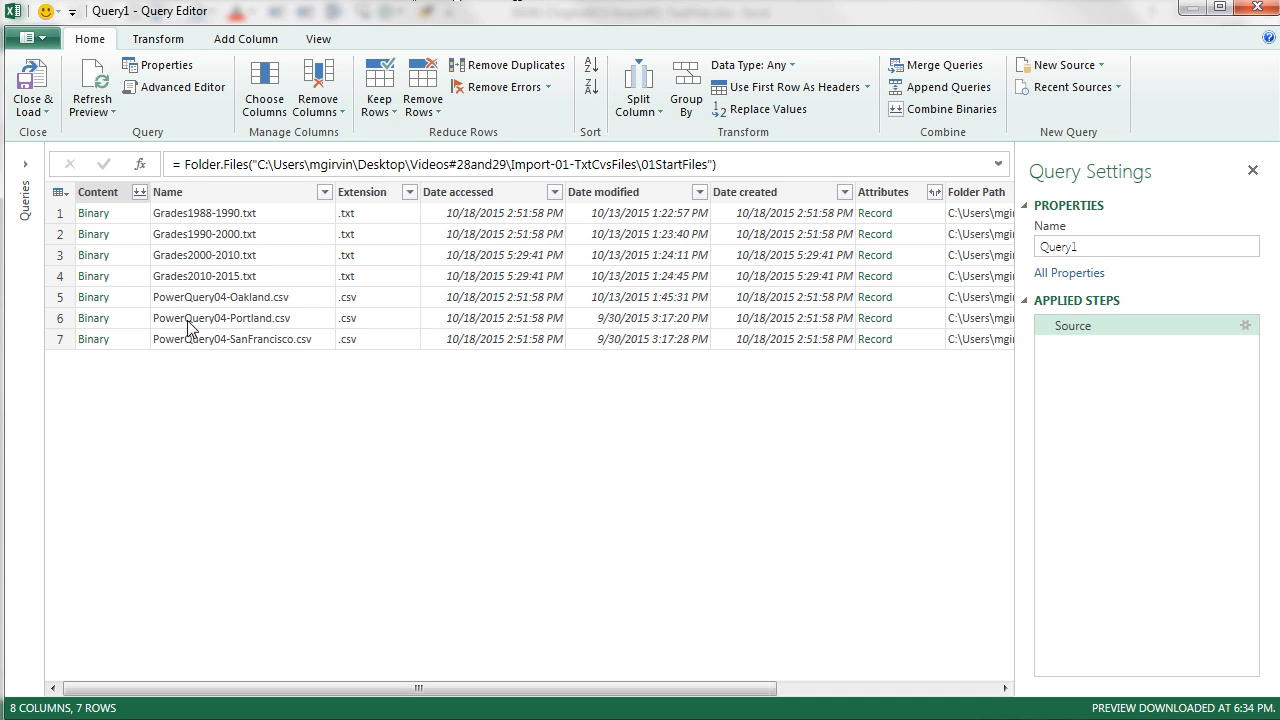
{"action": "left_click", "coordinate": [1144, 246]}
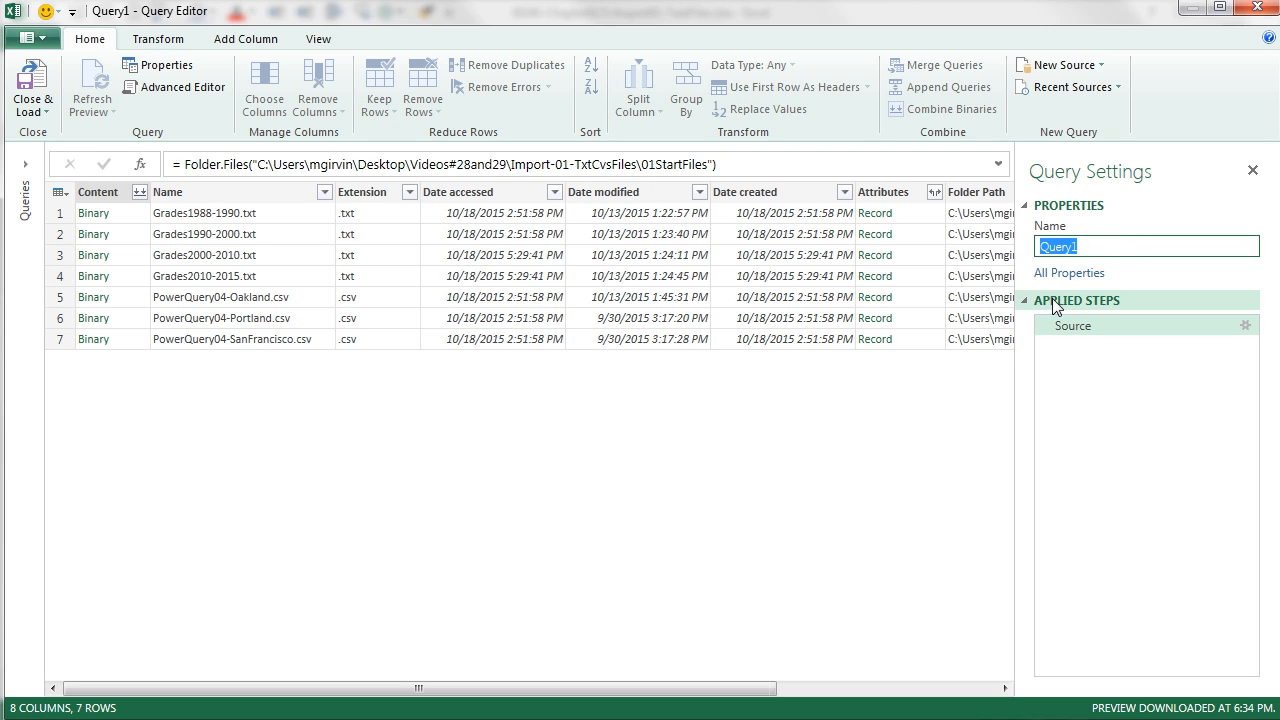
{"action": "type", "text": "ImportCSVSalesdata"}
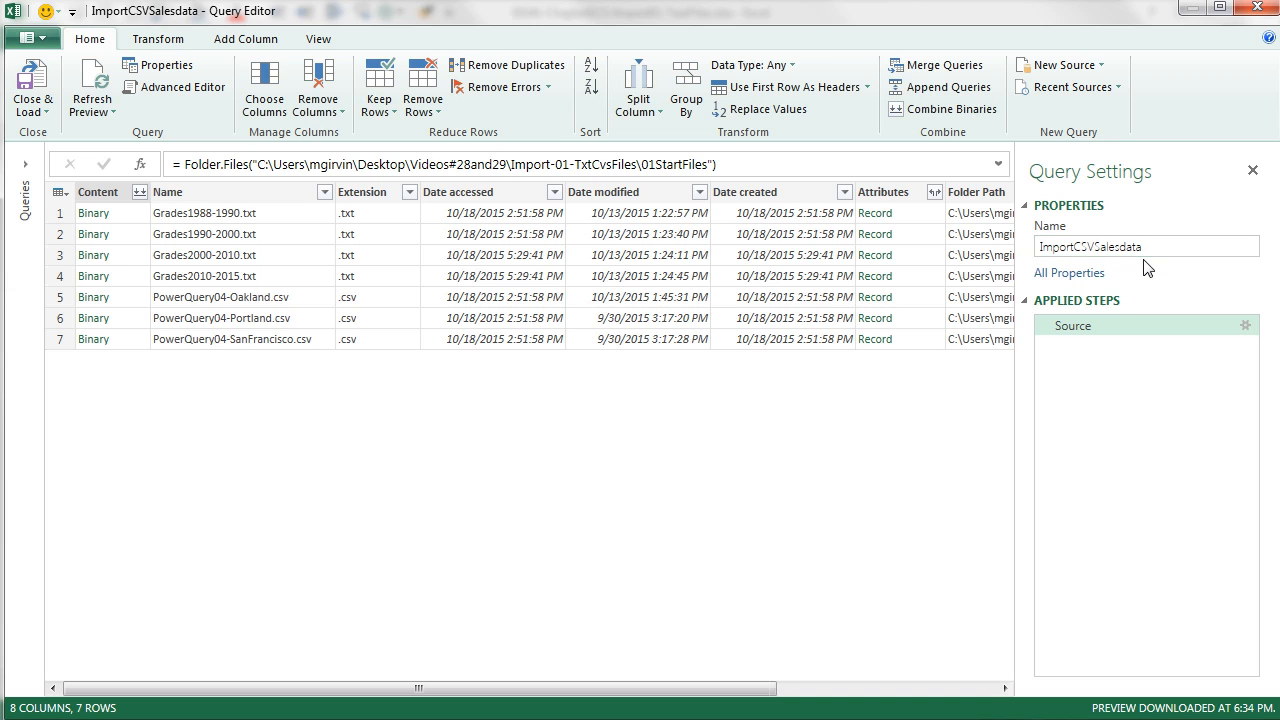
{"action": "mouse_move", "coordinate": [400, 204]}
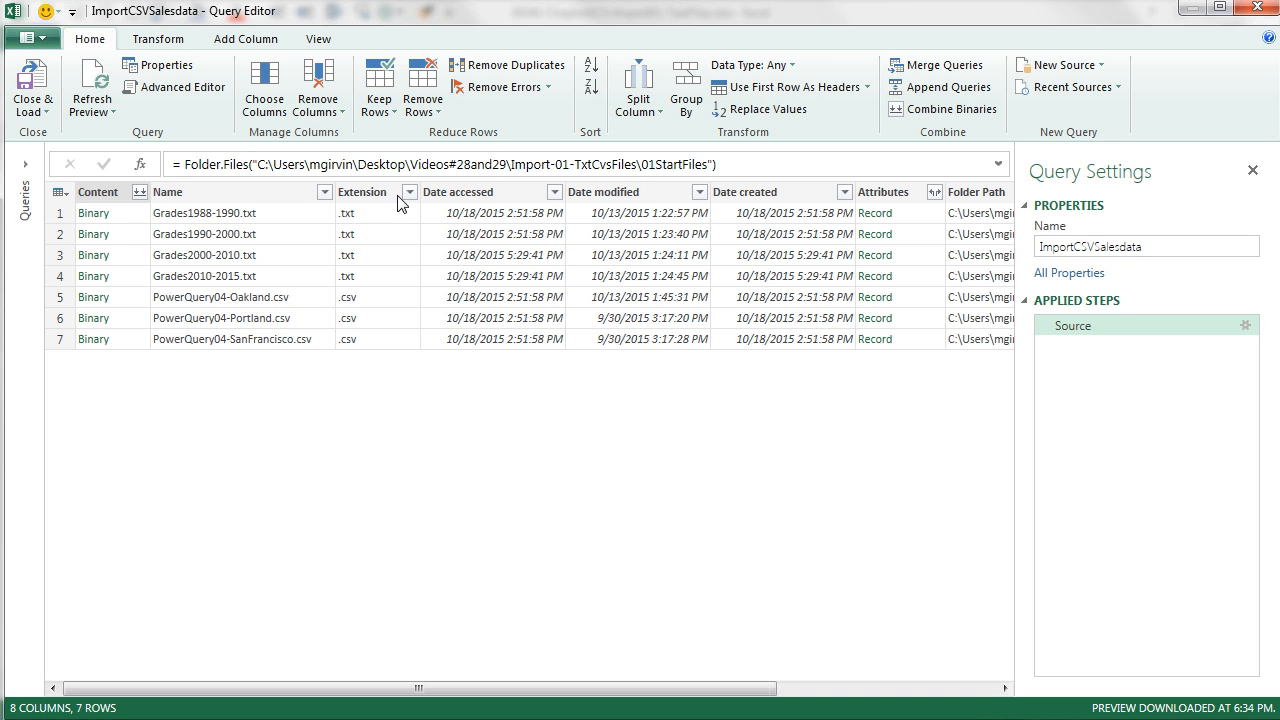
{"action": "mouse_move", "coordinate": [408, 200]}
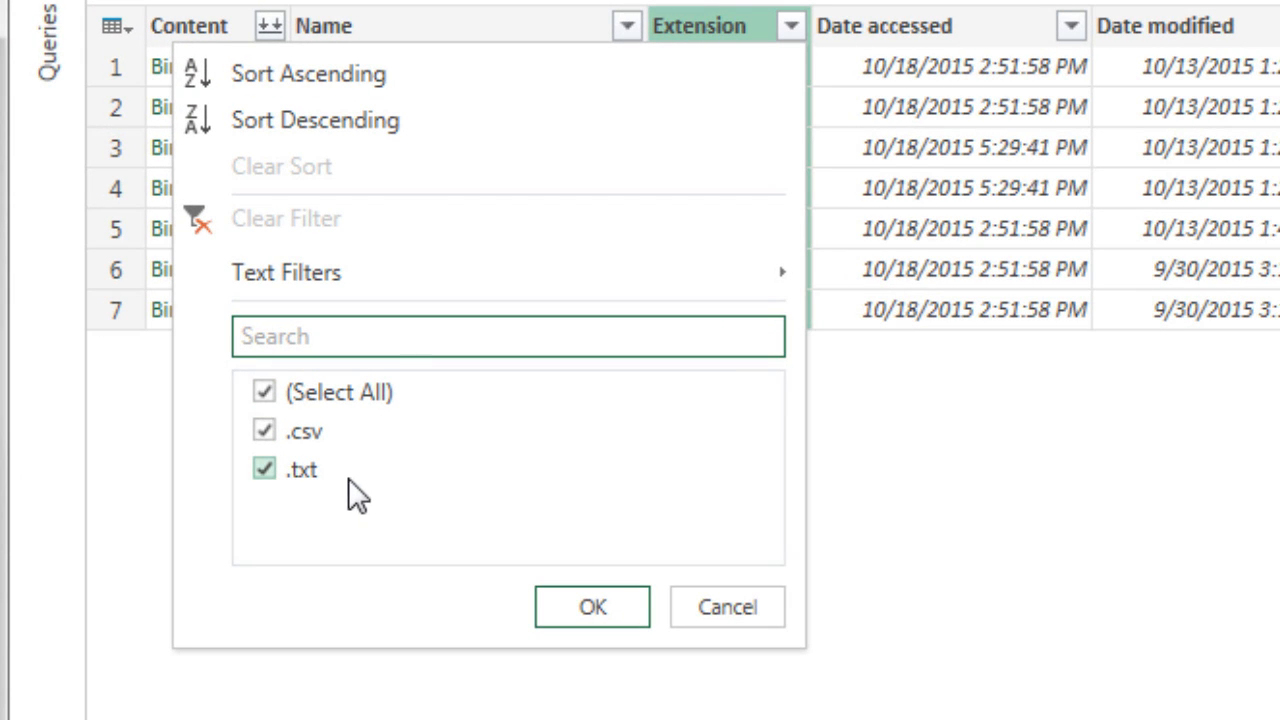
Filter the Extension column to exclude .txt so only the .csv files remain.
{"action": "left_click", "coordinate": [264, 468]}
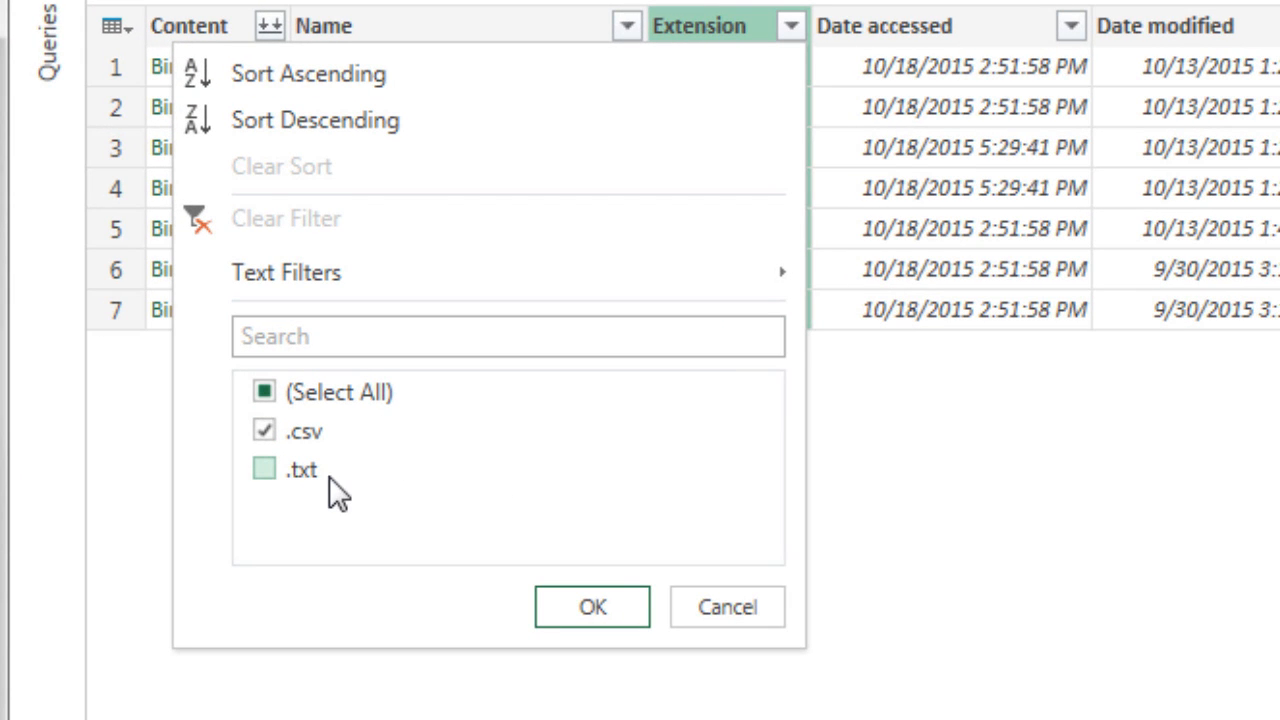
{"action": "left_click", "coordinate": [264, 468]}
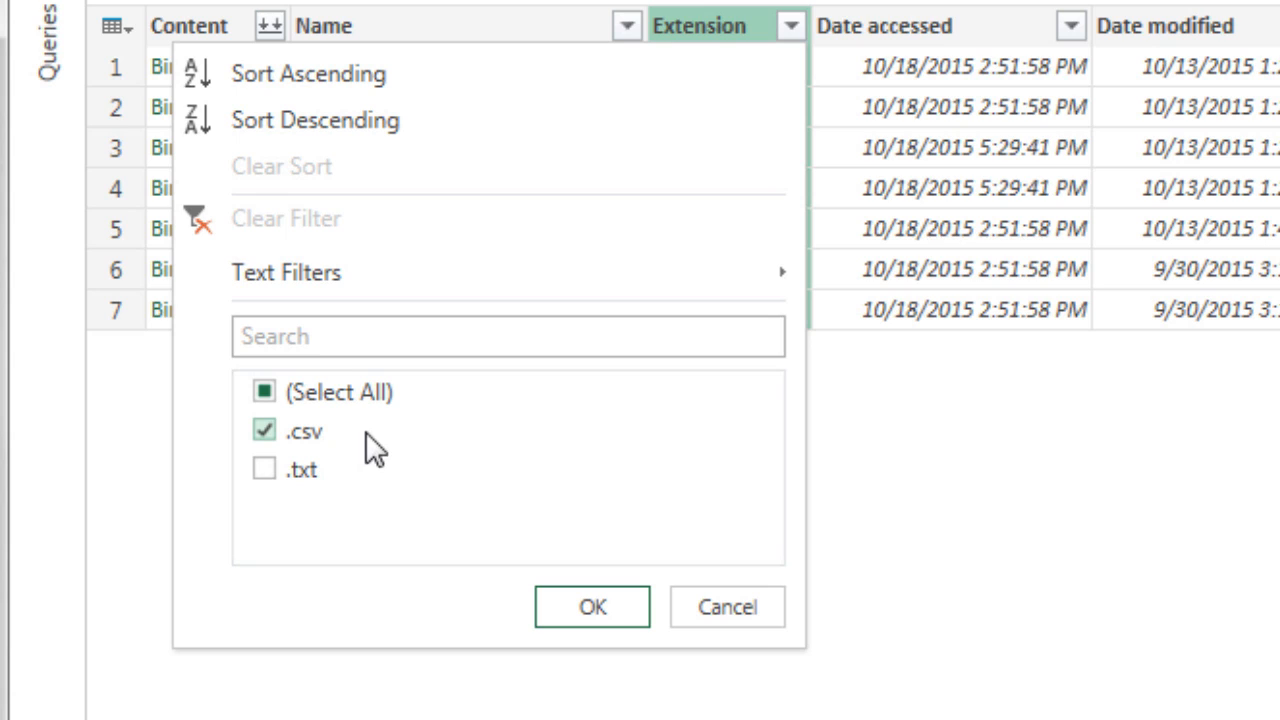
{"action": "mouse_move", "coordinate": [400, 470]}
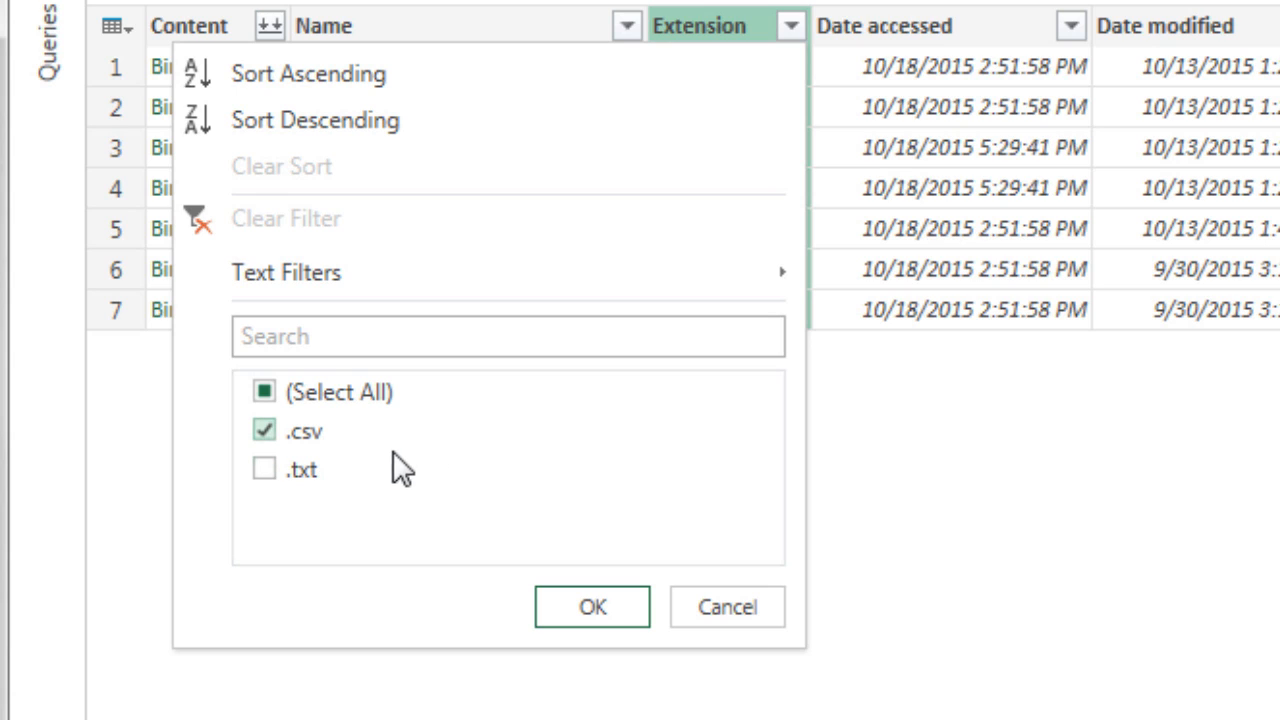
{"action": "left_click", "coordinate": [264, 468]}
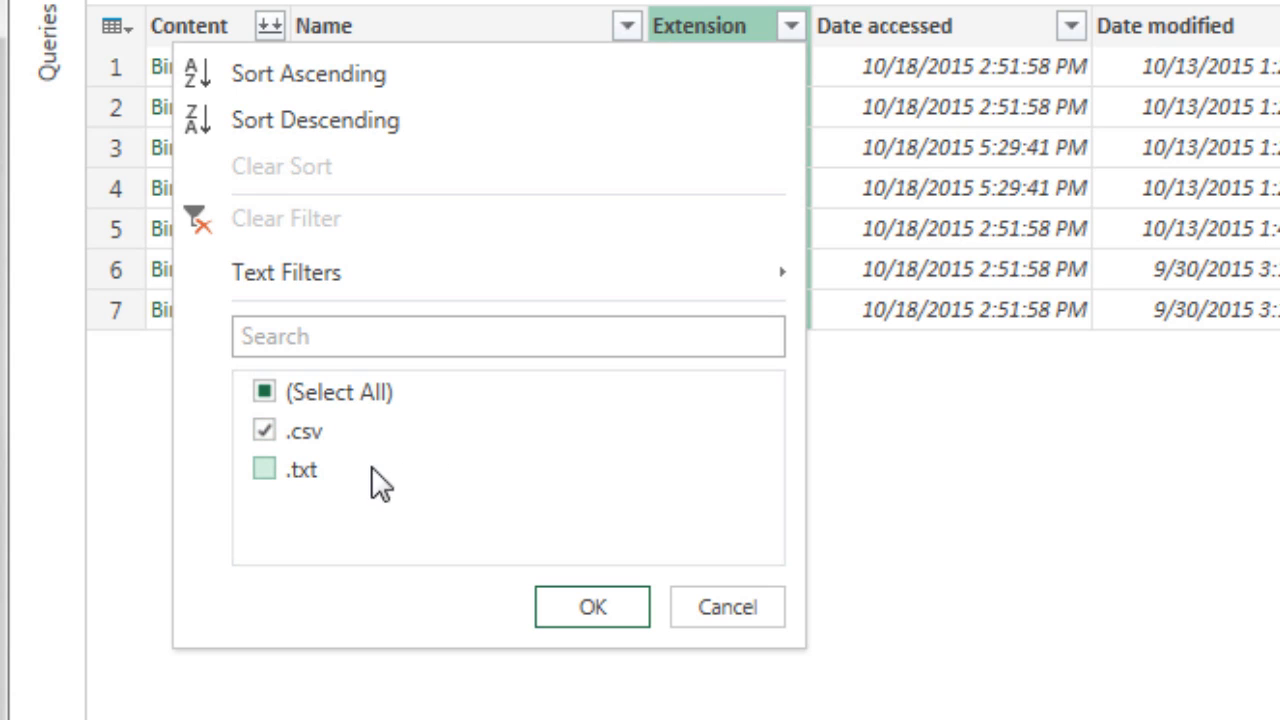
{"action": "mouse_move", "coordinate": [372, 500]}
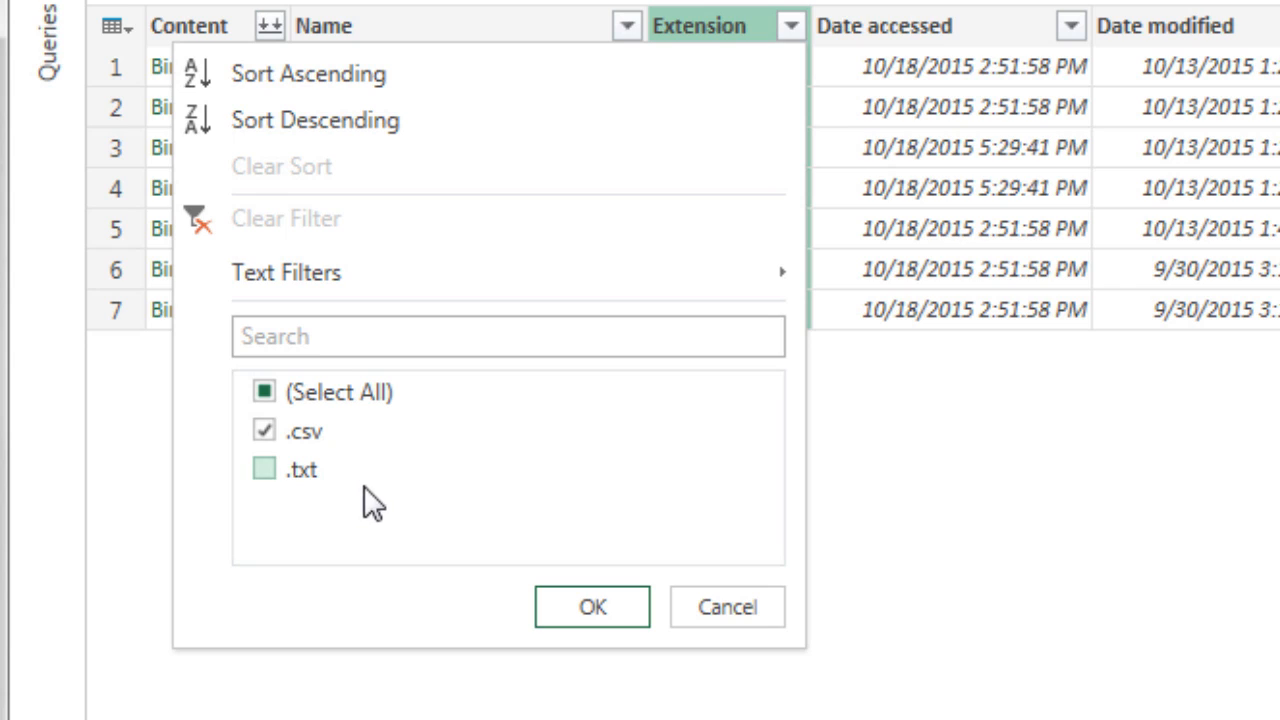
{"action": "left_click", "coordinate": [264, 468]}
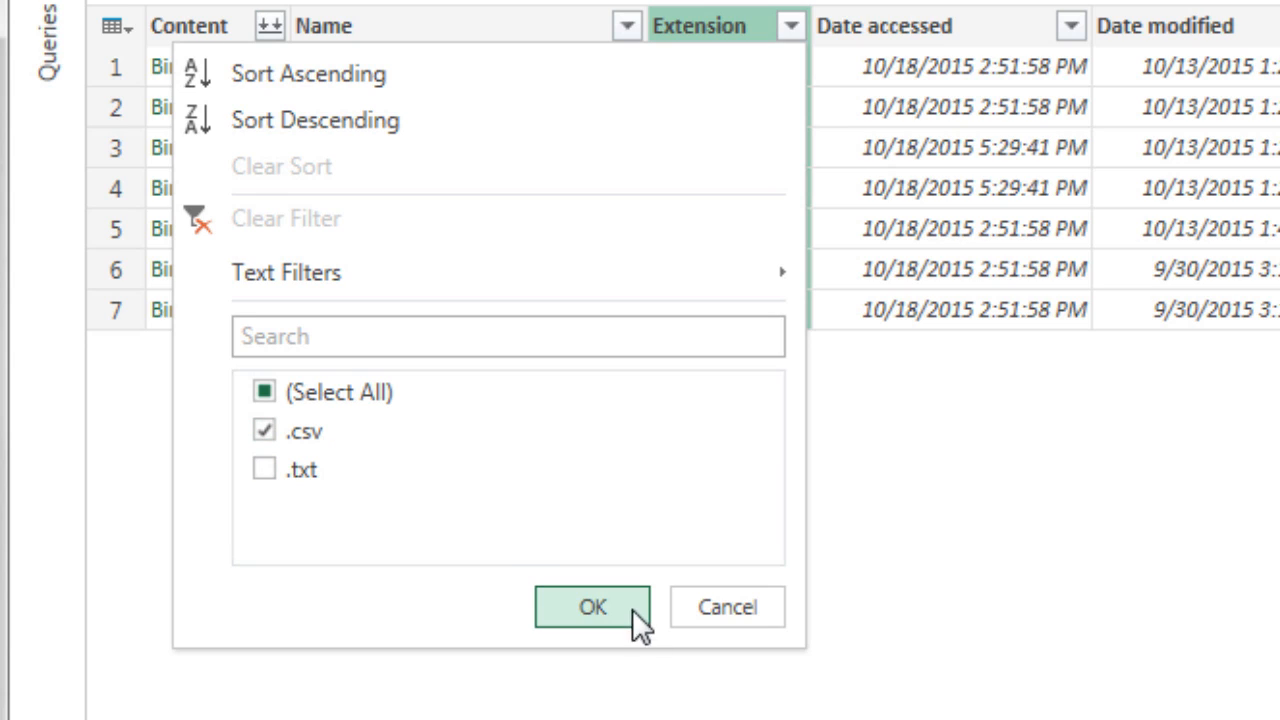
{"action": "left_click", "coordinate": [592, 608]}
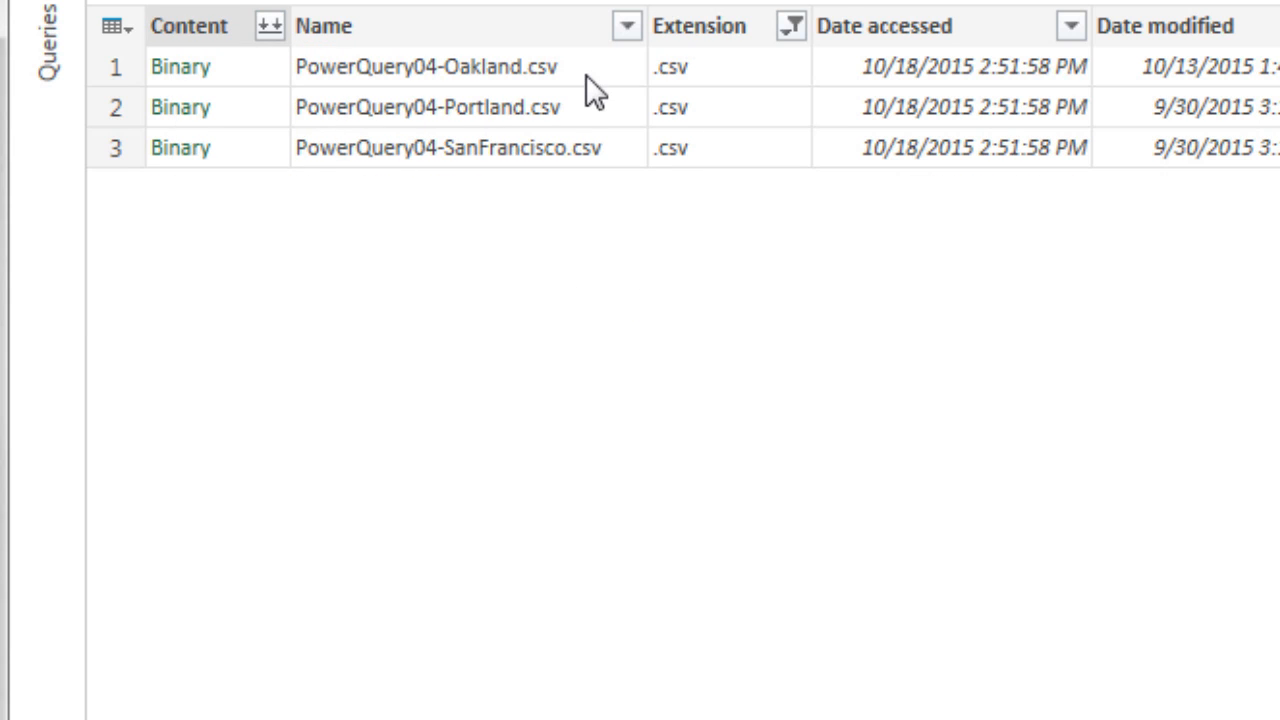
{"action": "mouse_move", "coordinate": [510, 36]}
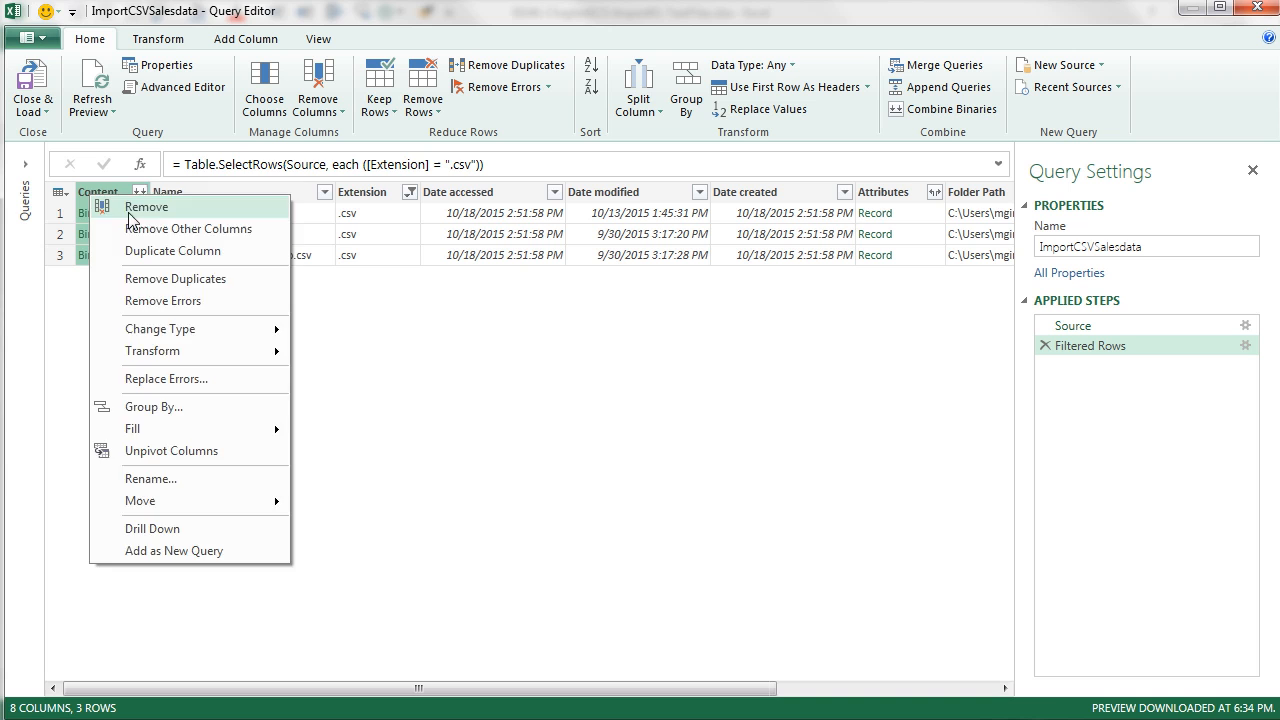
{"action": "mouse_move", "coordinate": [186, 224]}
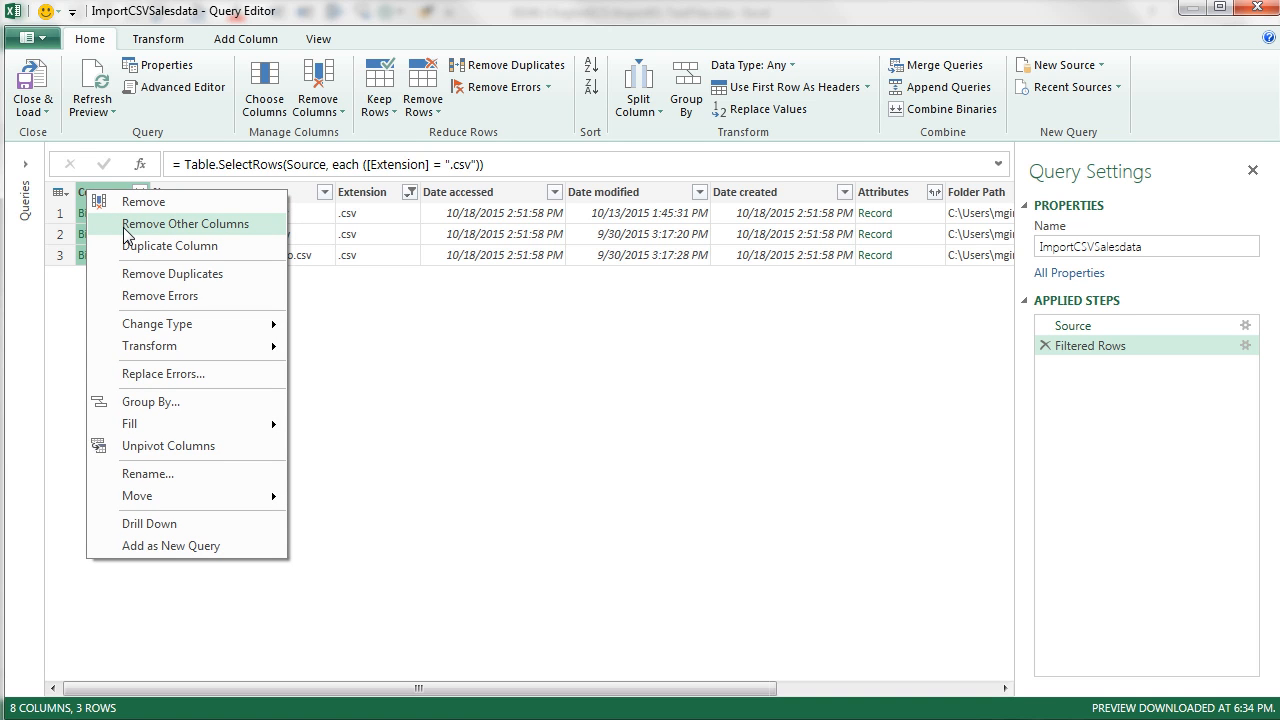
Remove all columns other than Content for the three CSV files.
{"action": "left_click", "coordinate": [184, 224]}
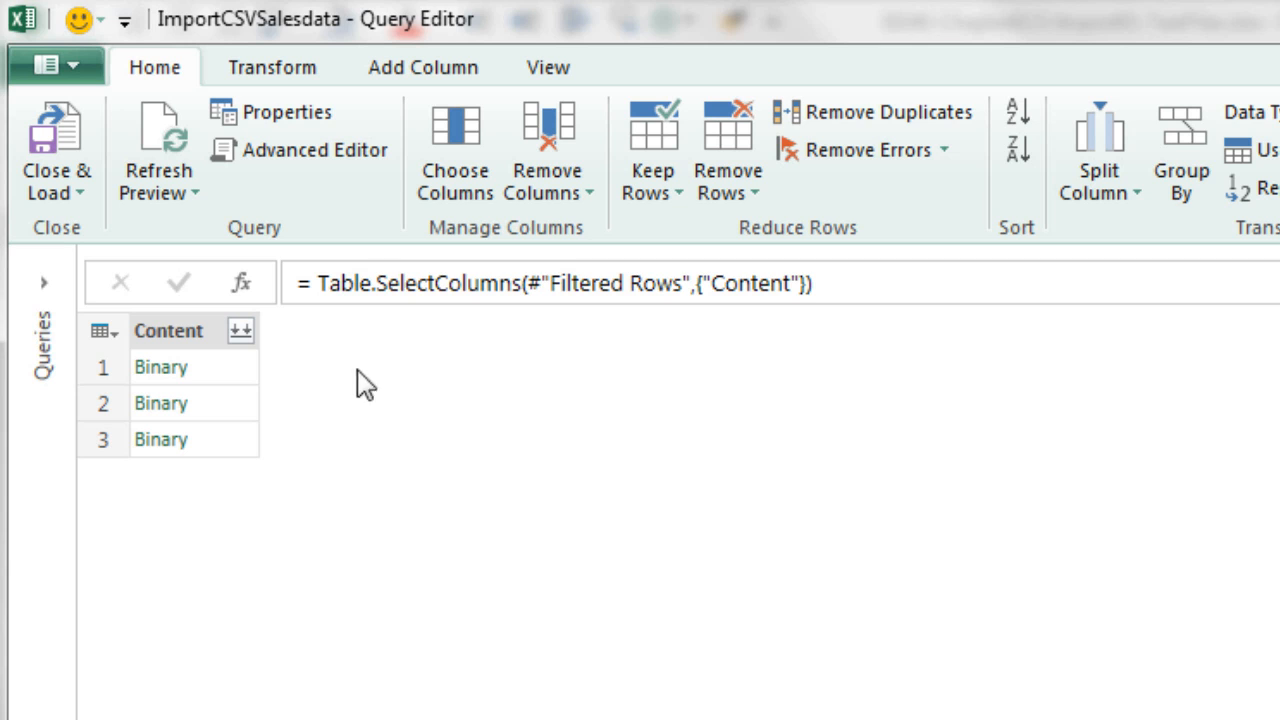
{"action": "mouse_move", "coordinate": [220, 356]}
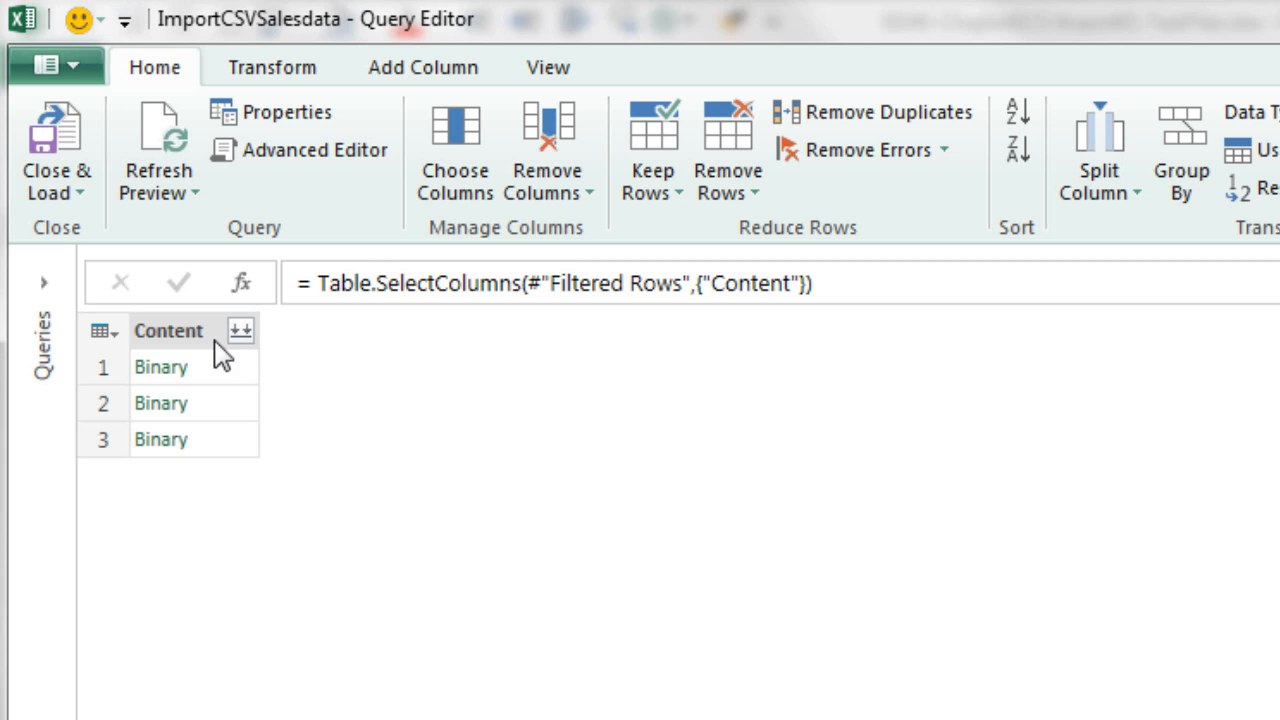
Combine the binaries into one table and review the imported, promoted-headers and changed-type steps.
{"action": "left_click", "coordinate": [240, 330]}
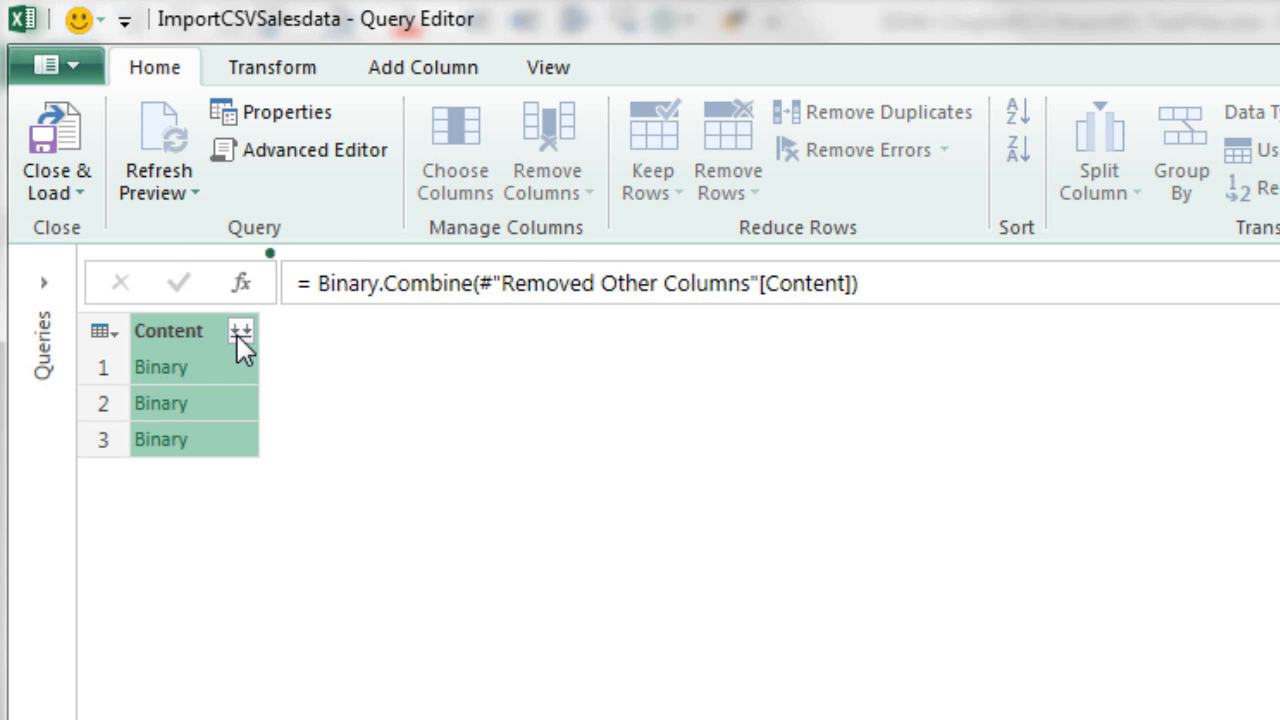
{"action": "left_click", "coordinate": [240, 332]}
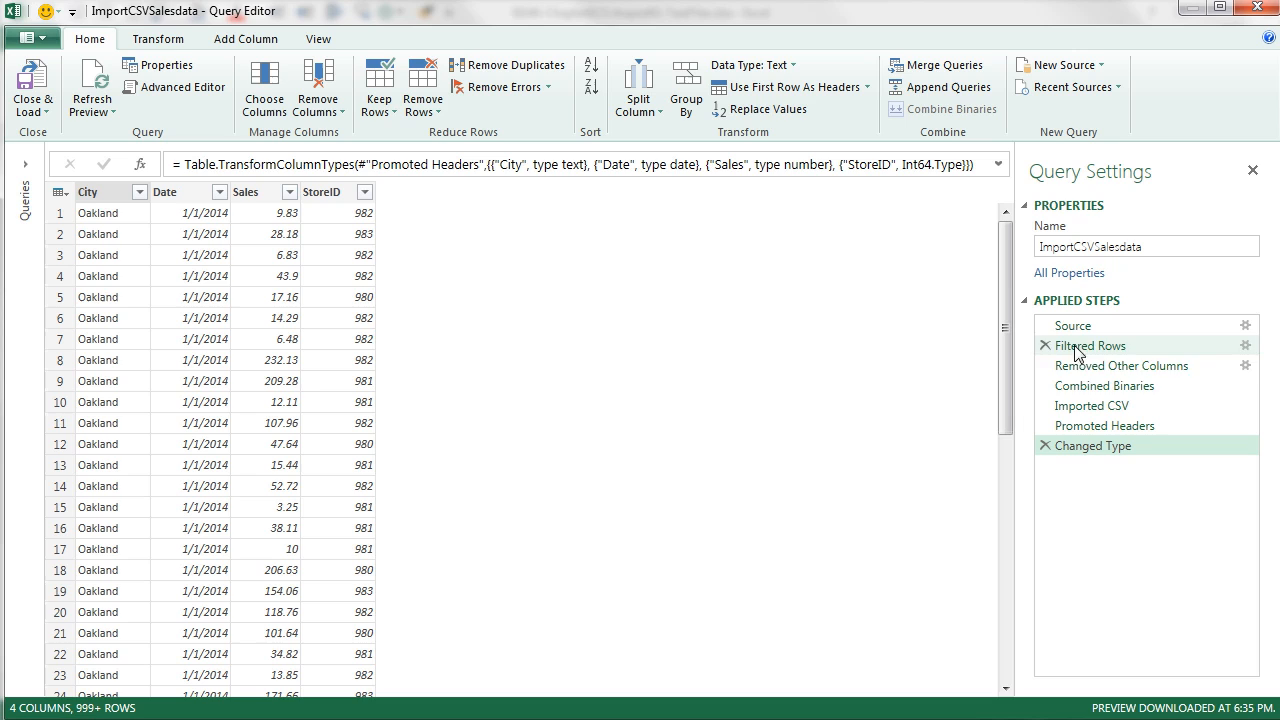
{"action": "left_click", "coordinate": [1092, 404]}
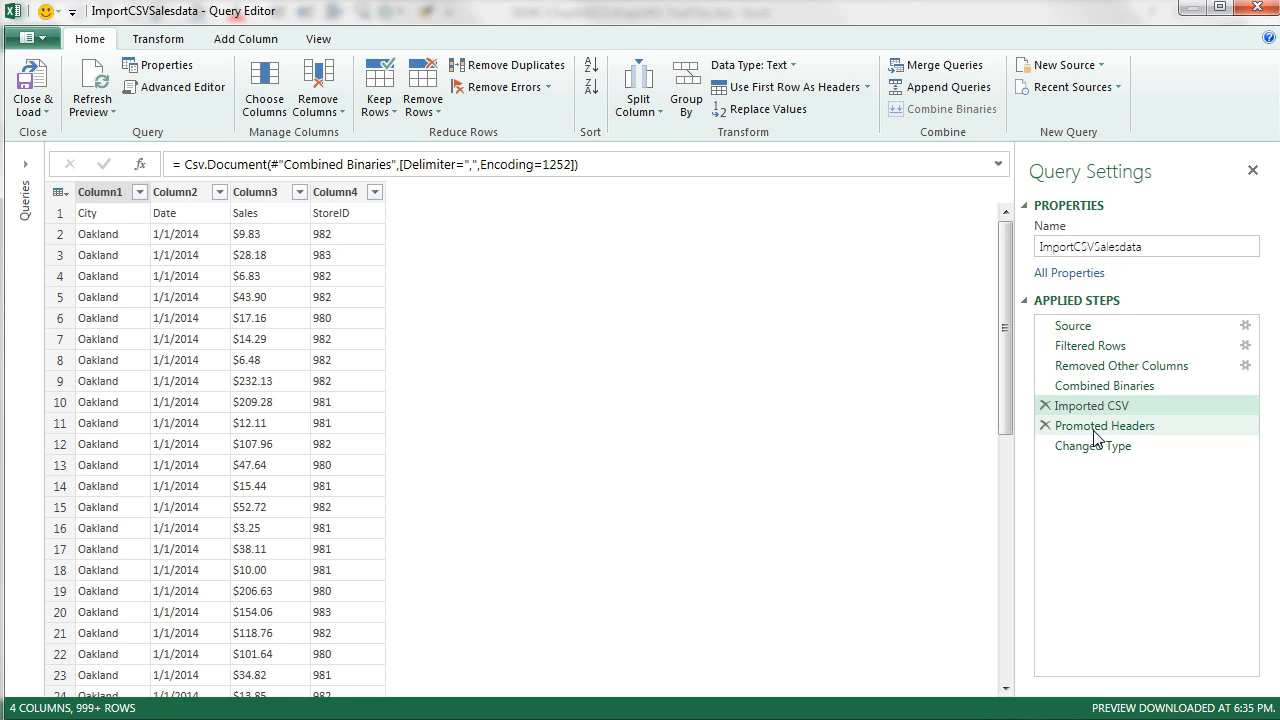
{"action": "left_click", "coordinate": [1104, 424]}
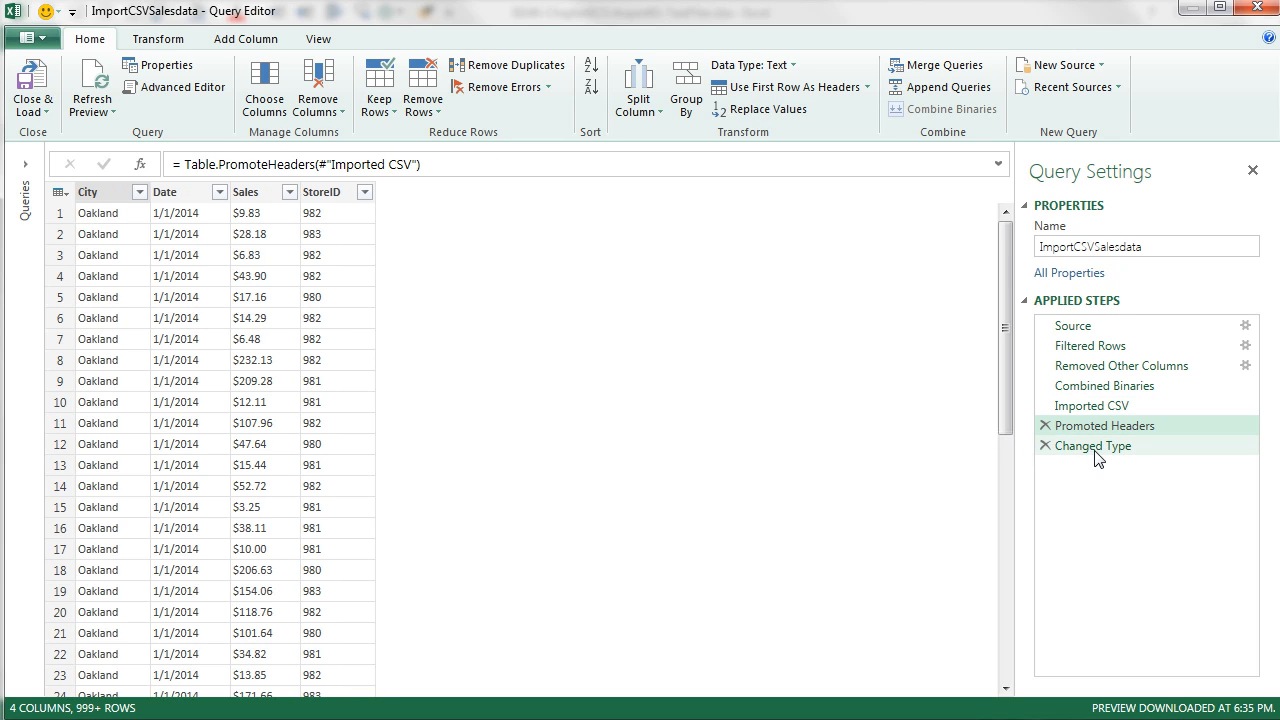
{"action": "left_click", "coordinate": [1092, 444]}
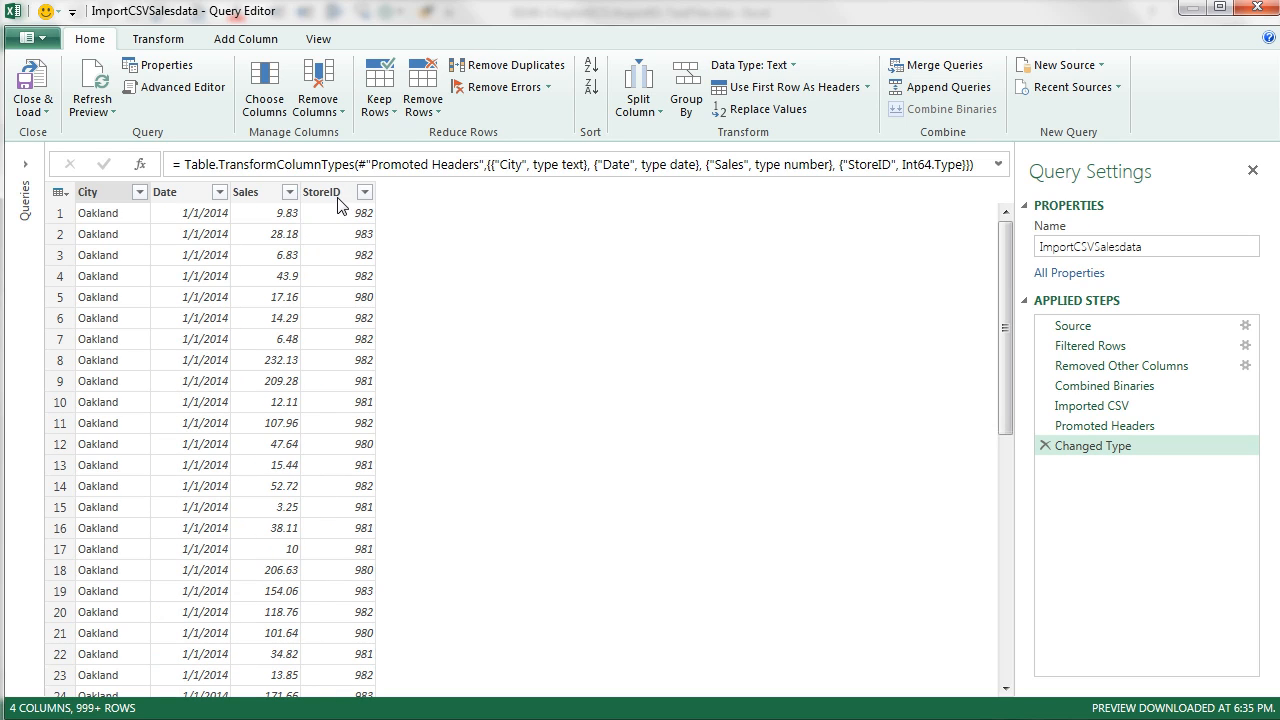
Check the data types of the StoreID, Date and City columns.
{"action": "left_click", "coordinate": [322, 192]}
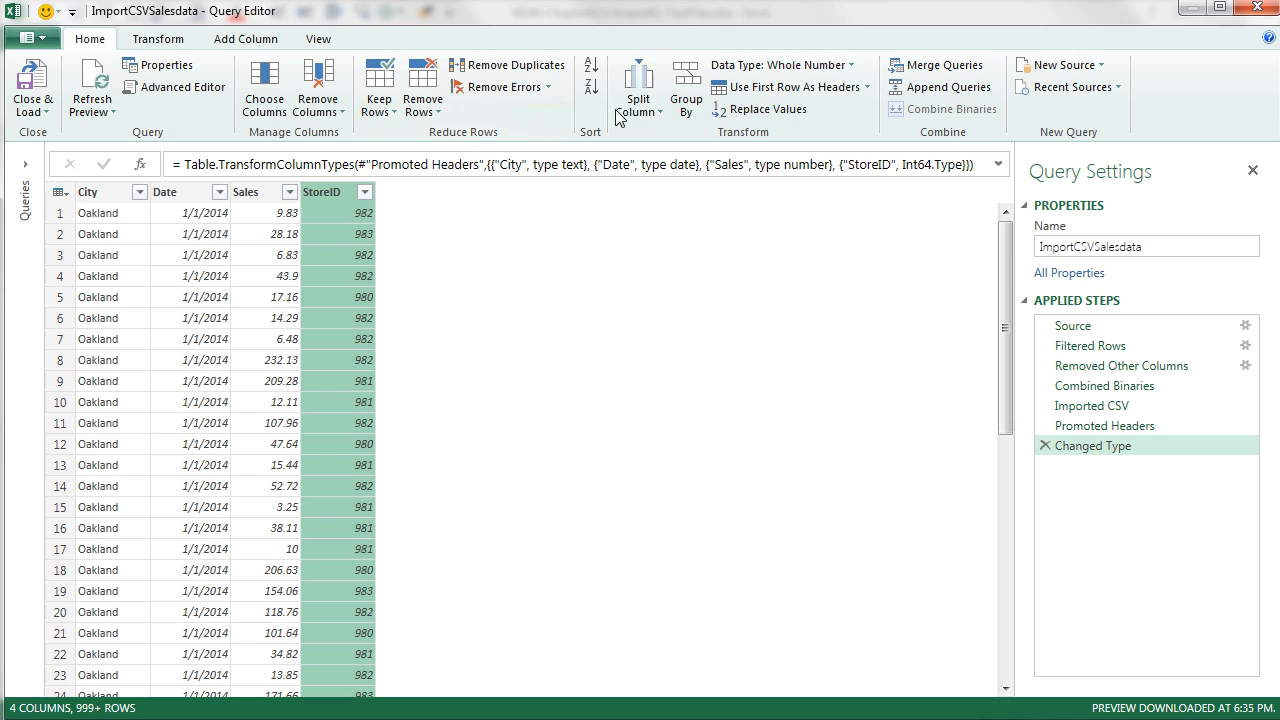
{"action": "mouse_move", "coordinate": [280, 204]}
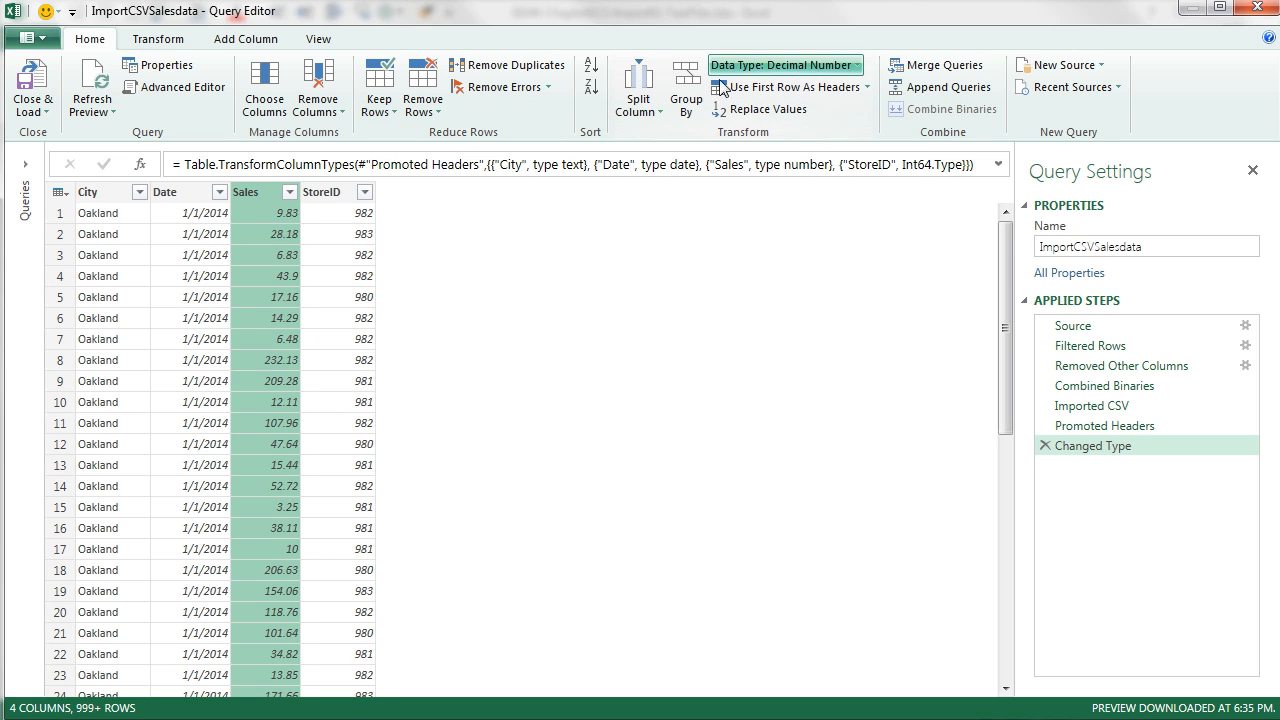
{"action": "left_click", "coordinate": [164, 192]}
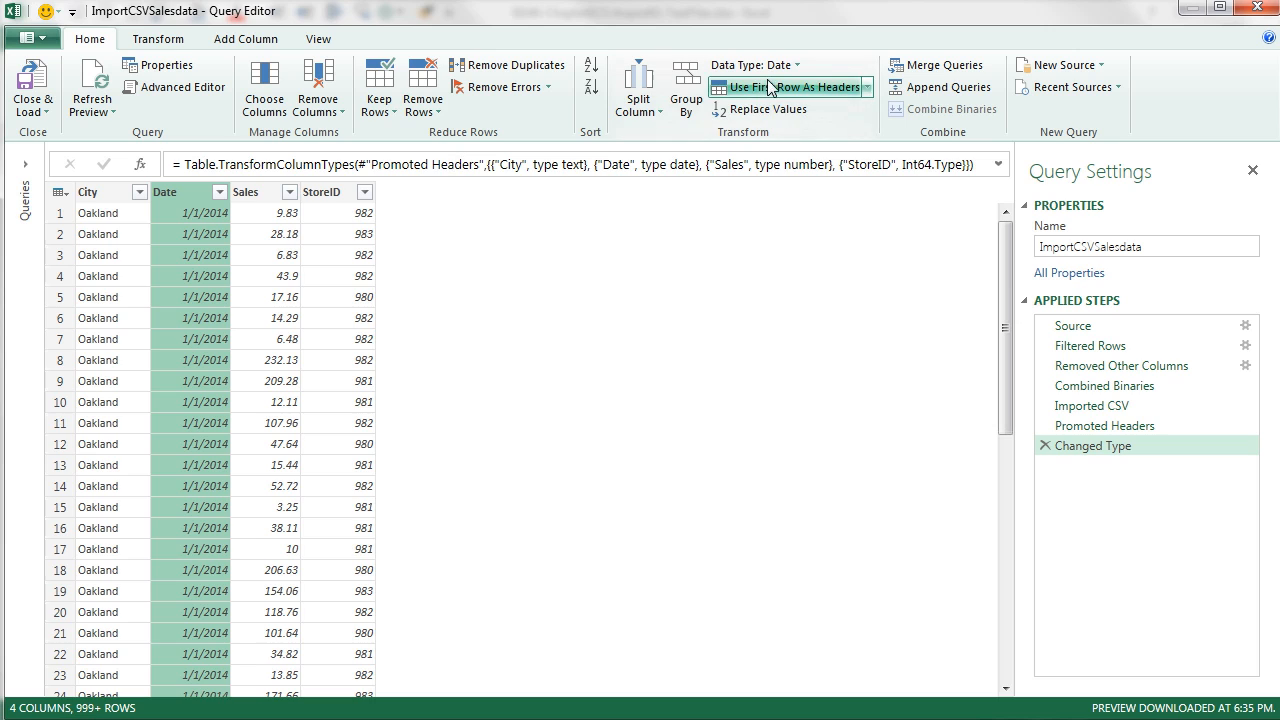
{"action": "mouse_move", "coordinate": [156, 224]}
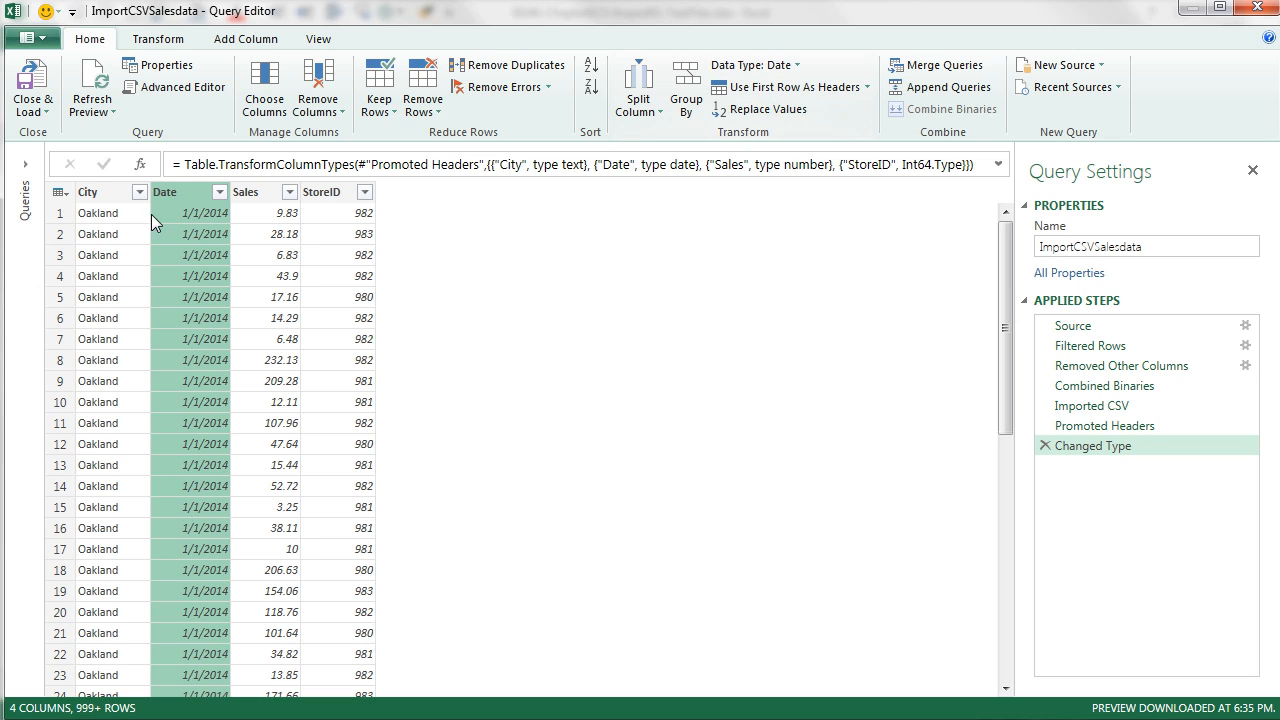
{"action": "left_click", "coordinate": [90, 192]}
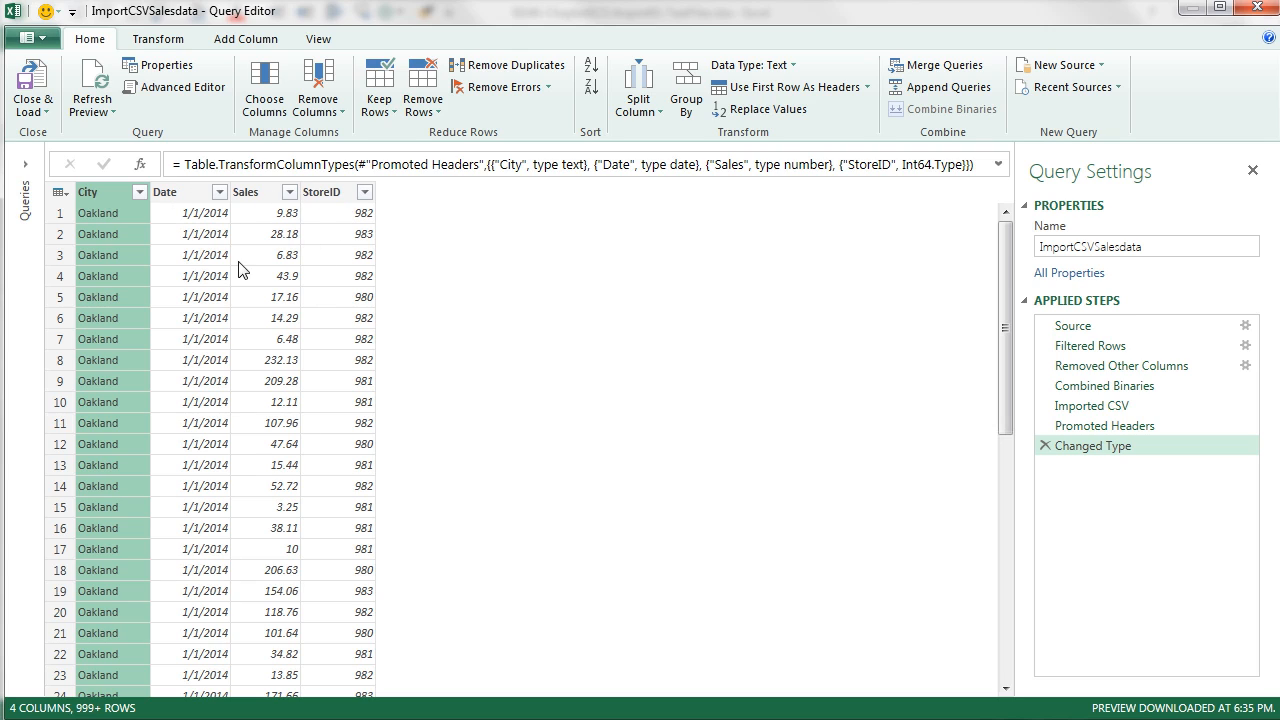
{"action": "mouse_move", "coordinate": [176, 204]}
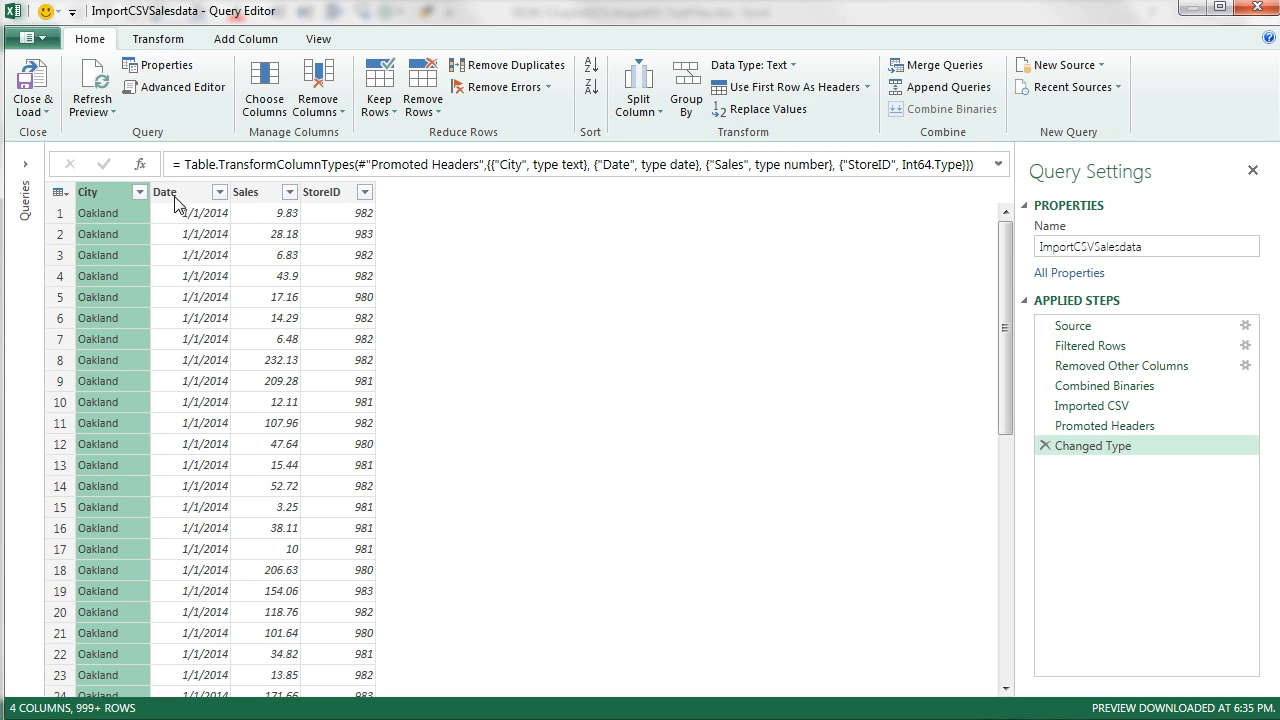
{"action": "mouse_move", "coordinate": [196, 224]}
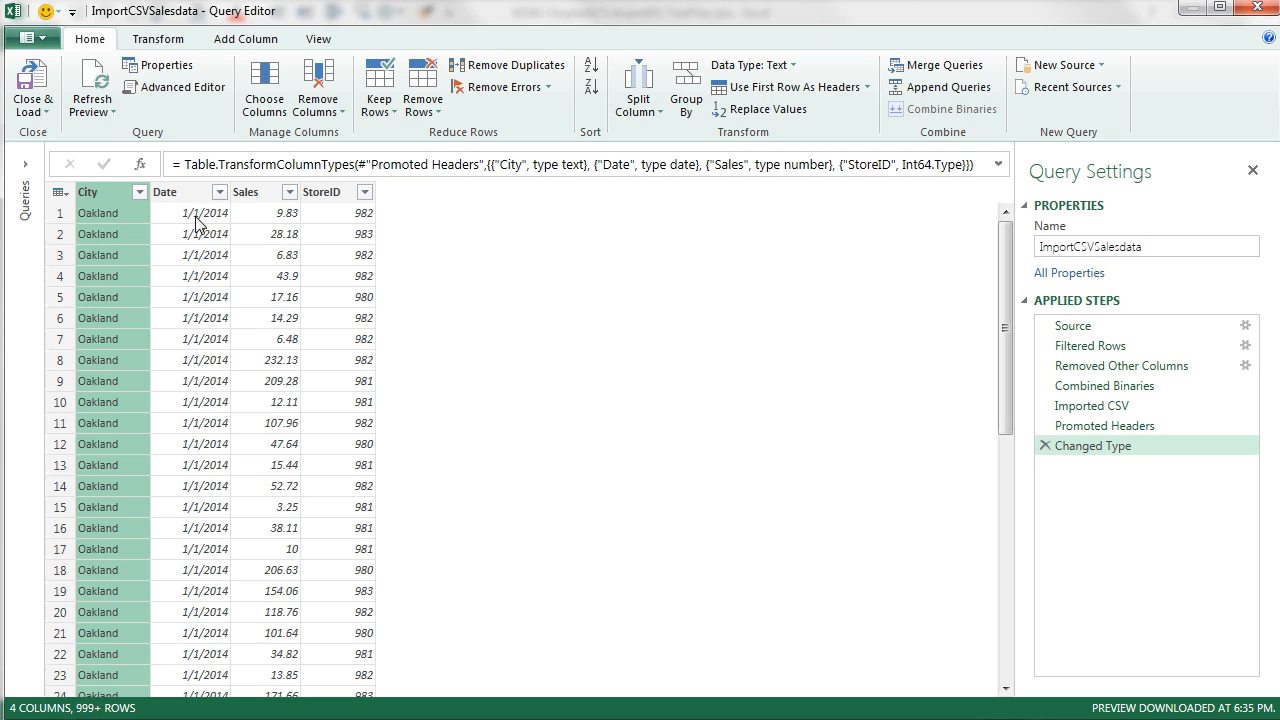
{"action": "mouse_move", "coordinate": [200, 456]}
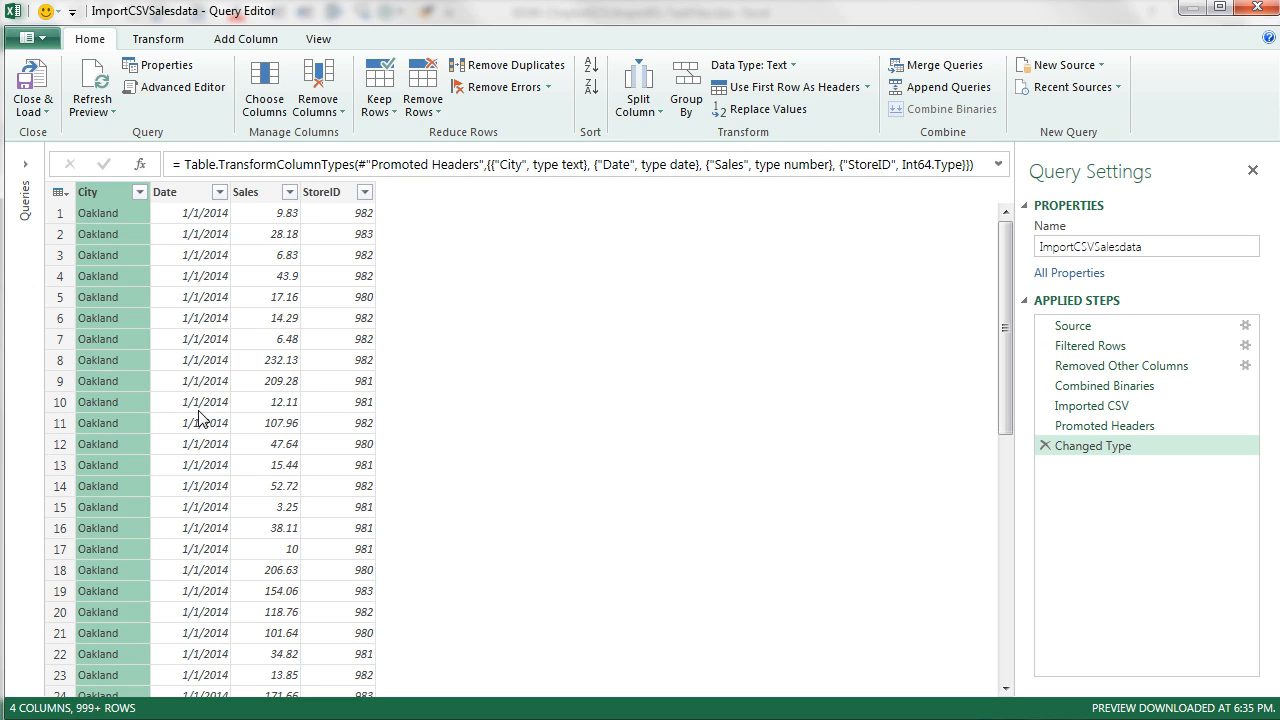
{"action": "mouse_move", "coordinate": [172, 376]}
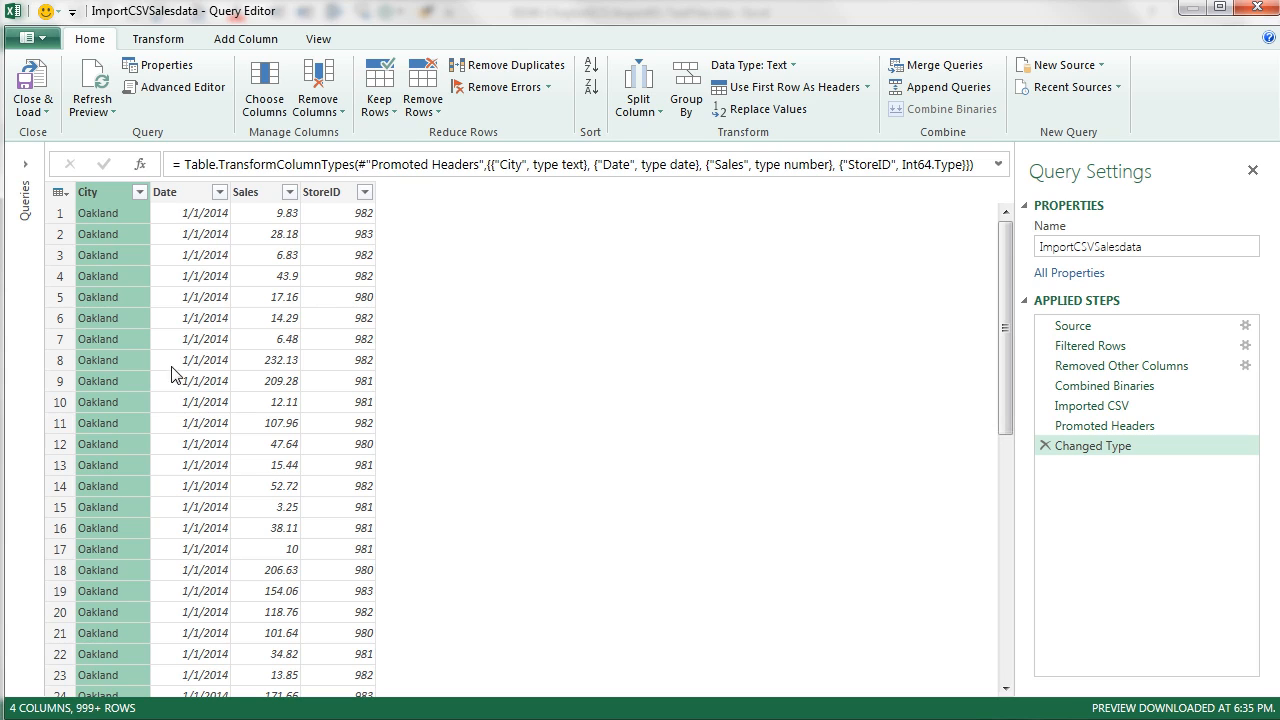
{"action": "mouse_move", "coordinate": [108, 216]}
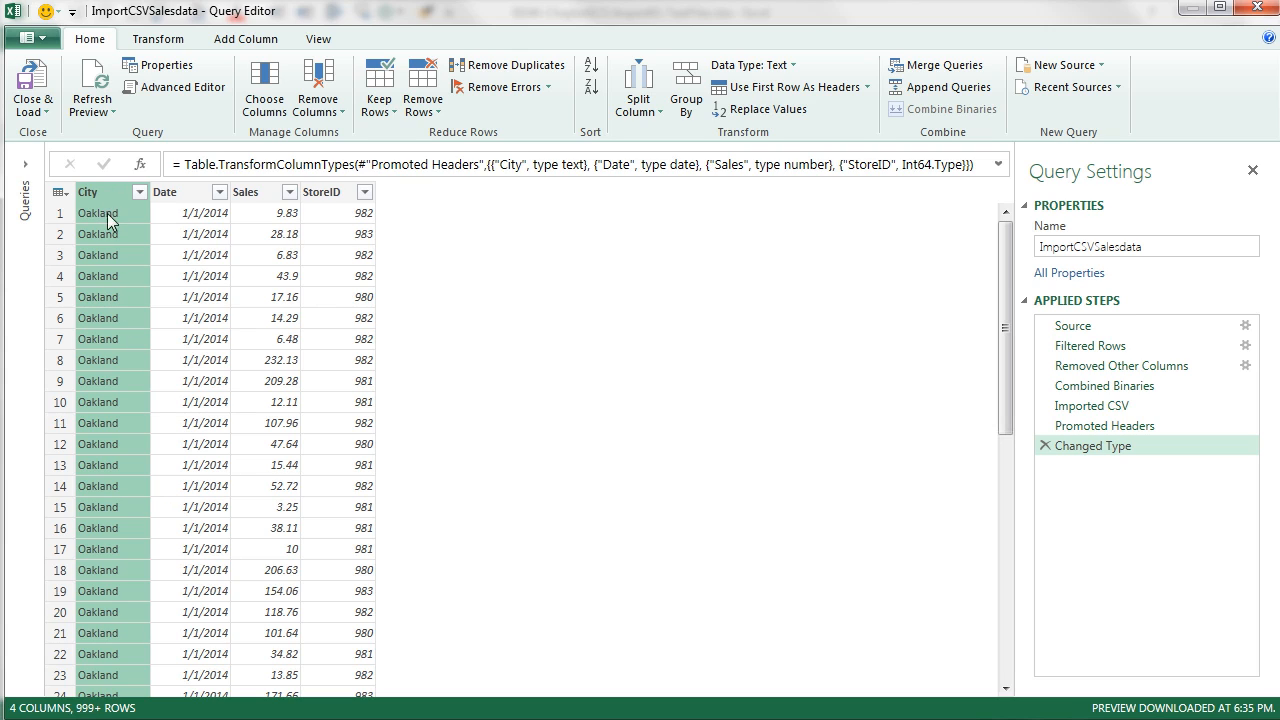
{"action": "mouse_move", "coordinate": [336, 260]}
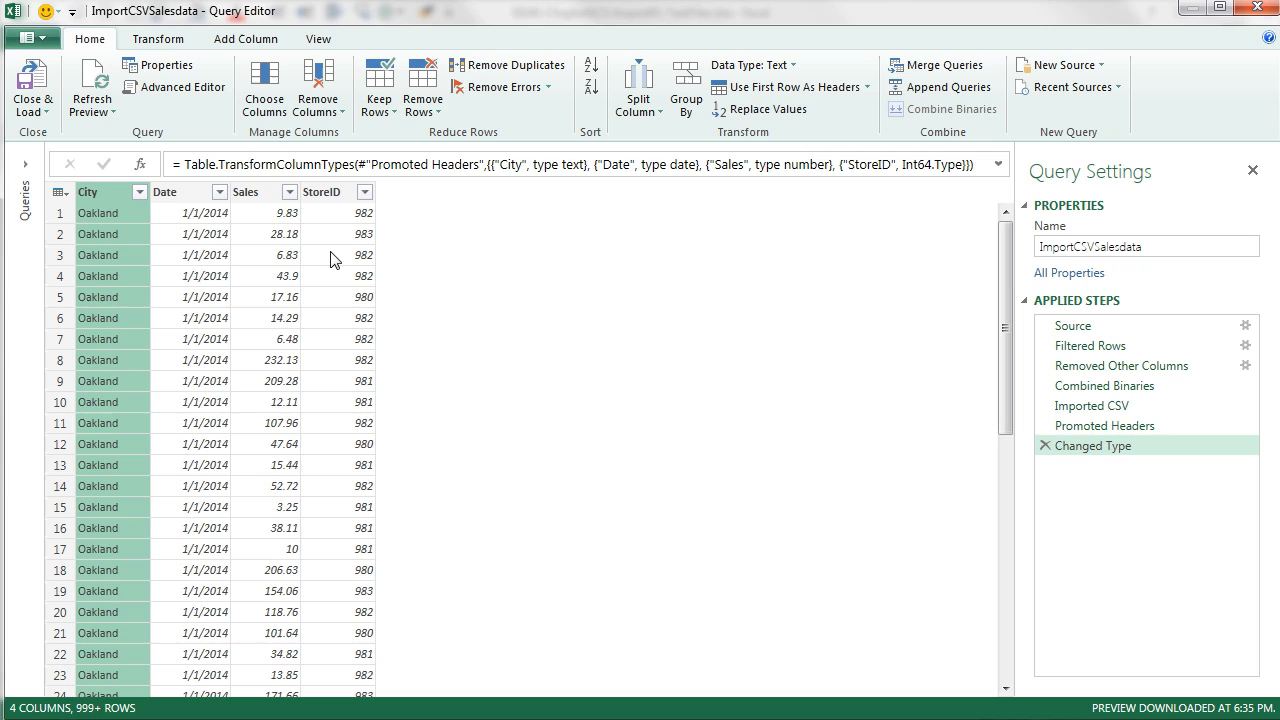
{"action": "mouse_move", "coordinate": [194, 238]}
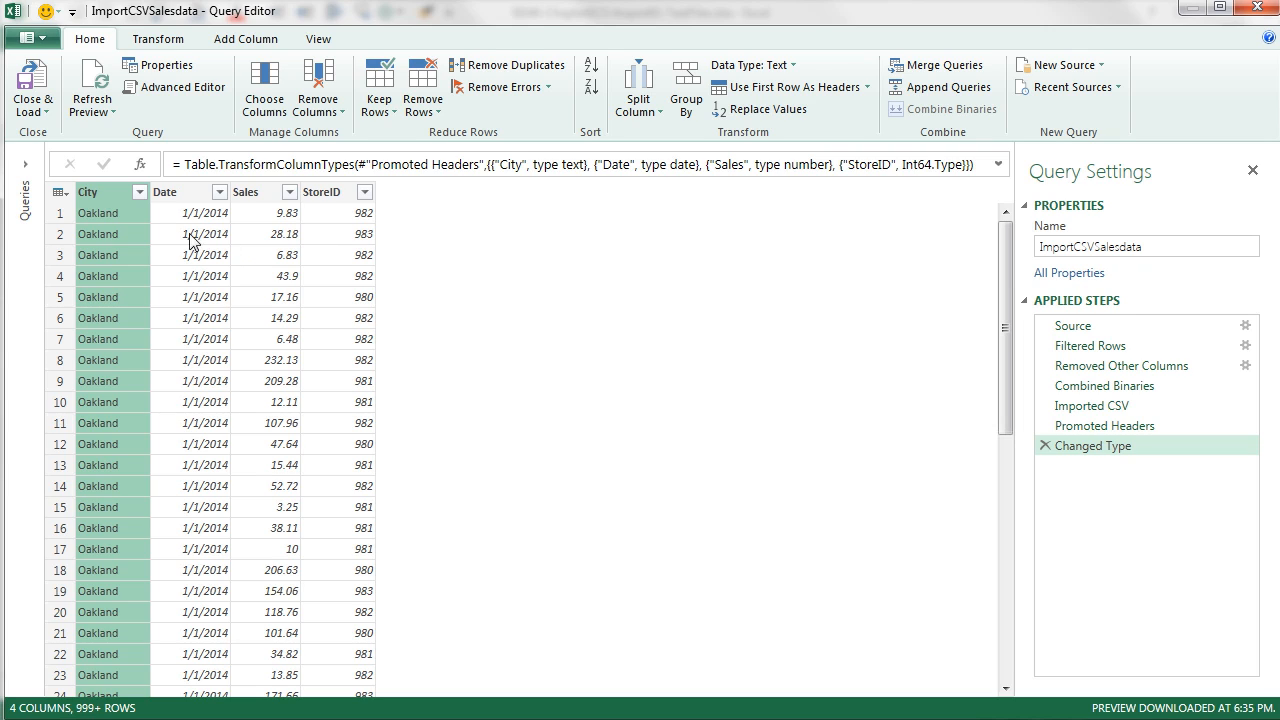
{"action": "mouse_move", "coordinate": [140, 204]}
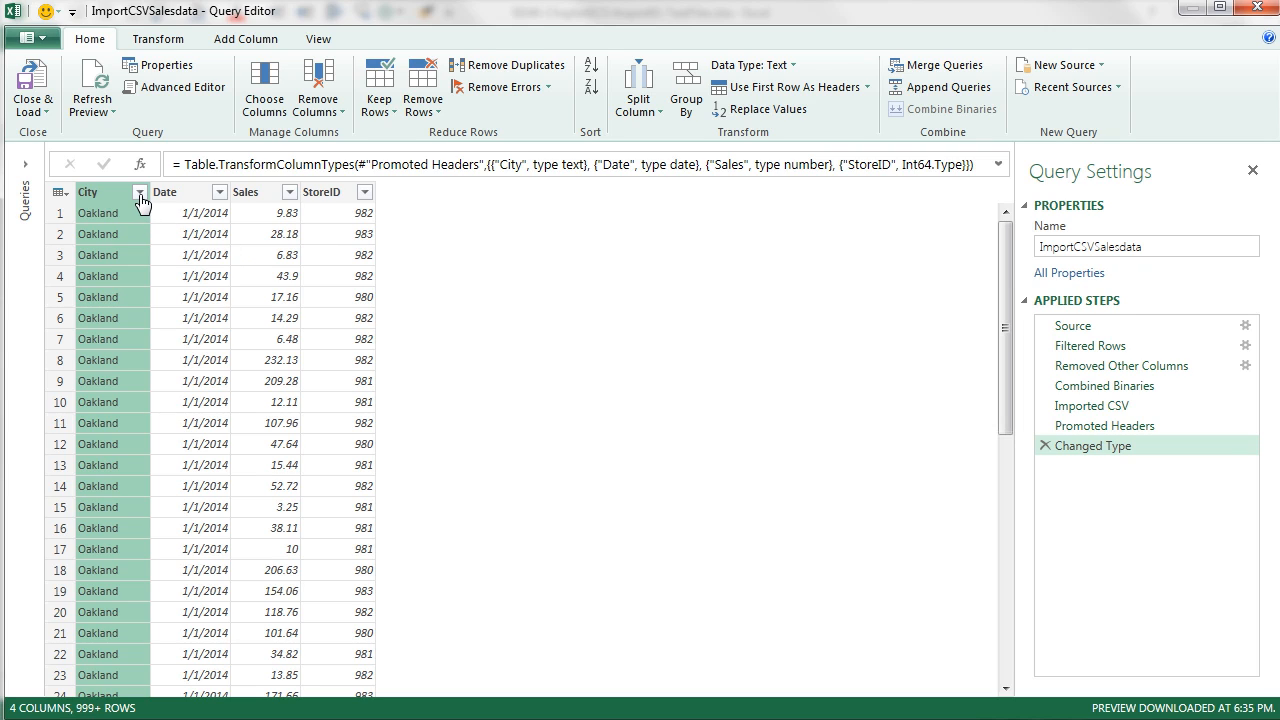
Filter the City column to exclude the repeated 'City' header rows.
{"action": "left_click", "coordinate": [140, 192]}
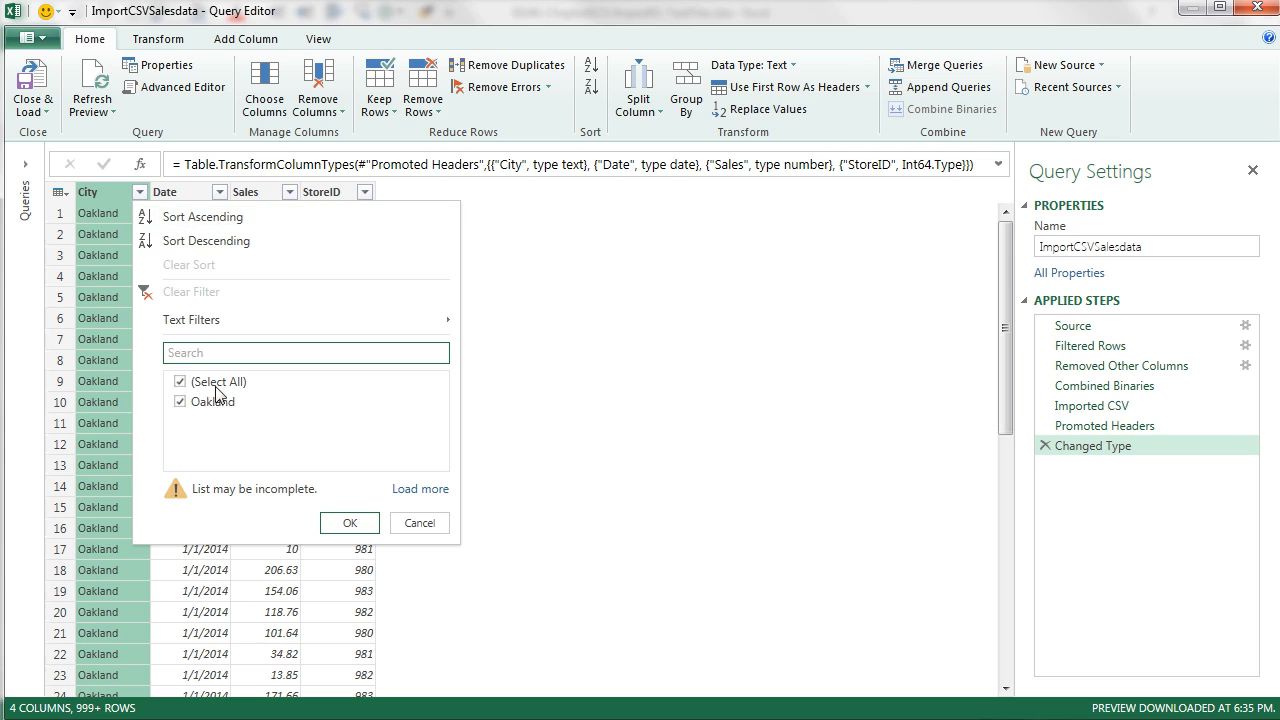
{"action": "mouse_move", "coordinate": [420, 488]}
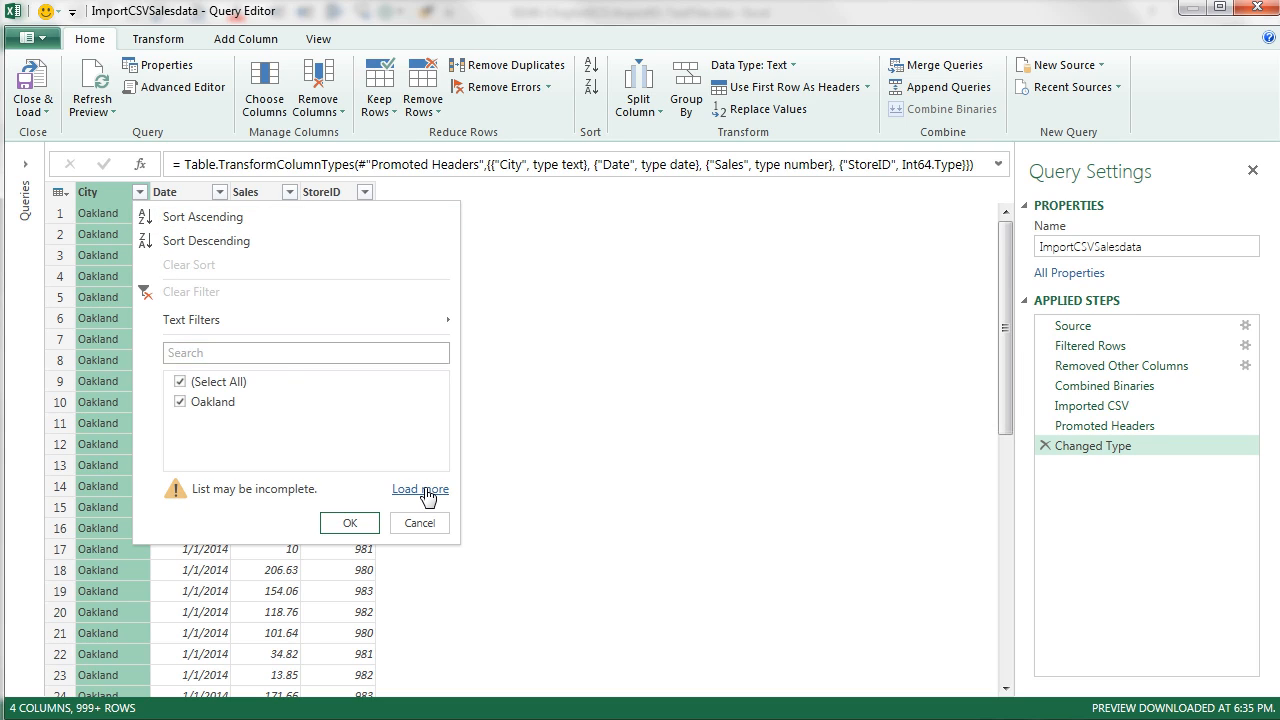
{"action": "left_click", "coordinate": [420, 488]}
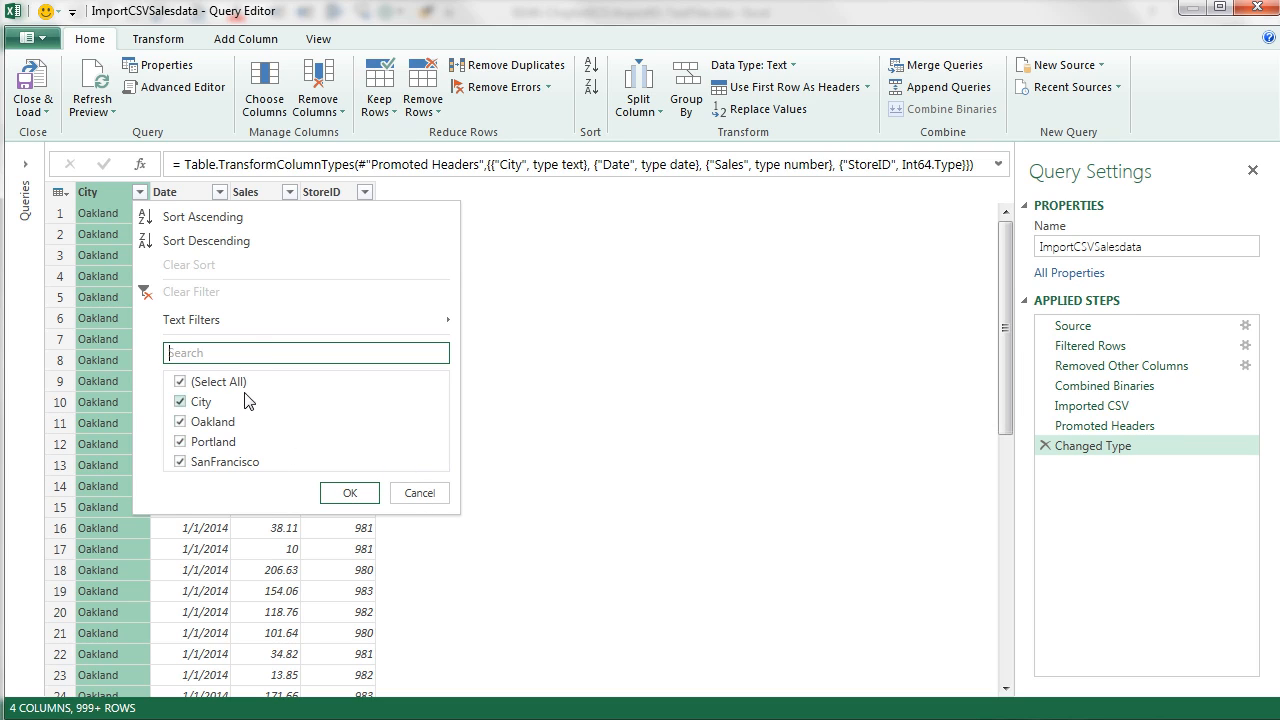
{"action": "mouse_move", "coordinate": [242, 442]}
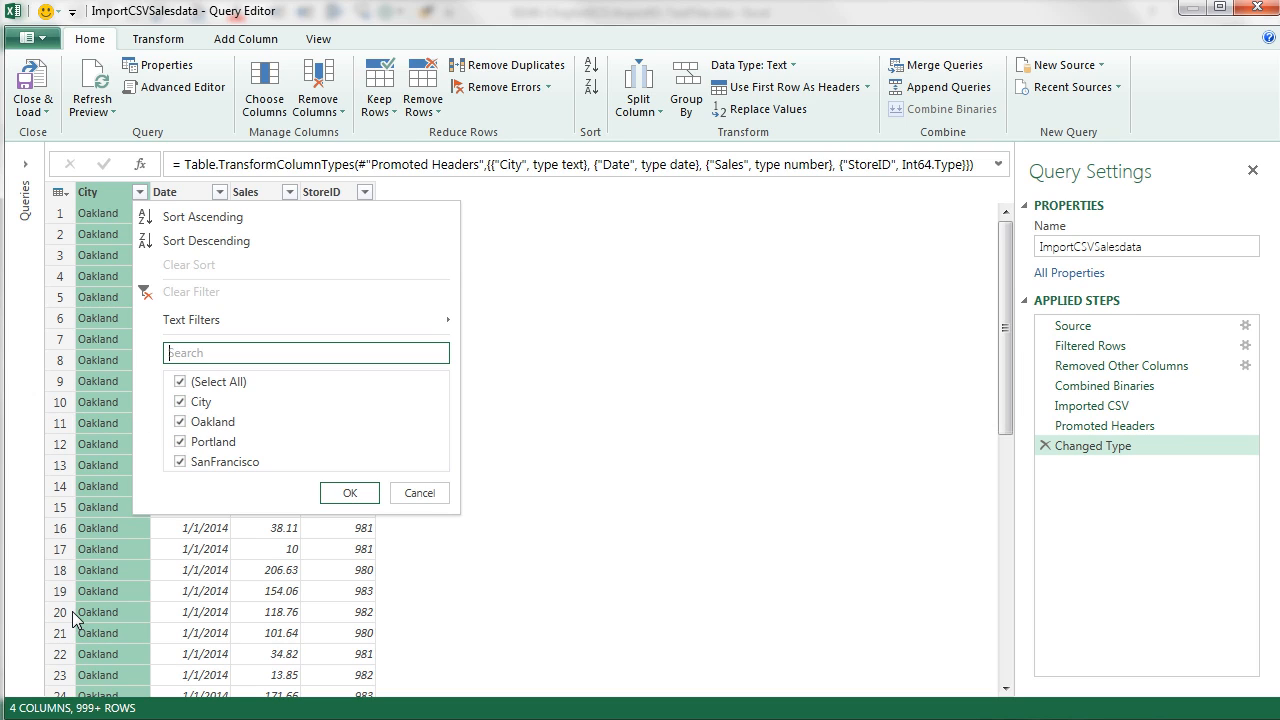
{"action": "mouse_move", "coordinate": [284, 476]}
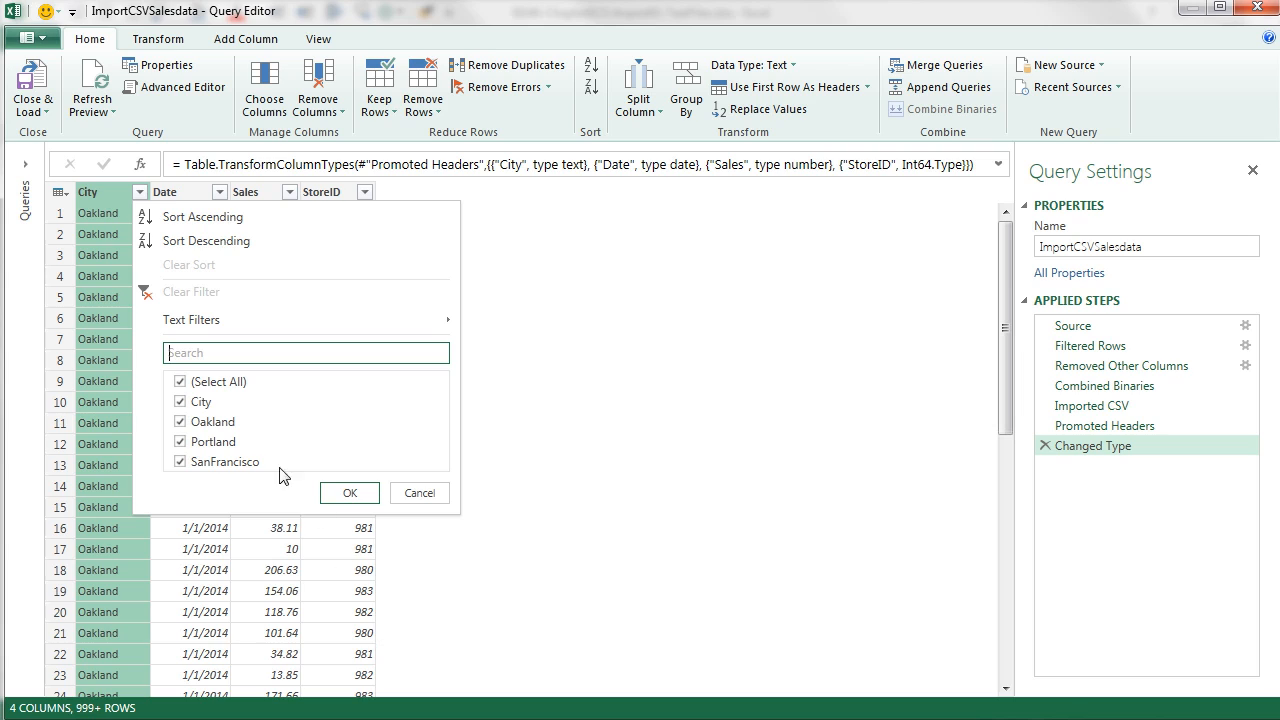
{"action": "left_click", "coordinate": [180, 400]}
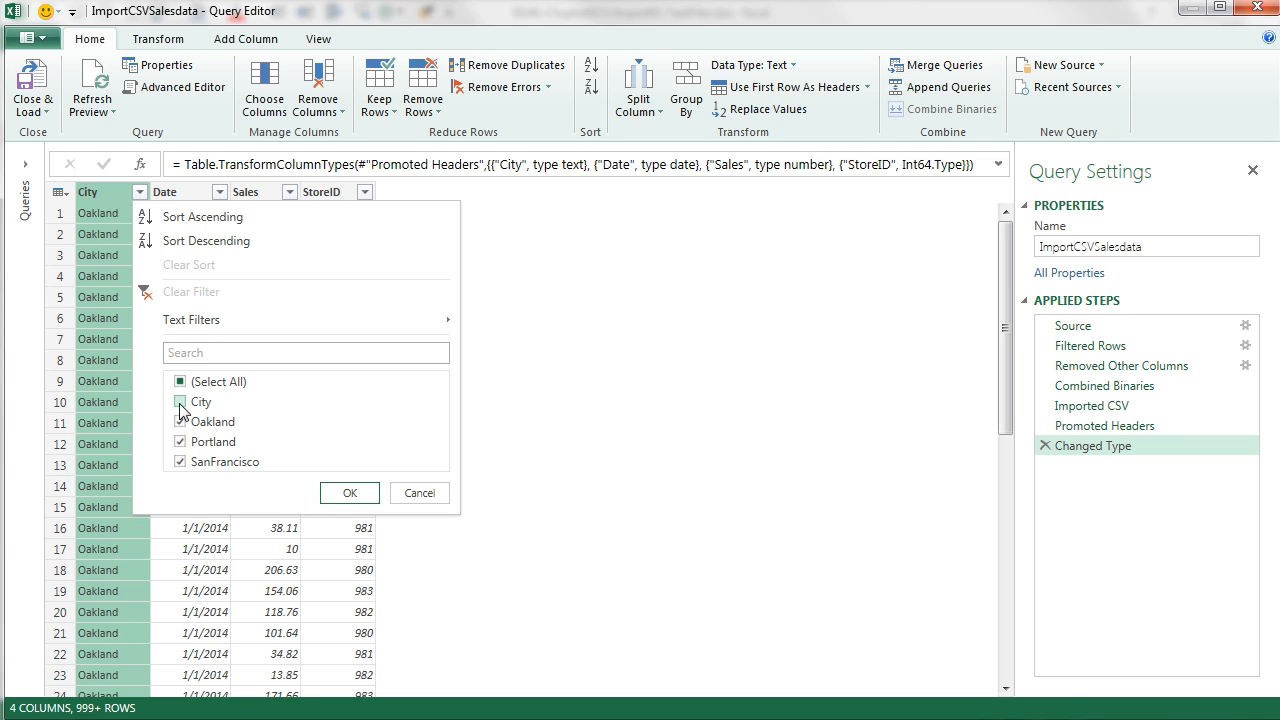
{"action": "left_click", "coordinate": [180, 400]}
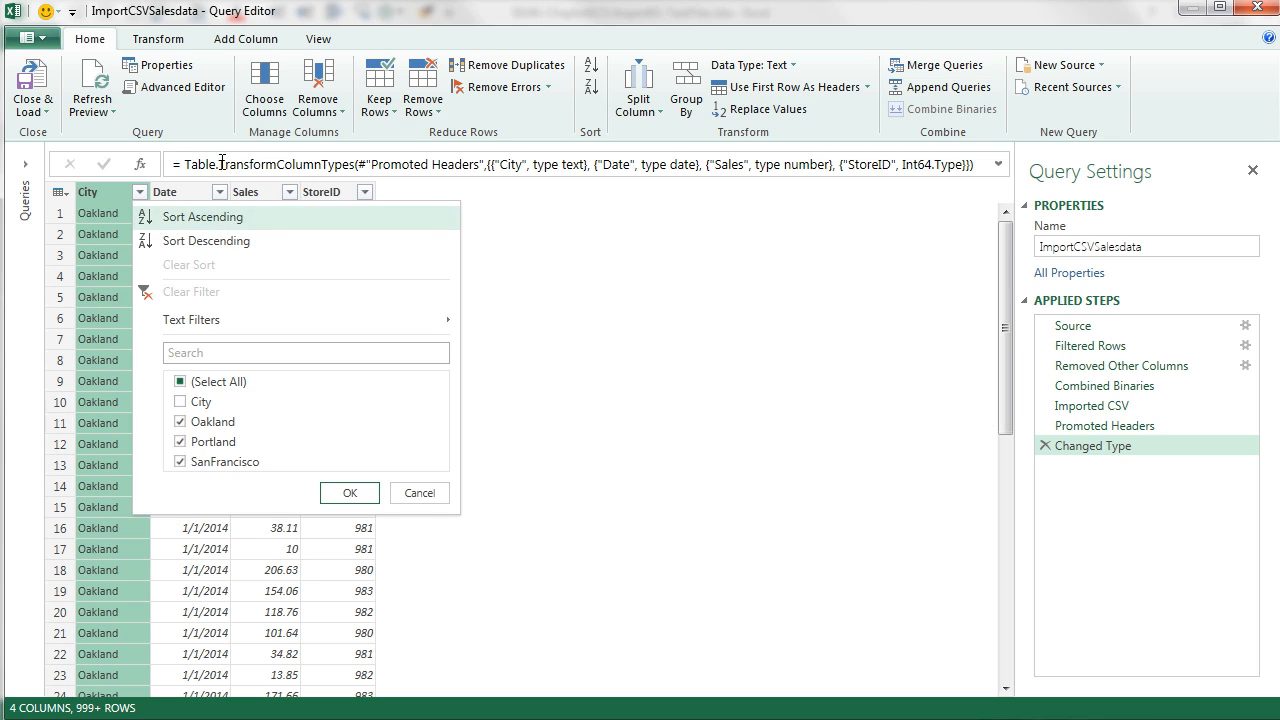
{"action": "mouse_move", "coordinate": [344, 514]}
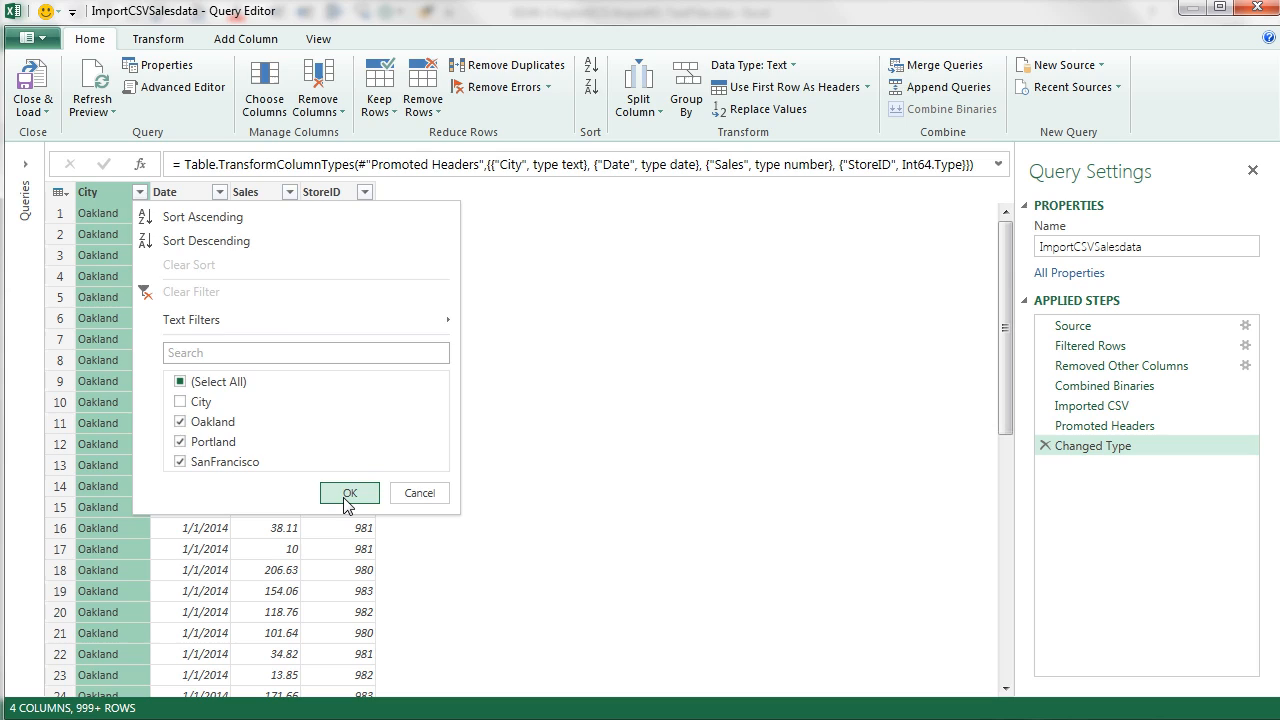
{"action": "left_click", "coordinate": [348, 492]}
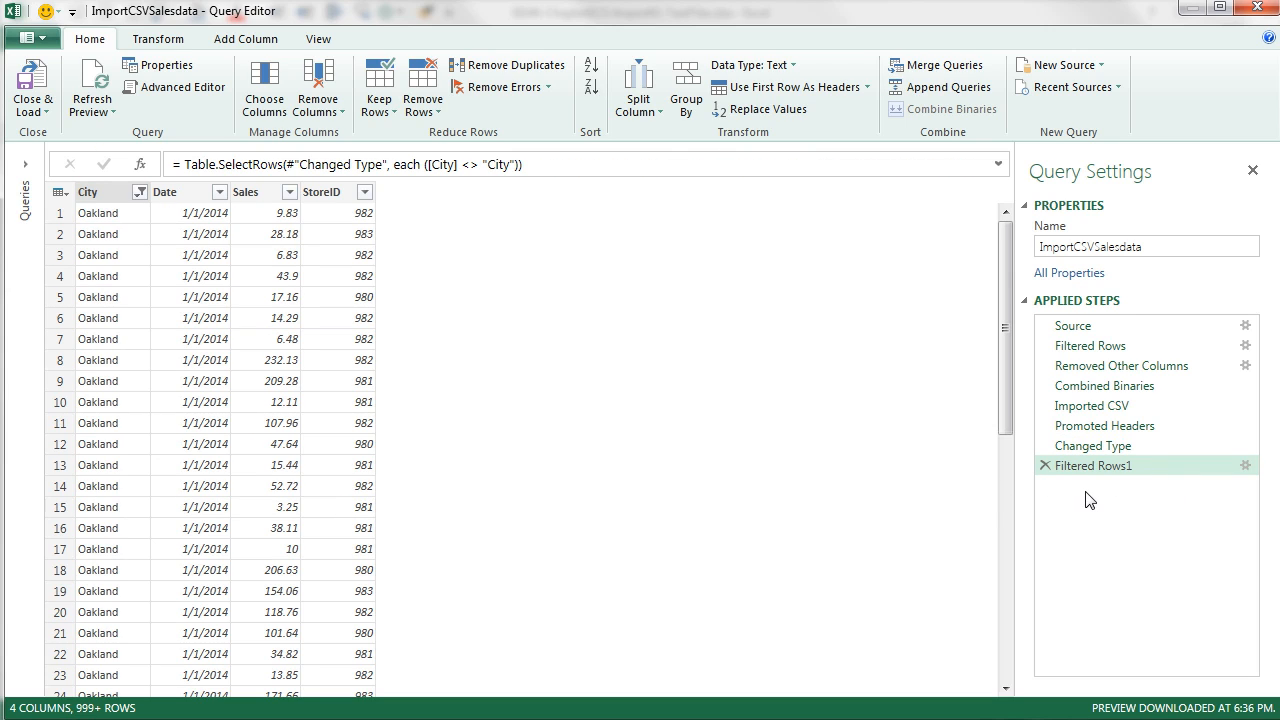
{"action": "mouse_move", "coordinate": [1132, 404]}
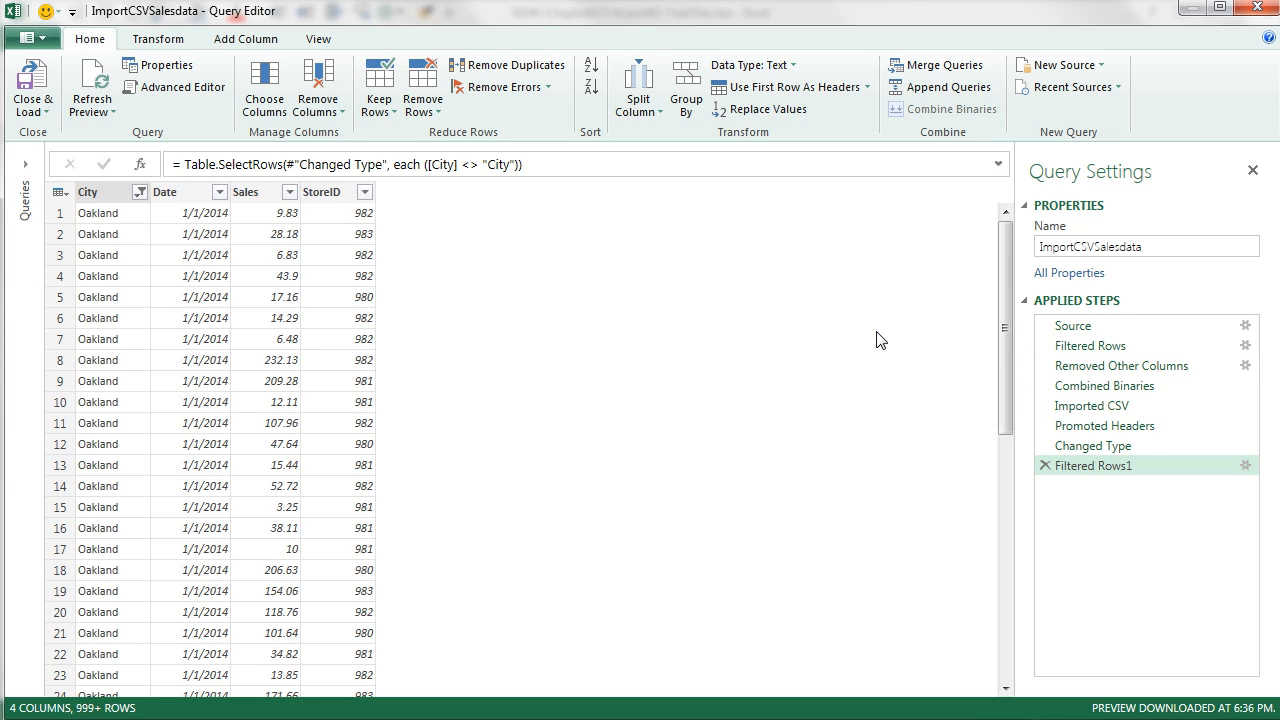
{"action": "mouse_move", "coordinate": [318, 38]}
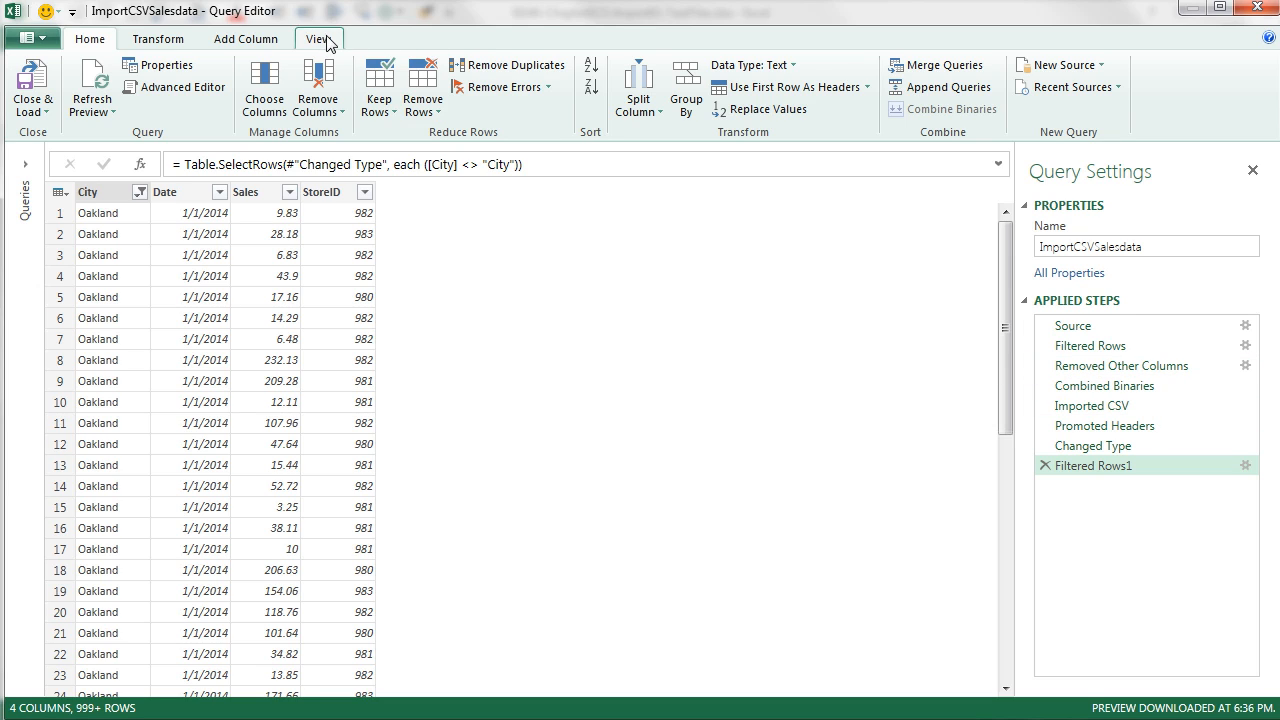
Review the query's M code in the Advanced Editor, then choose Close & Load To….
{"action": "left_click", "coordinate": [318, 38]}
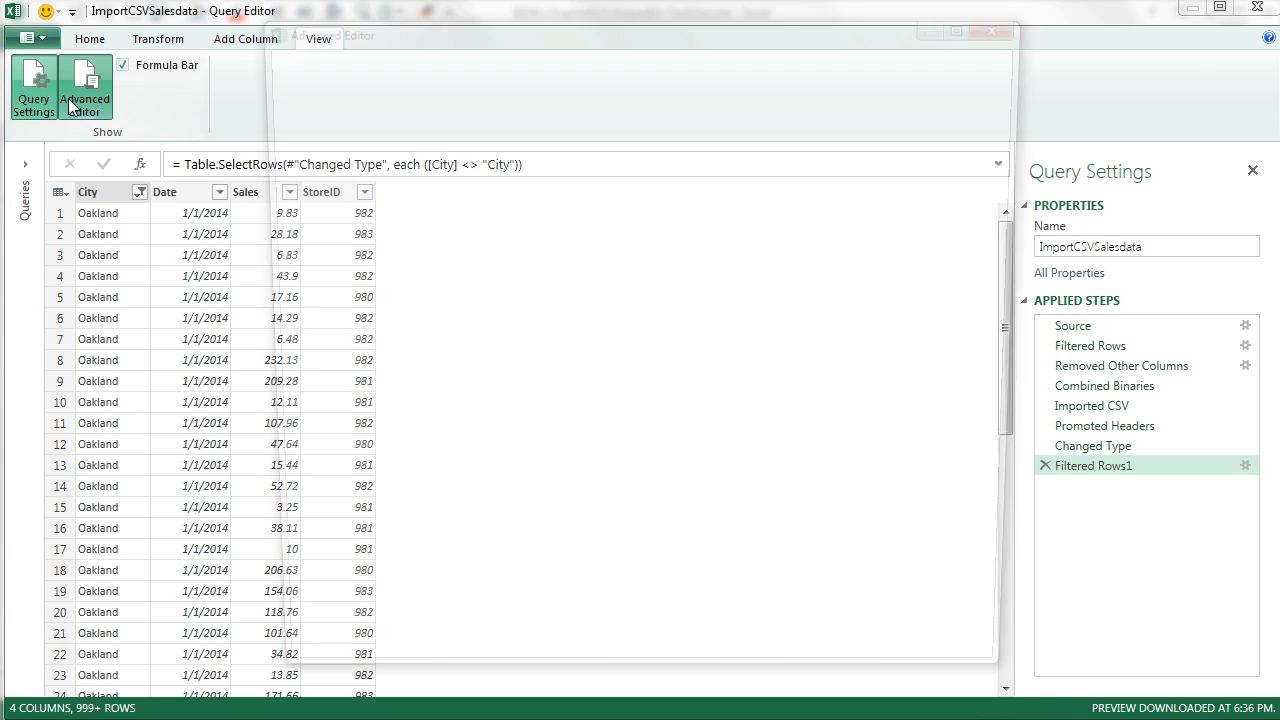
{"action": "left_click", "coordinate": [84, 90]}
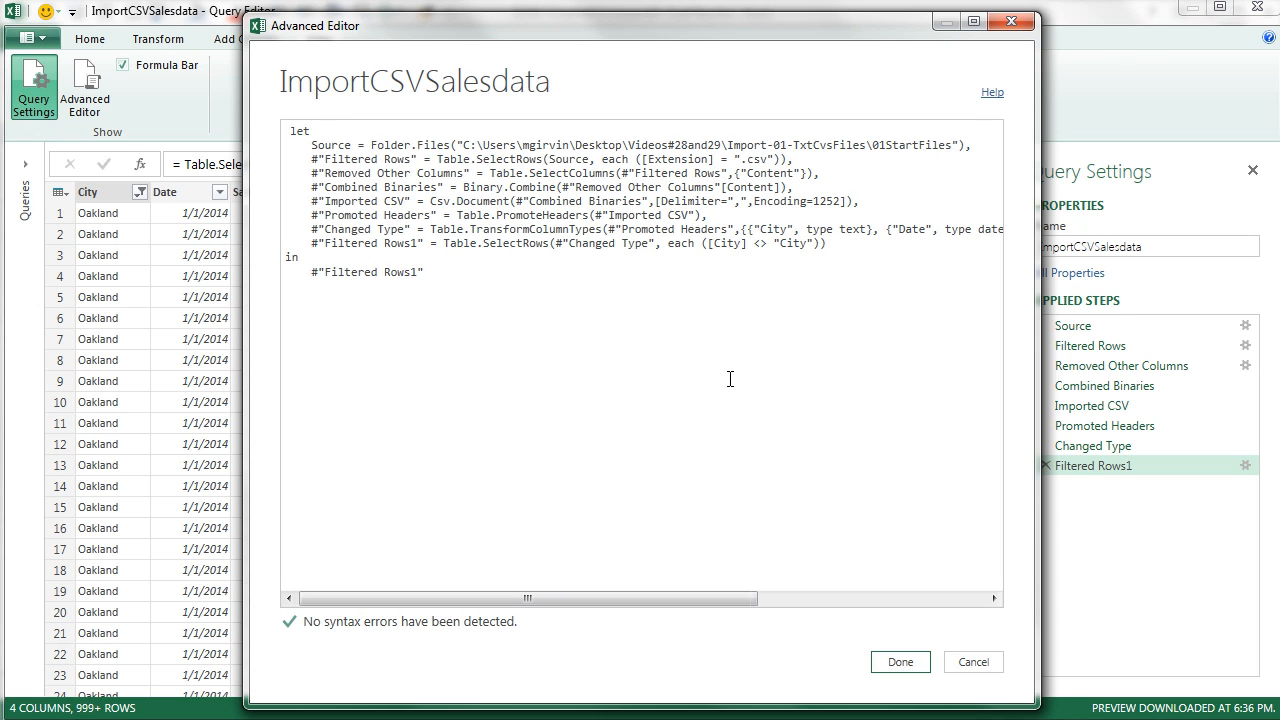
{"action": "mouse_move", "coordinate": [694, 270]}
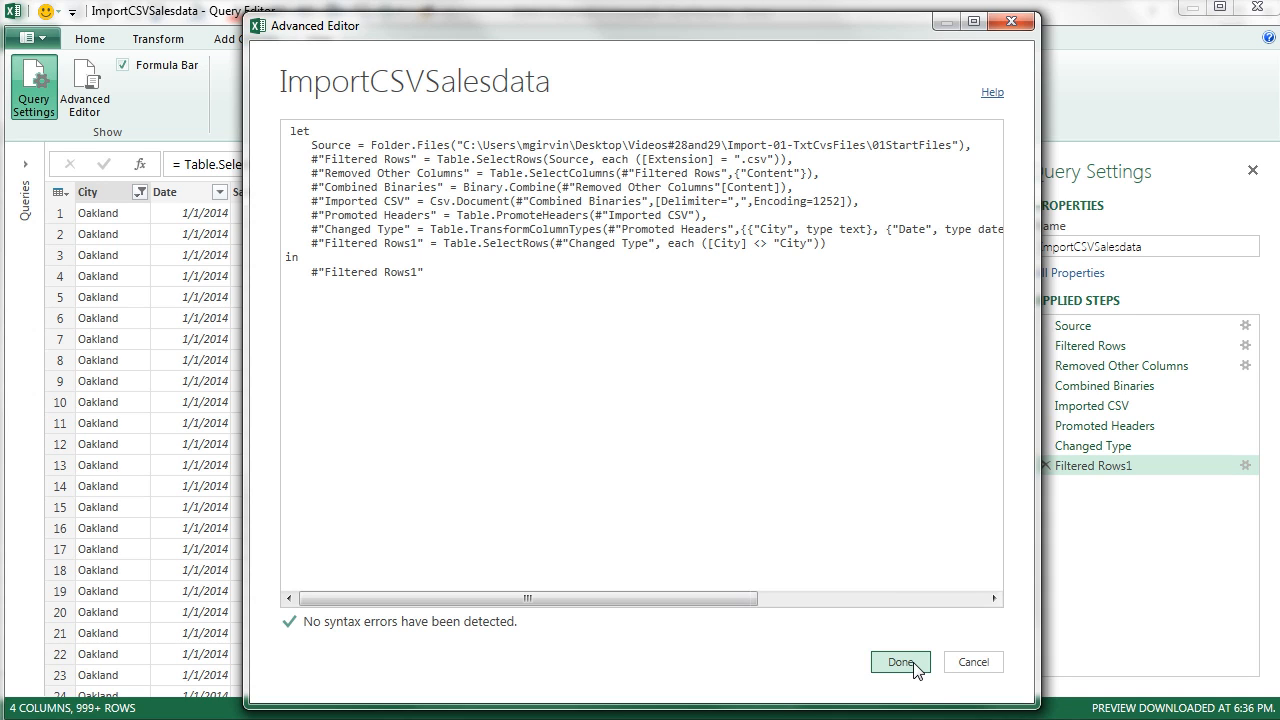
{"action": "left_click", "coordinate": [898, 662]}
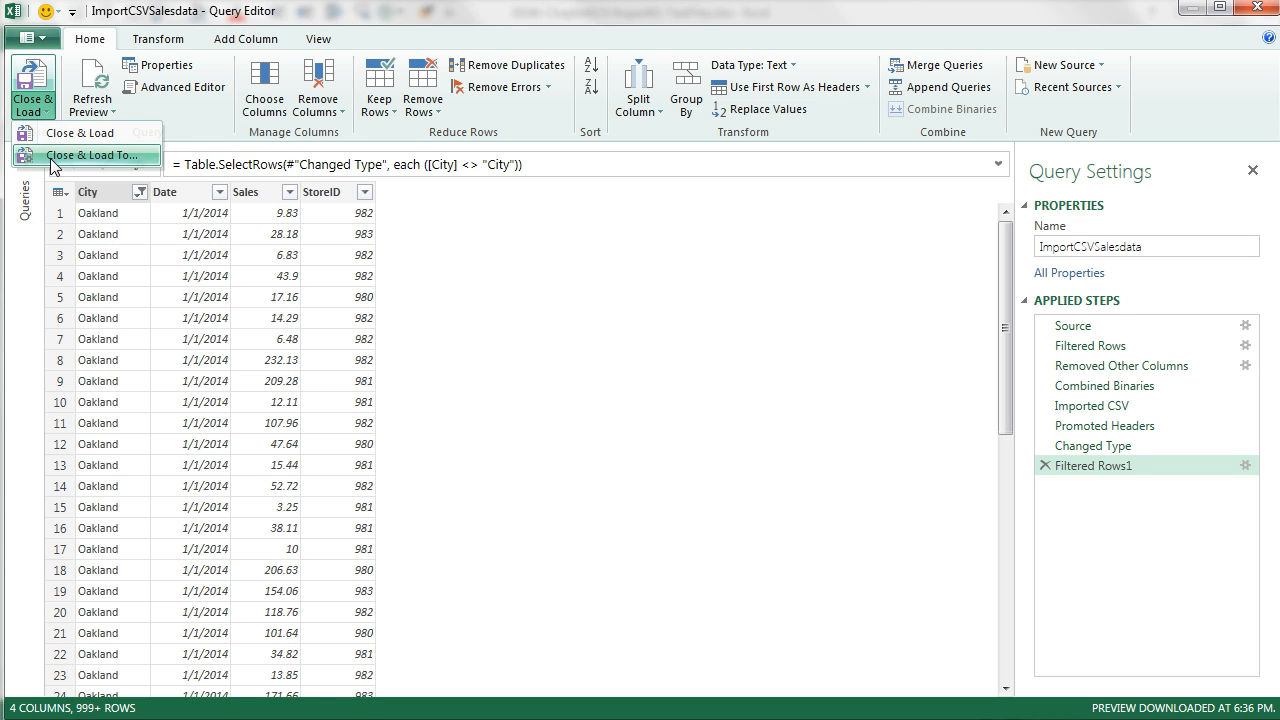
{"action": "left_click", "coordinate": [92, 156]}
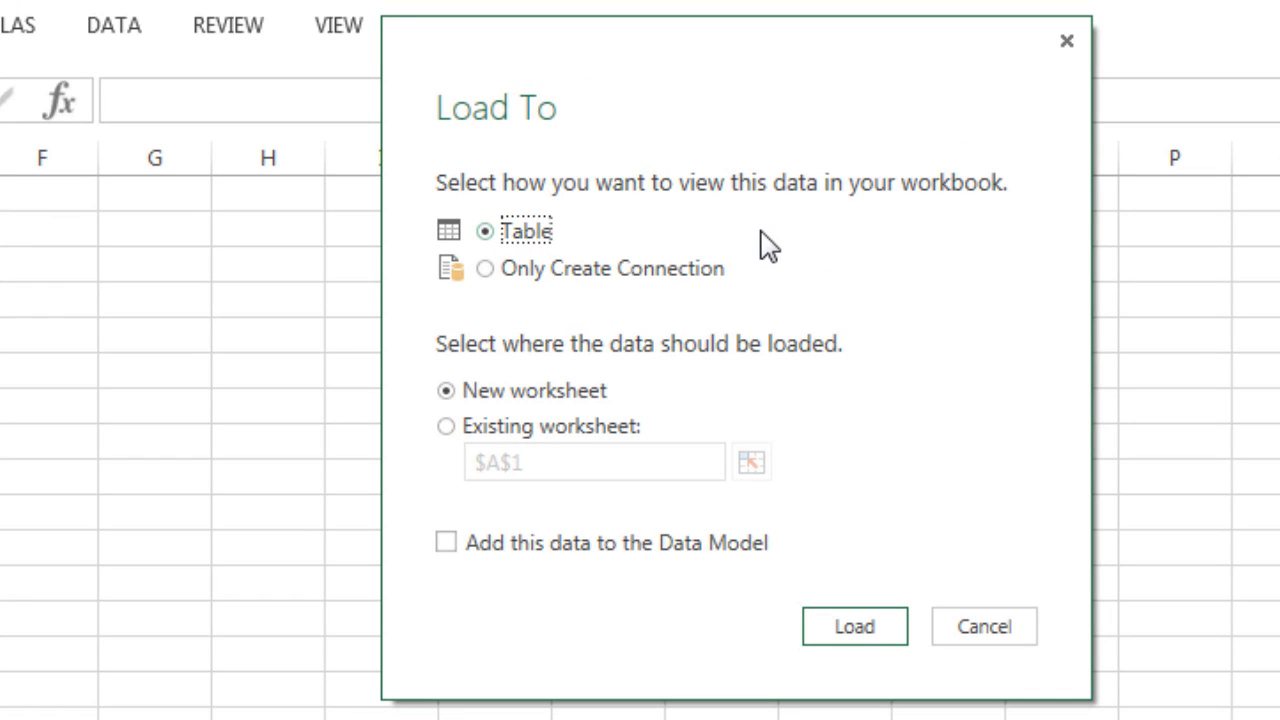
{"action": "mouse_move", "coordinate": [570, 240]}
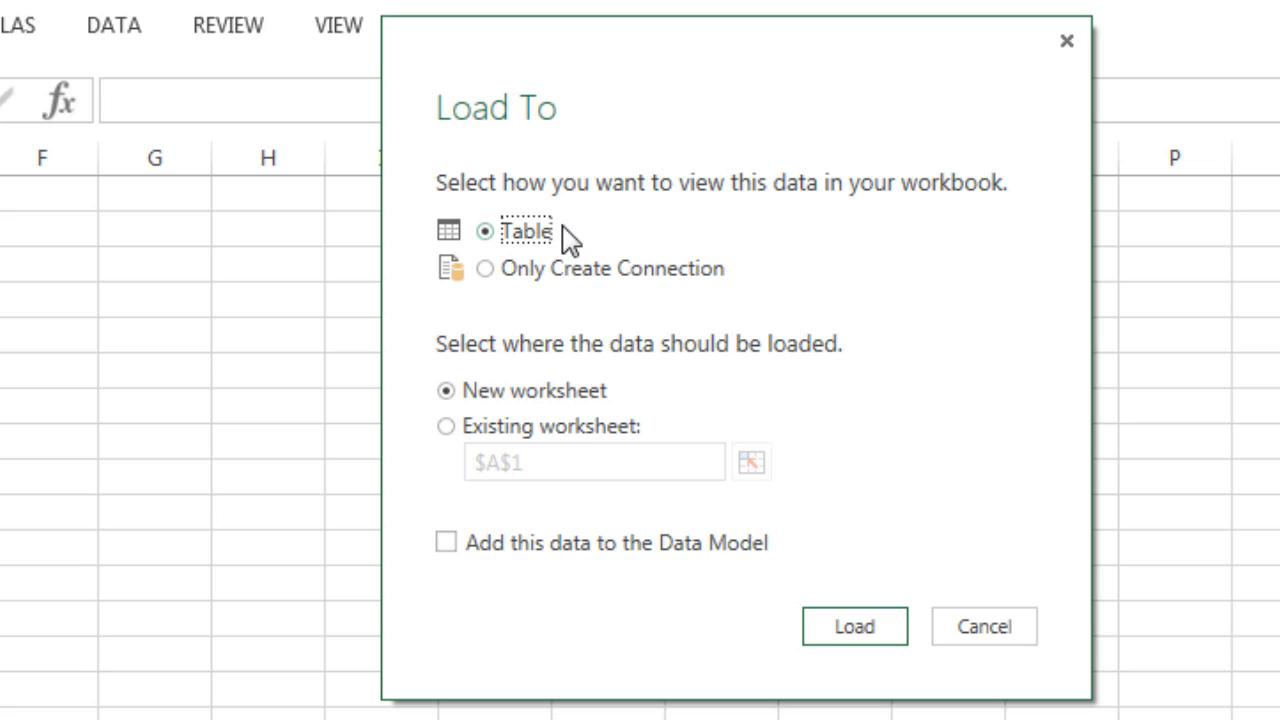
Choose Only Create Connection in the Load To dialog.
{"action": "left_click", "coordinate": [486, 268]}
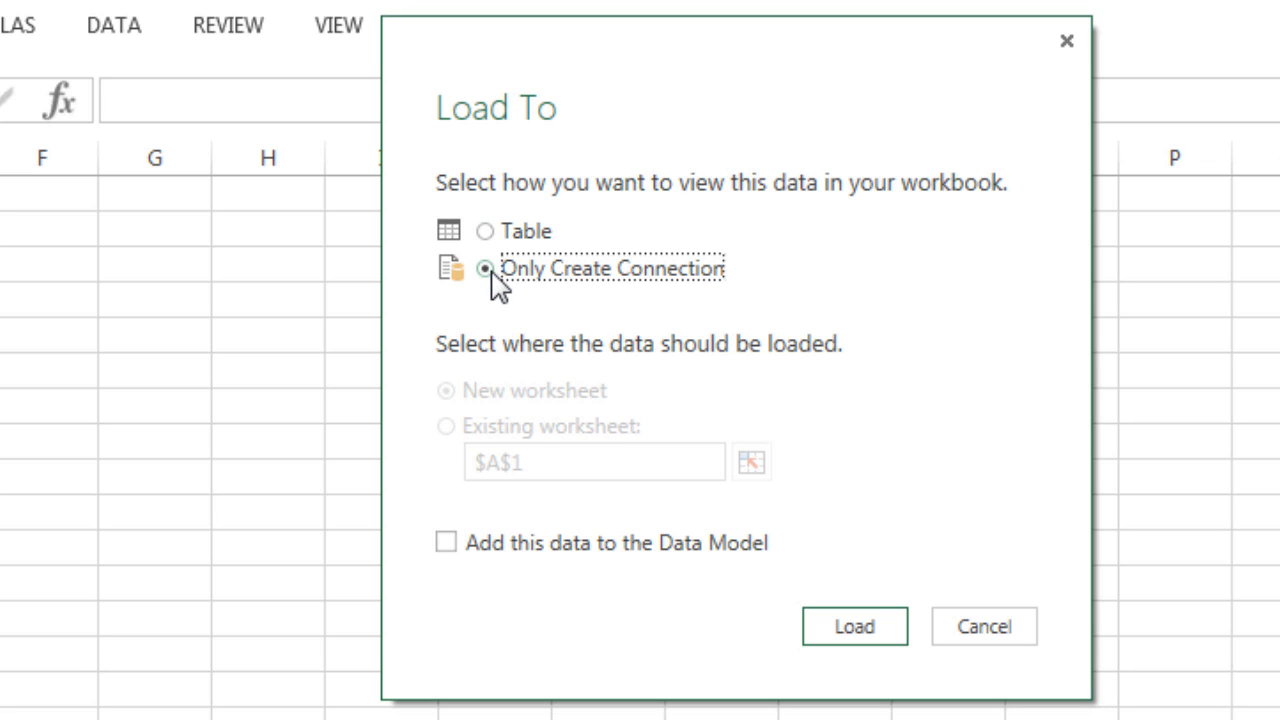
{"action": "mouse_move", "coordinate": [600, 290]}
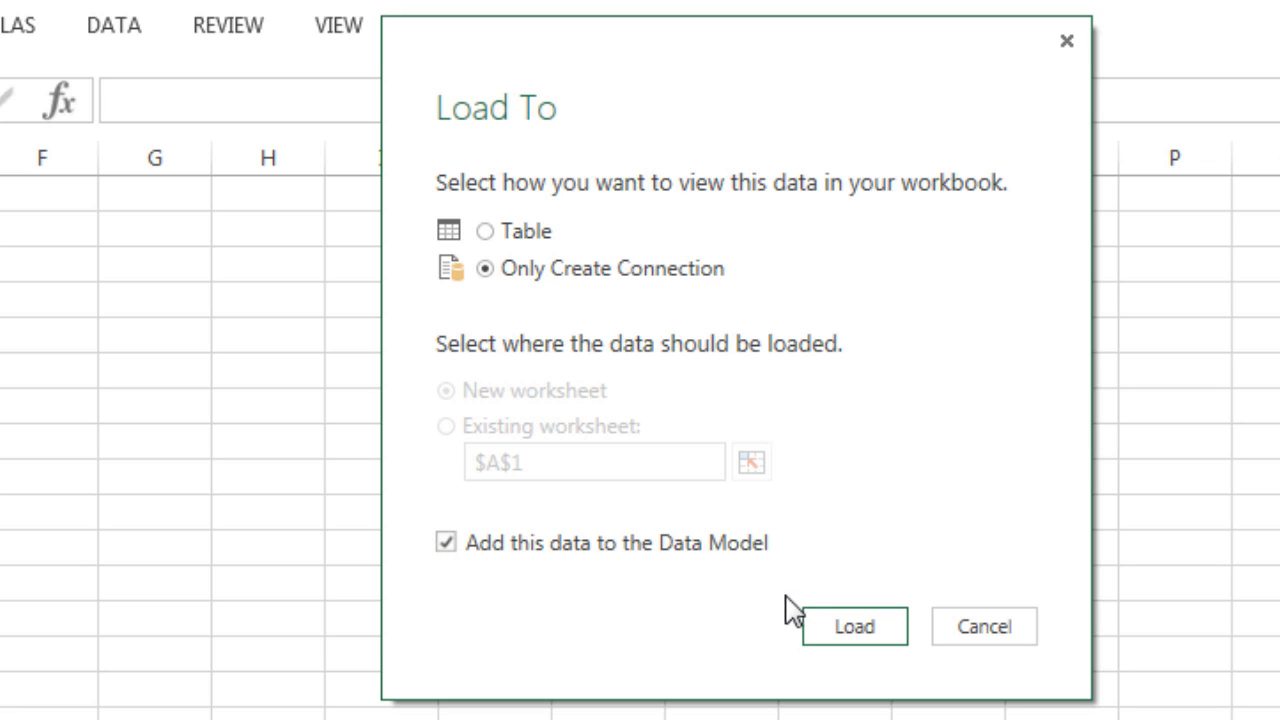
{"action": "mouse_move", "coordinate": [742, 596]}
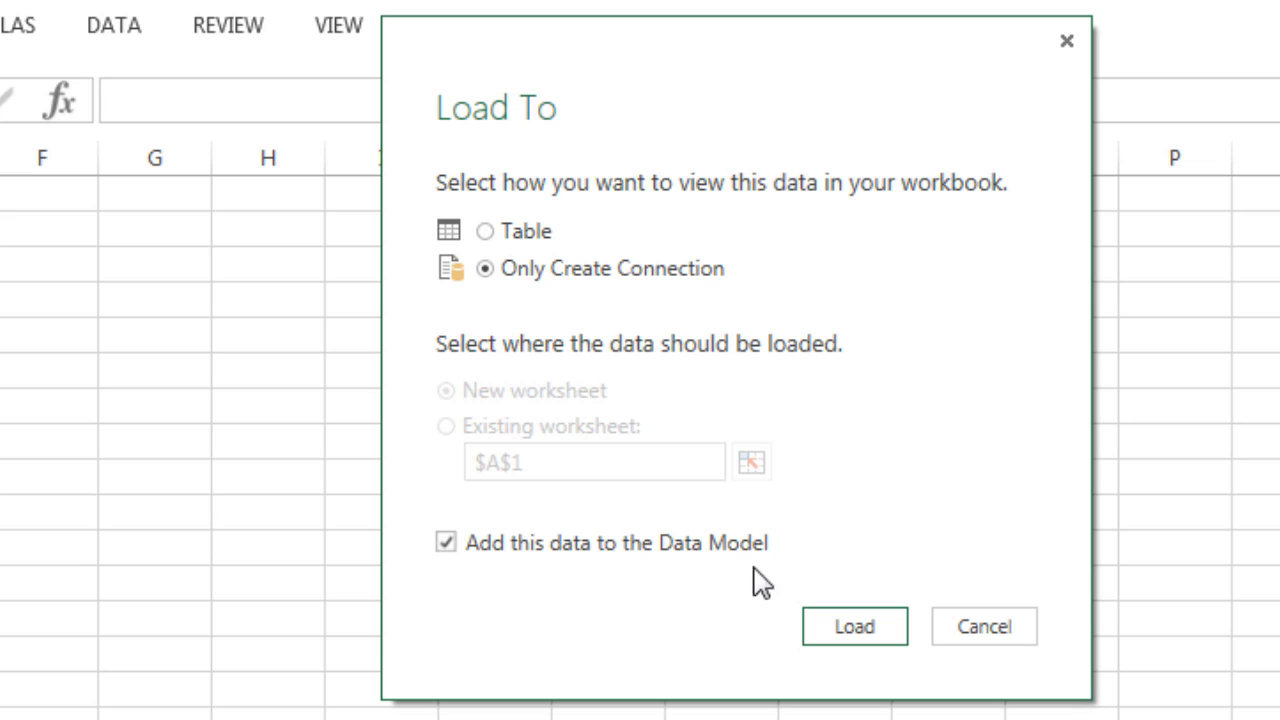
{"action": "mouse_move", "coordinate": [624, 588]}
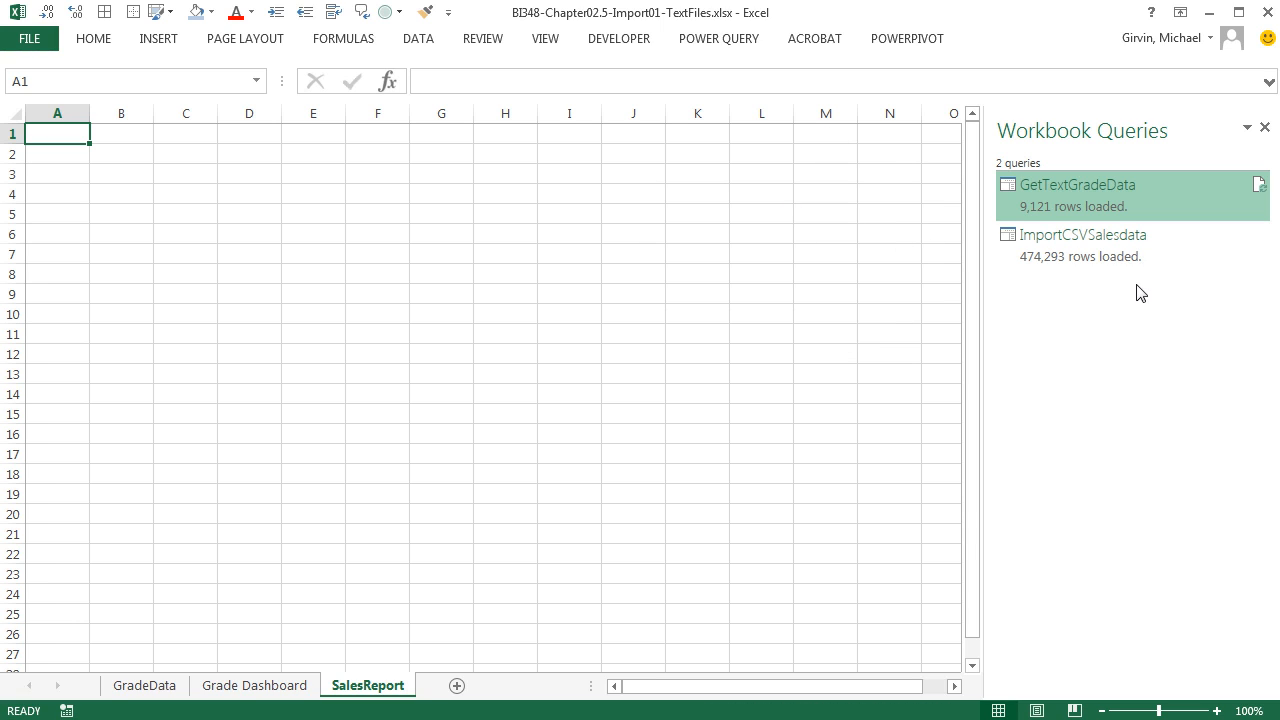
{"action": "mouse_move", "coordinate": [1096, 288]}
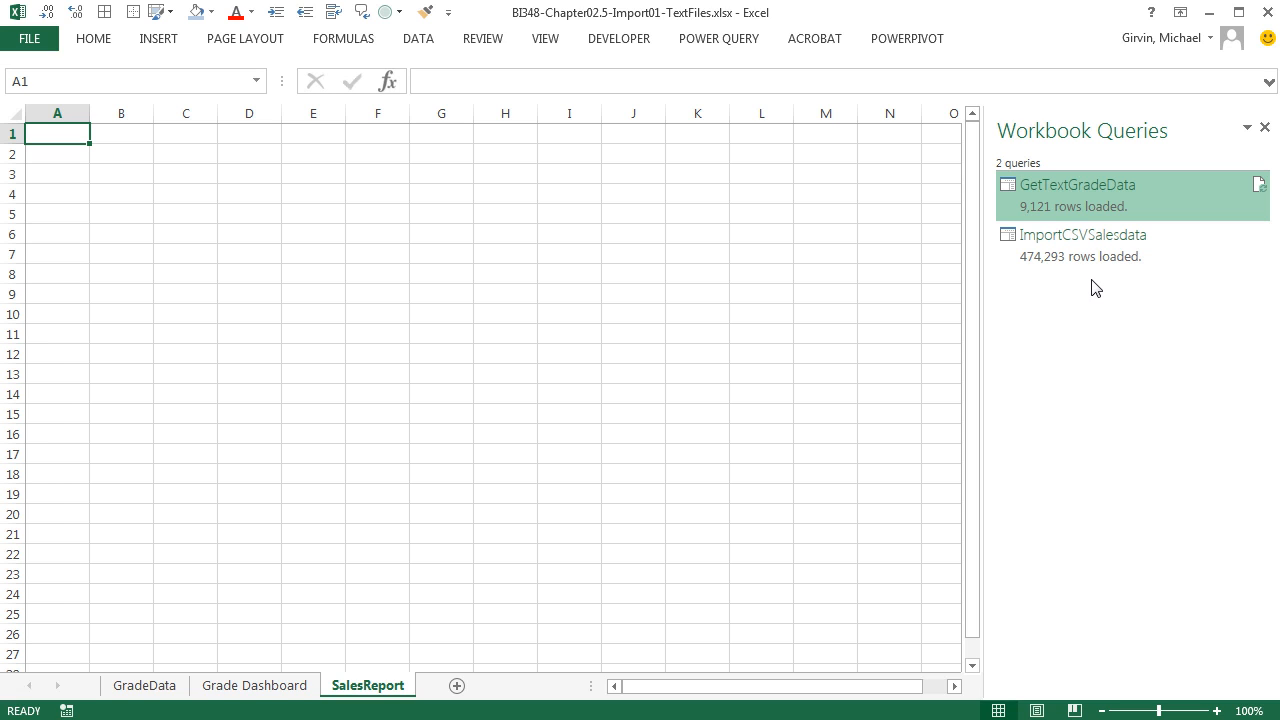
{"action": "mouse_move", "coordinate": [380, 520]}
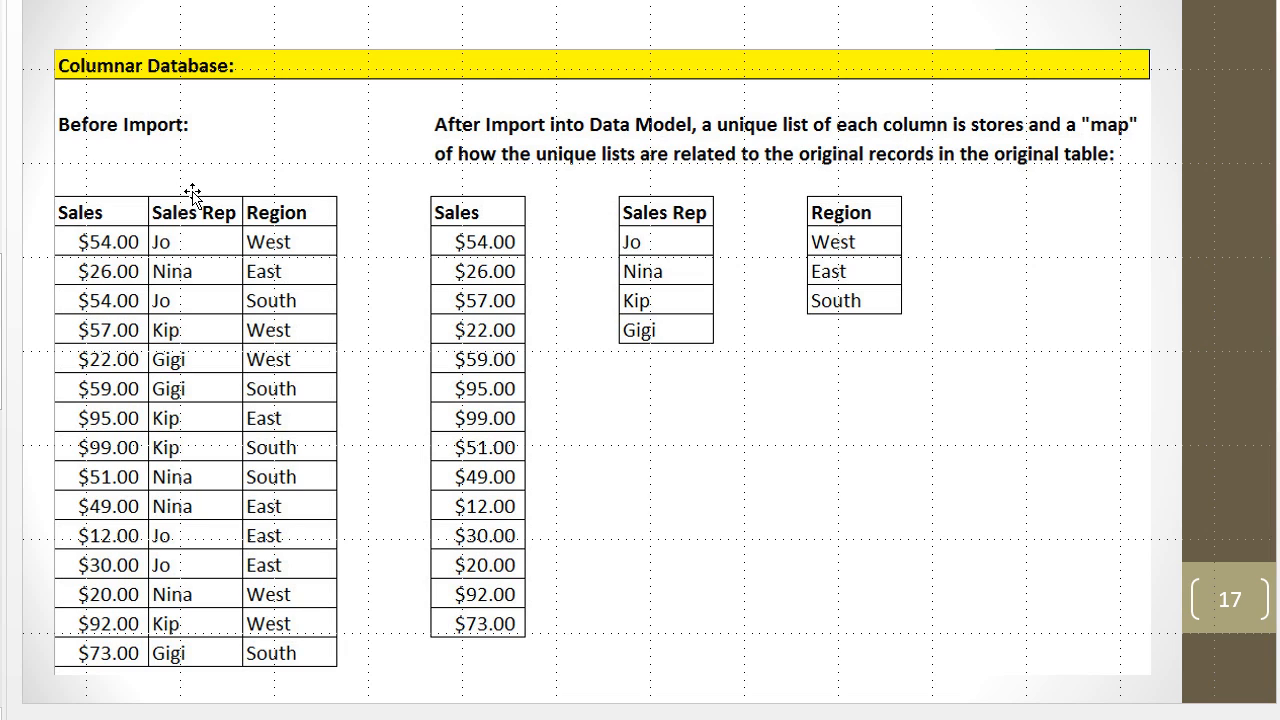
{"action": "mouse_move", "coordinate": [192, 124]}
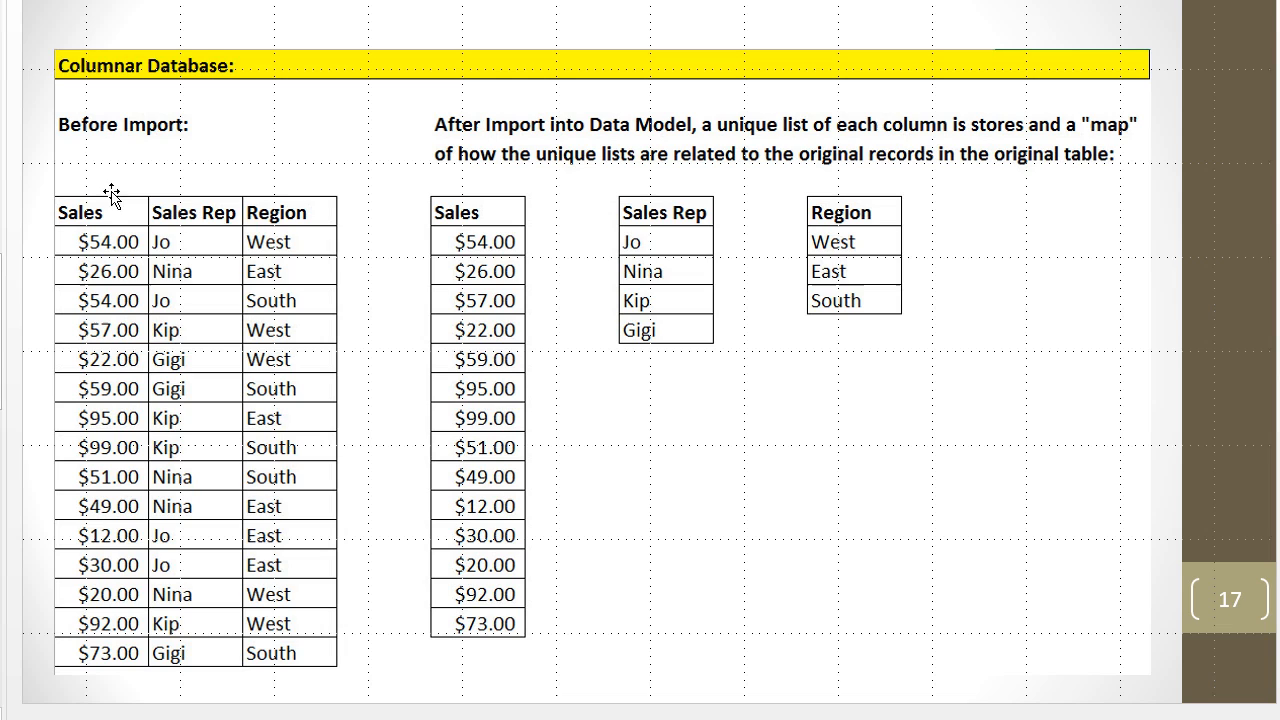
{"action": "mouse_move", "coordinate": [204, 348]}
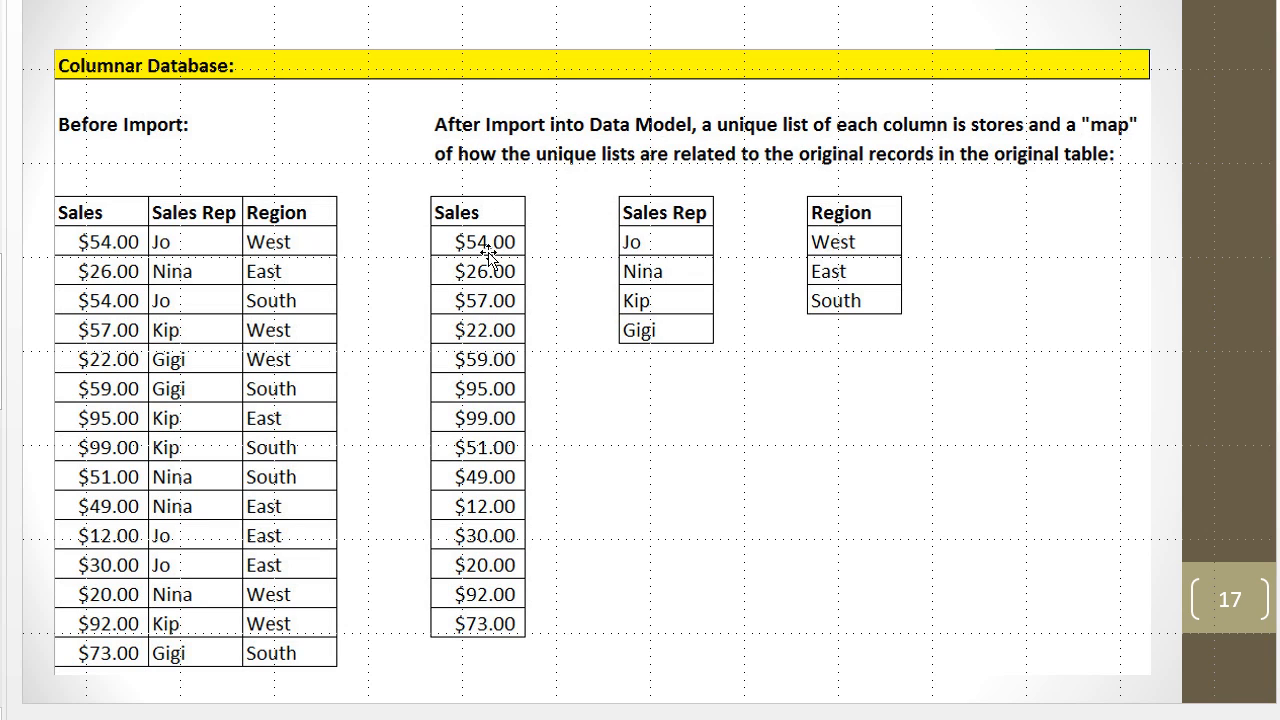
{"action": "mouse_move", "coordinate": [896, 372]}
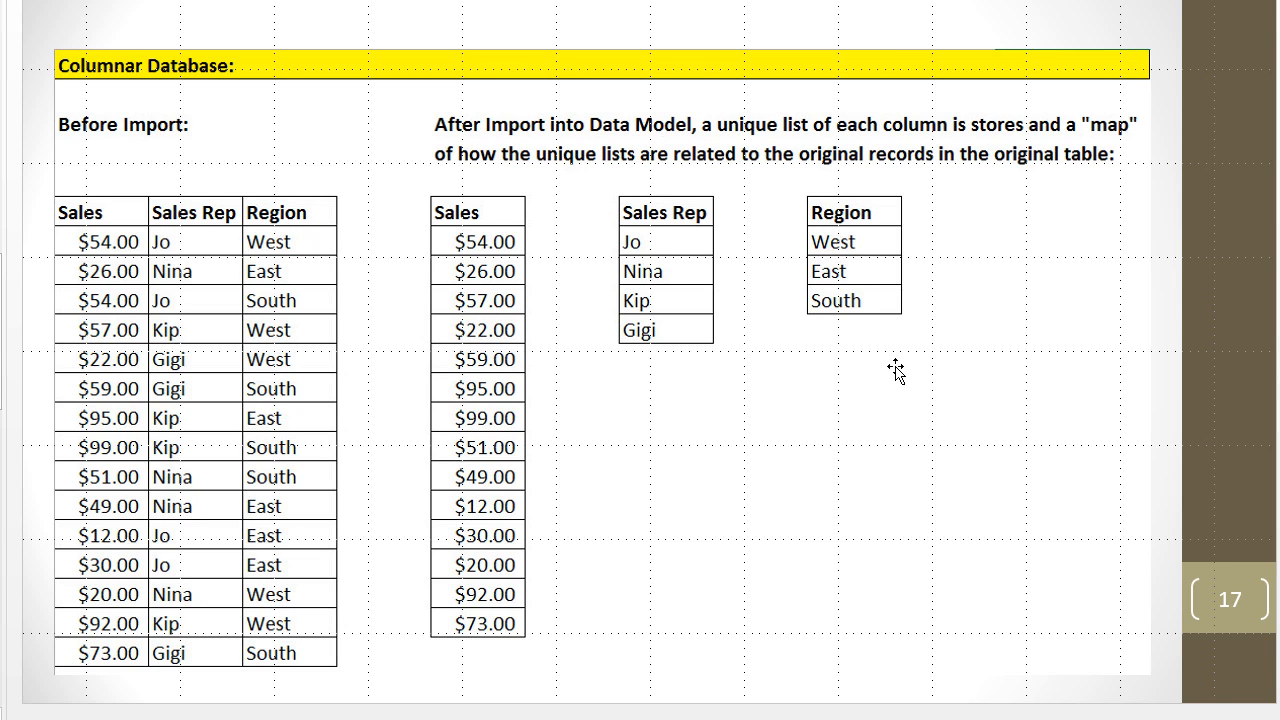
{"action": "mouse_move", "coordinate": [742, 446]}
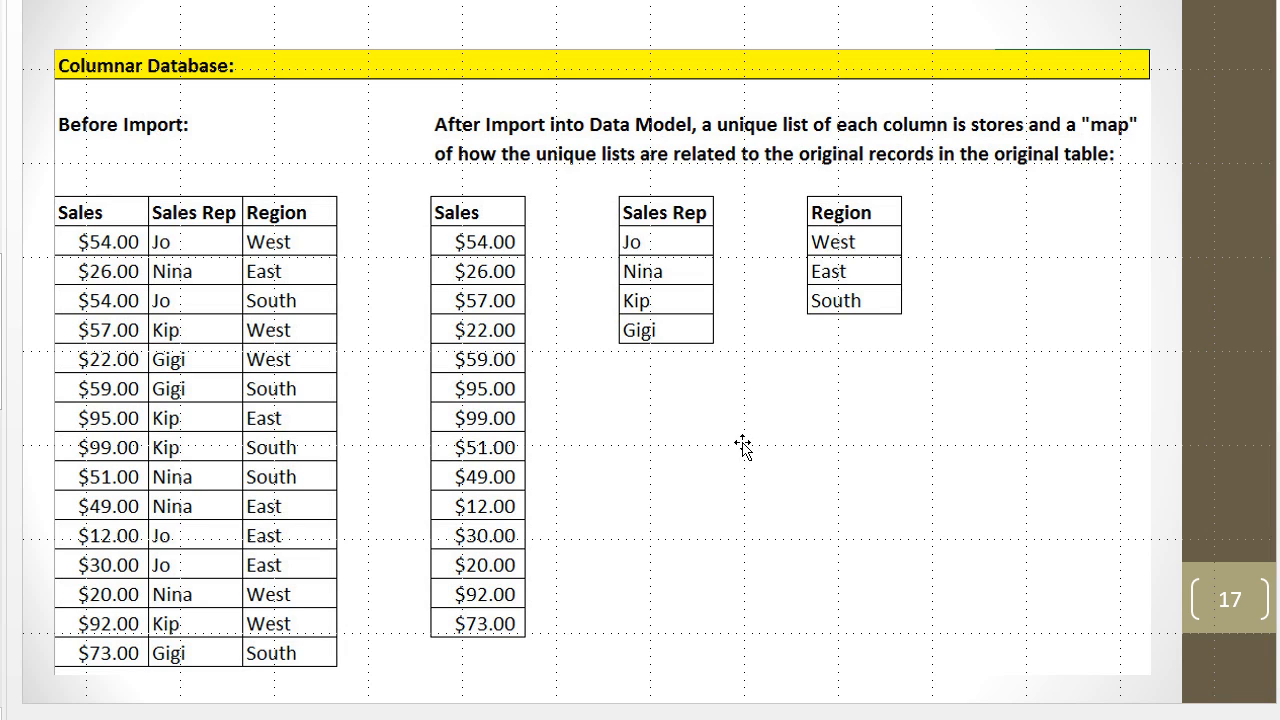
{"action": "mouse_move", "coordinate": [590, 412]}
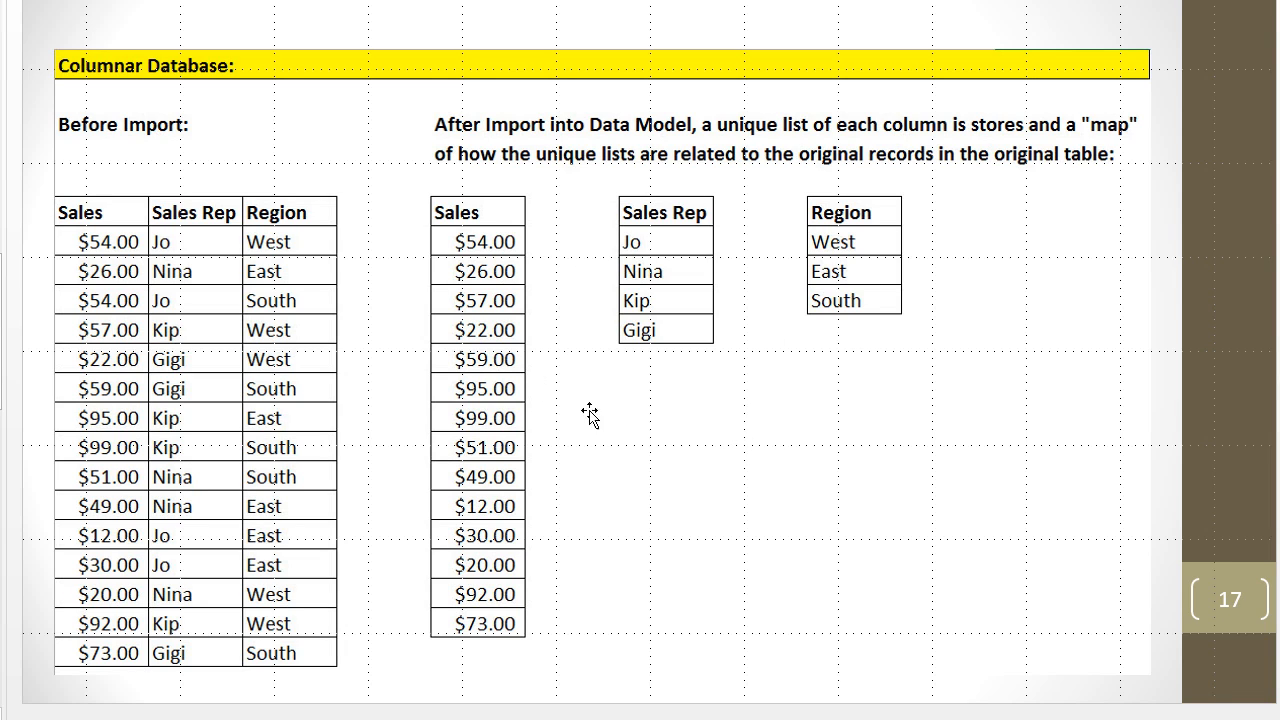
{"action": "mouse_move", "coordinate": [190, 304]}
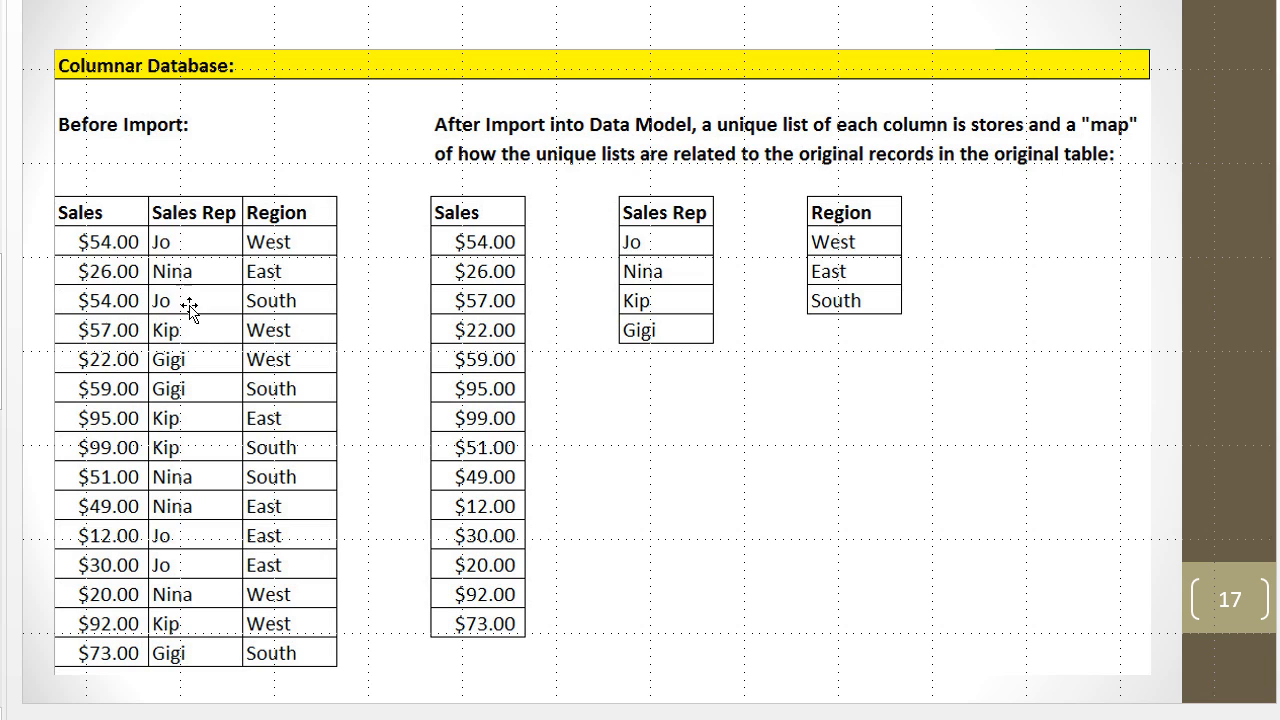
{"action": "mouse_move", "coordinate": [756, 400]}
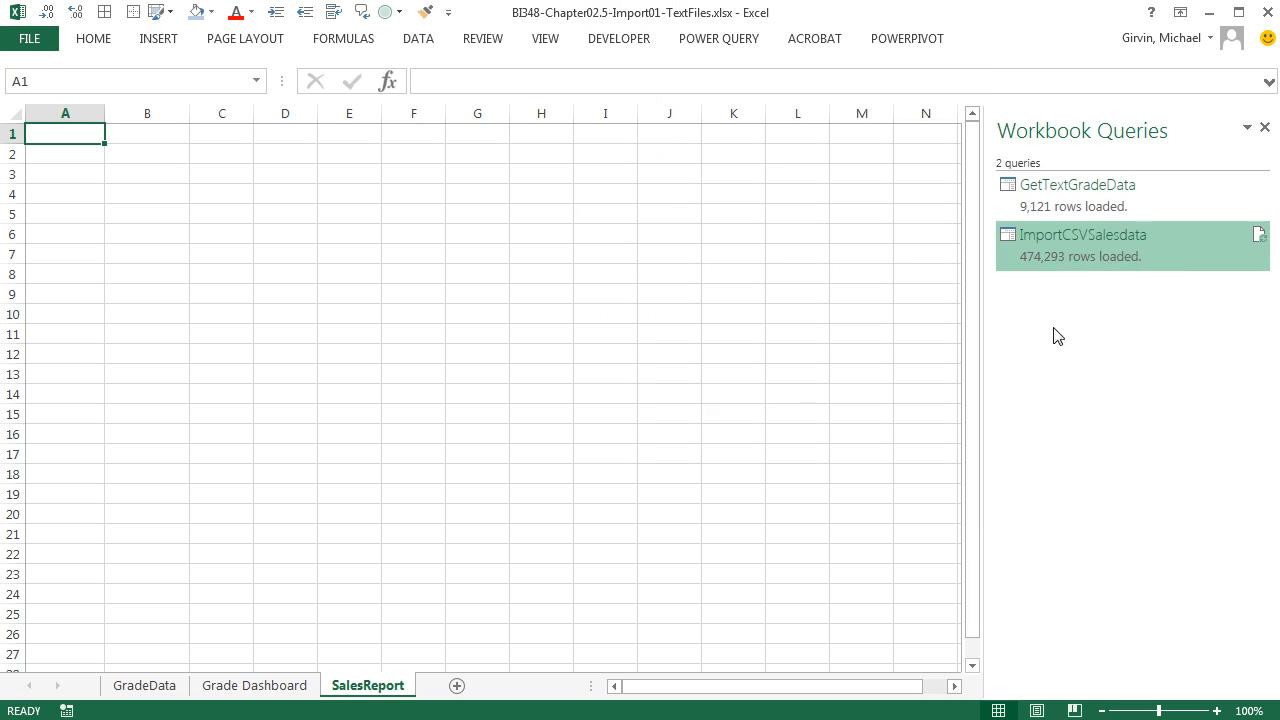
{"action": "mouse_move", "coordinate": [1074, 300]}
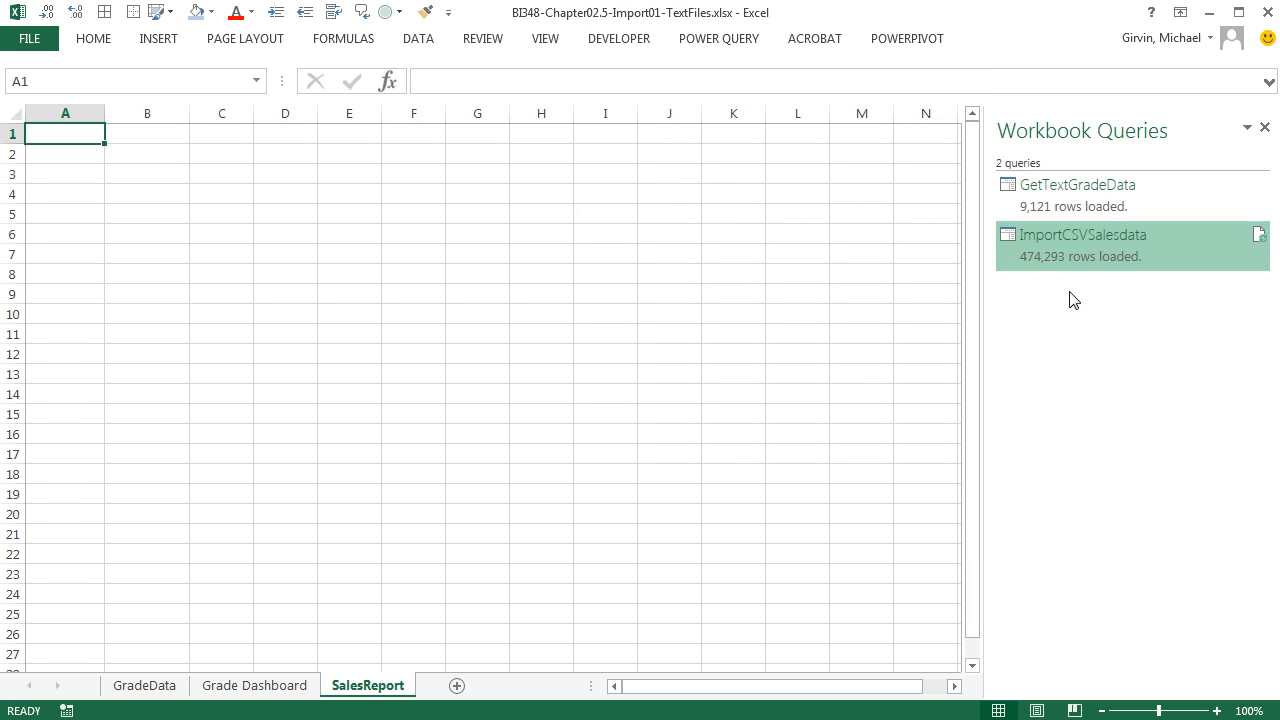
{"action": "mouse_move", "coordinate": [722, 246]}
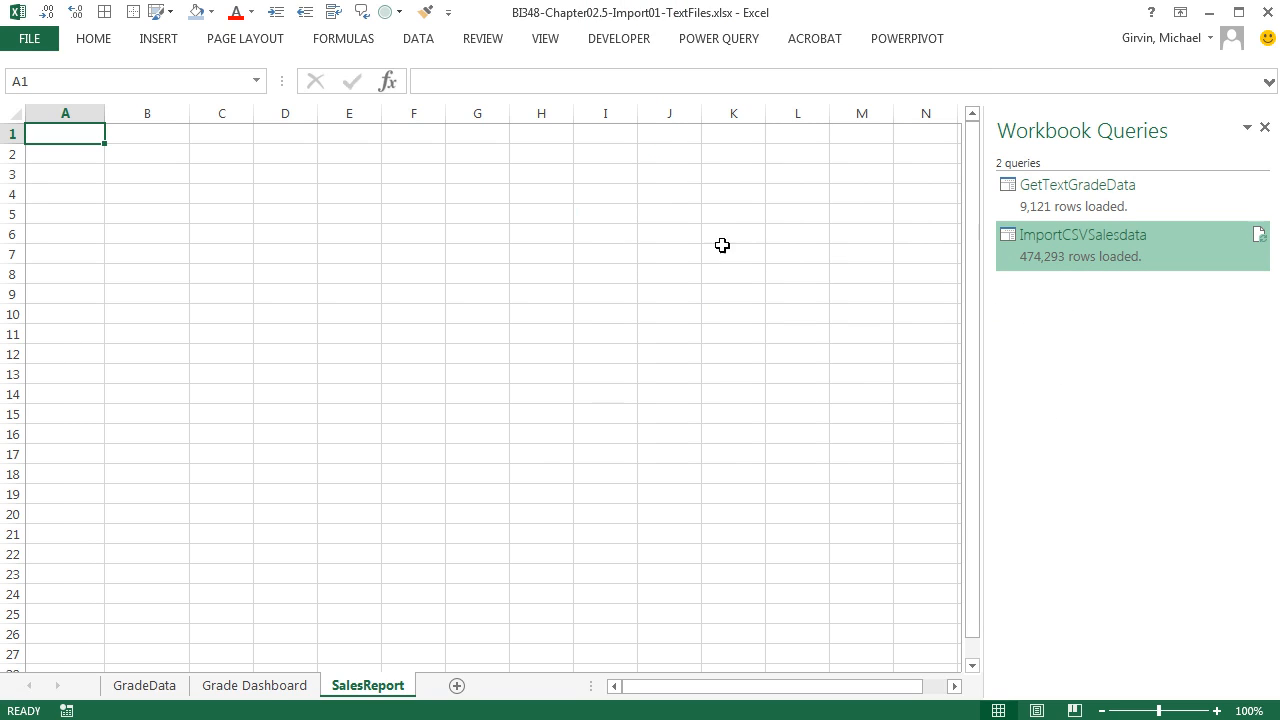
{"action": "mouse_move", "coordinate": [420, 508]}
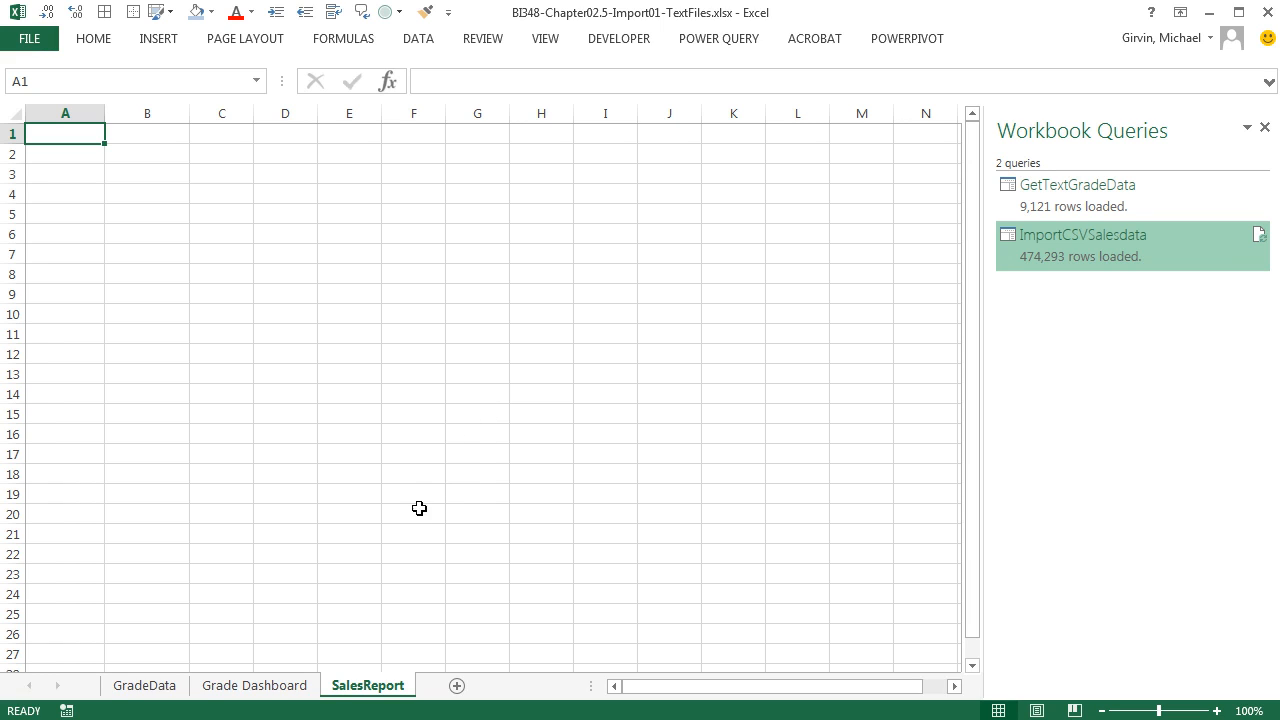
{"action": "mouse_move", "coordinate": [378, 560]}
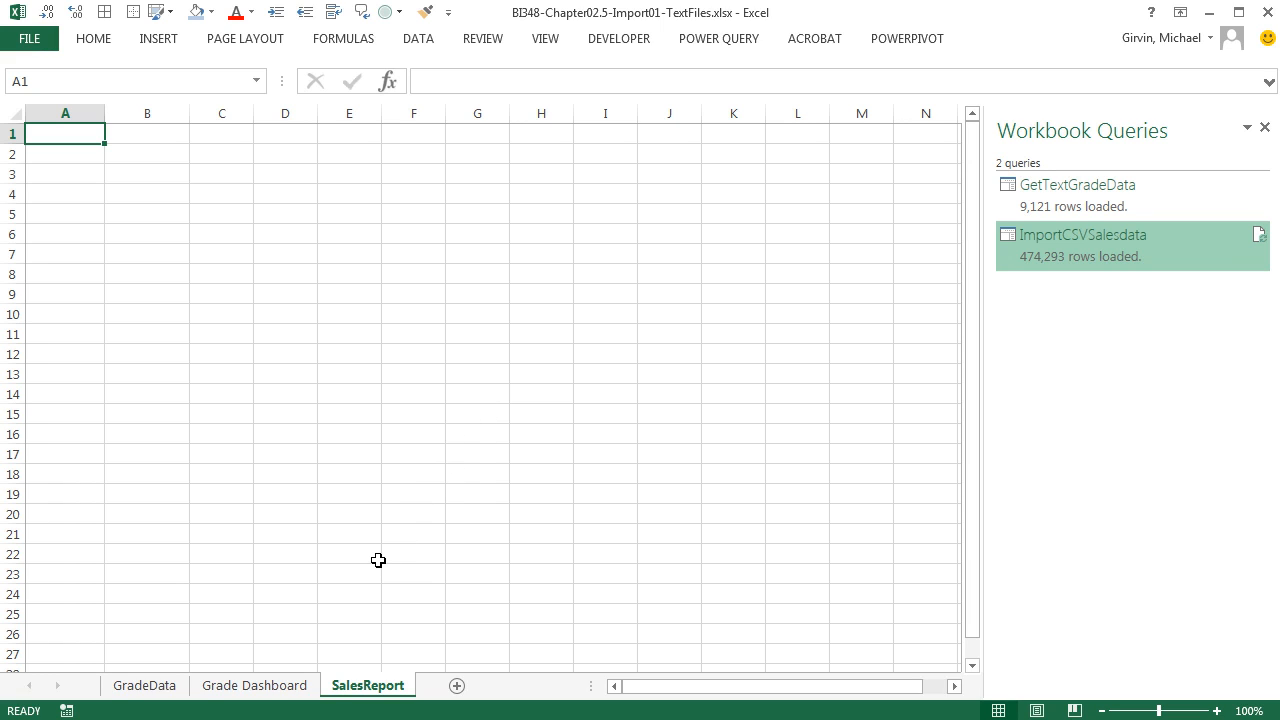
{"action": "mouse_move", "coordinate": [1100, 288]}
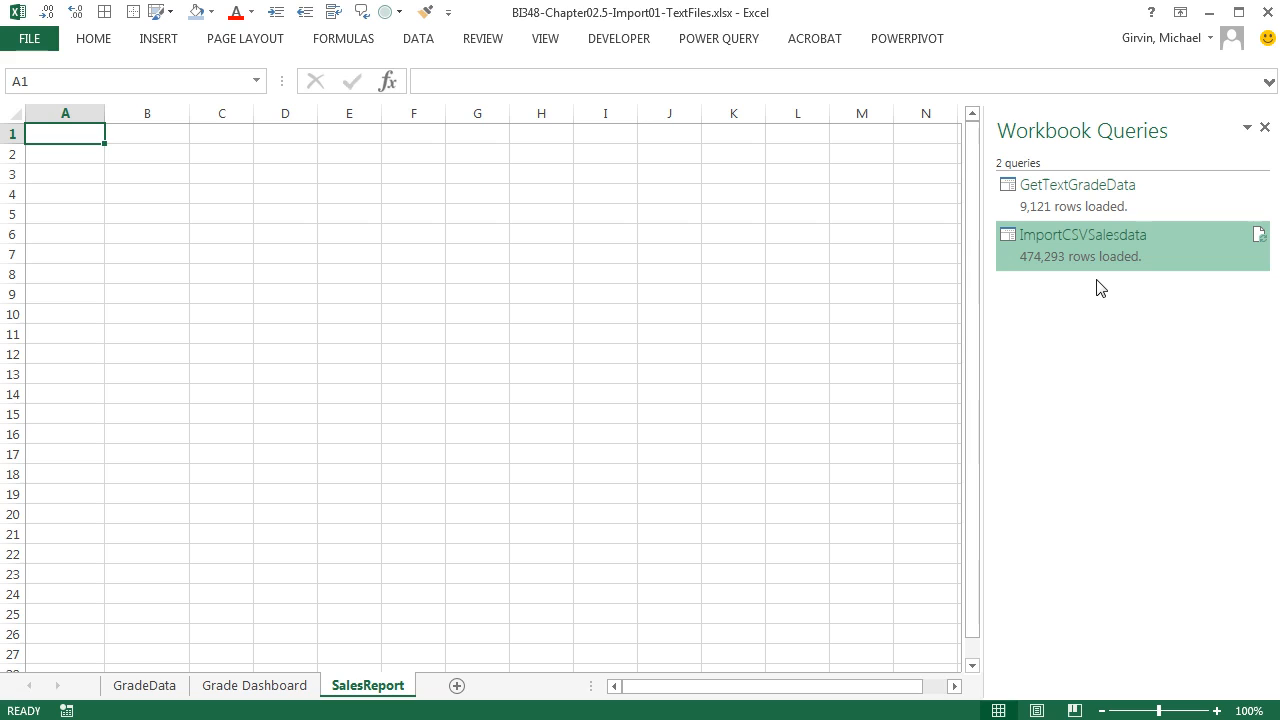
{"action": "mouse_move", "coordinate": [1032, 324]}
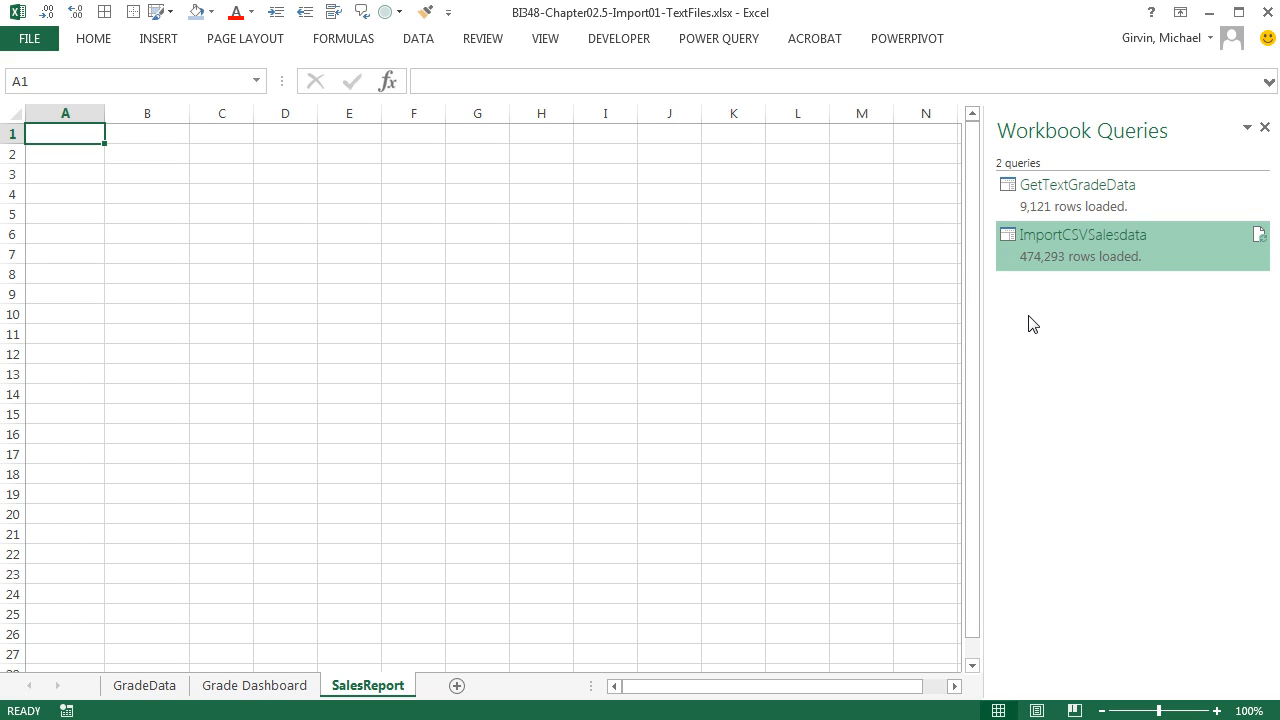
{"action": "mouse_move", "coordinate": [1040, 292]}
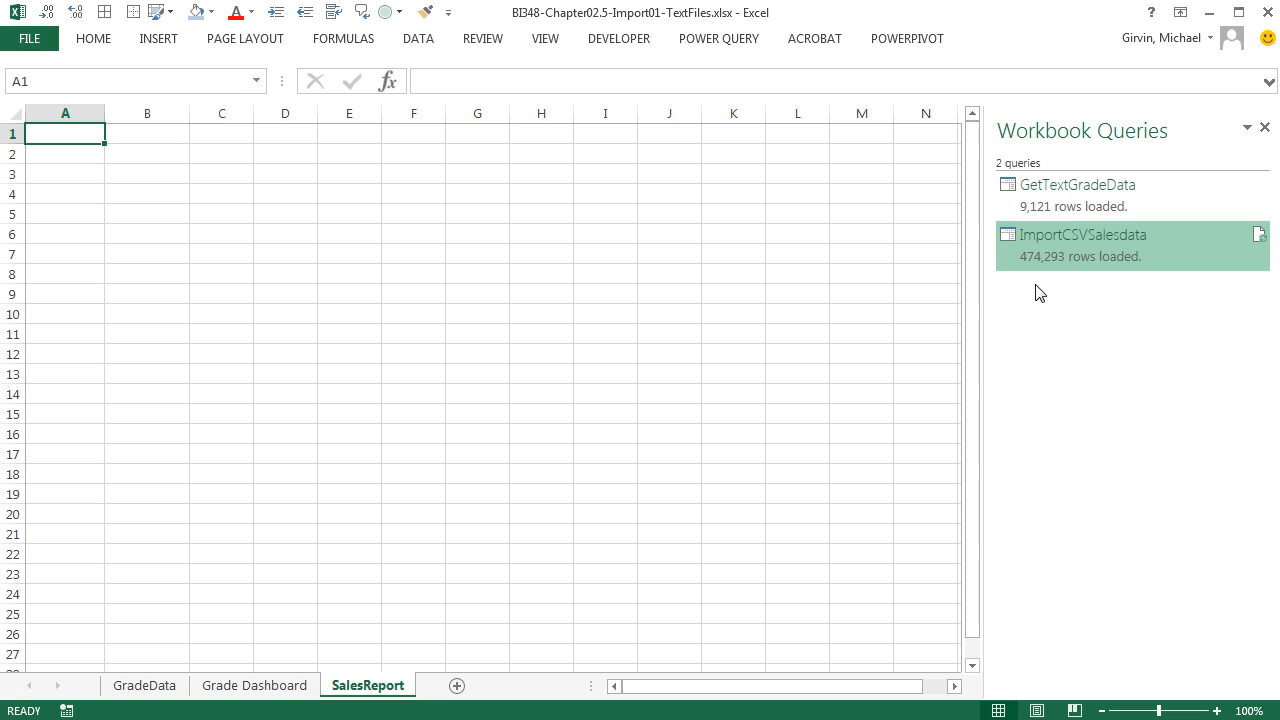
{"action": "mouse_move", "coordinate": [1038, 298]}
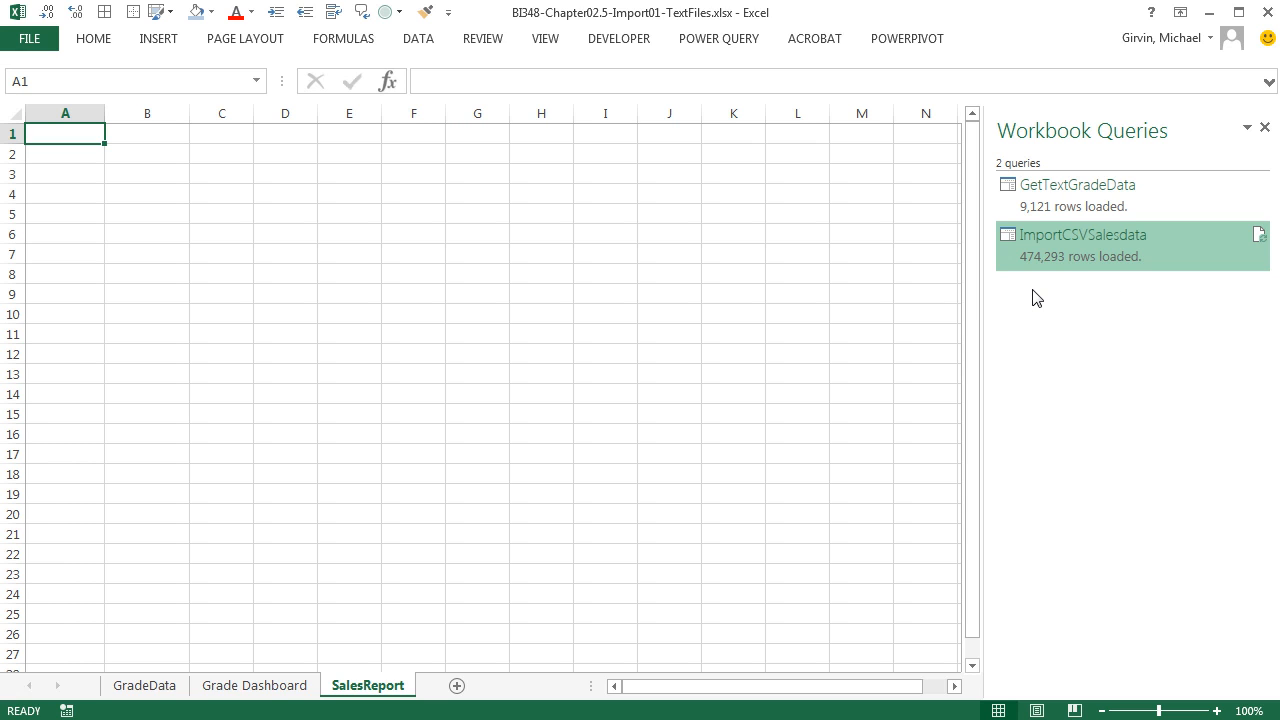
{"action": "mouse_move", "coordinate": [158, 38]}
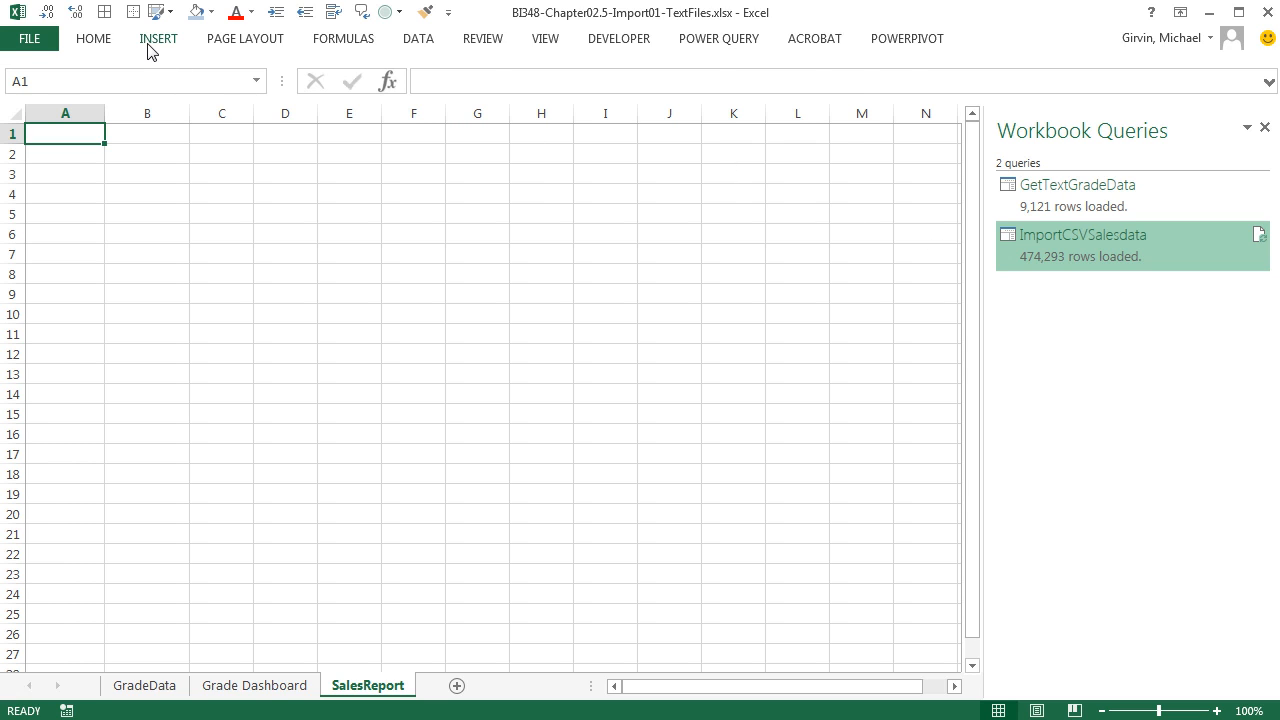
{"action": "mouse_move", "coordinate": [880, 486]}
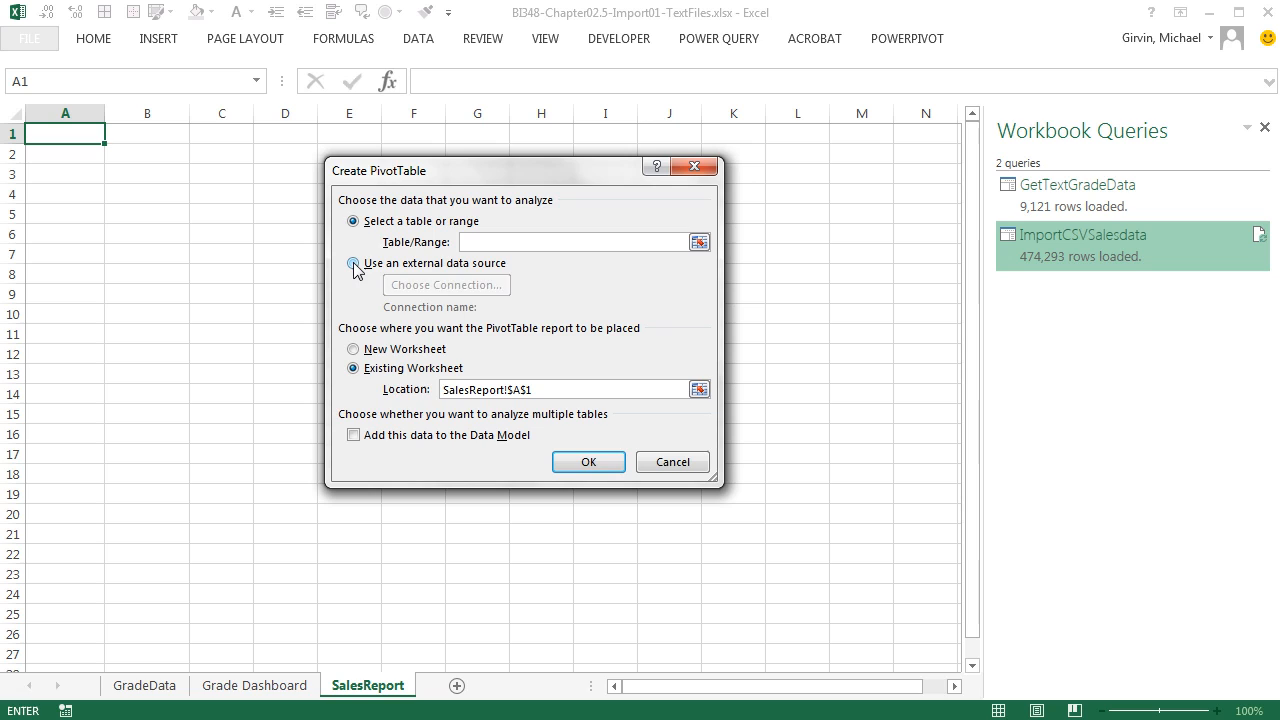
Set the PivotTable to use an external data source and list the existing connections.
{"action": "left_click", "coordinate": [352, 264]}
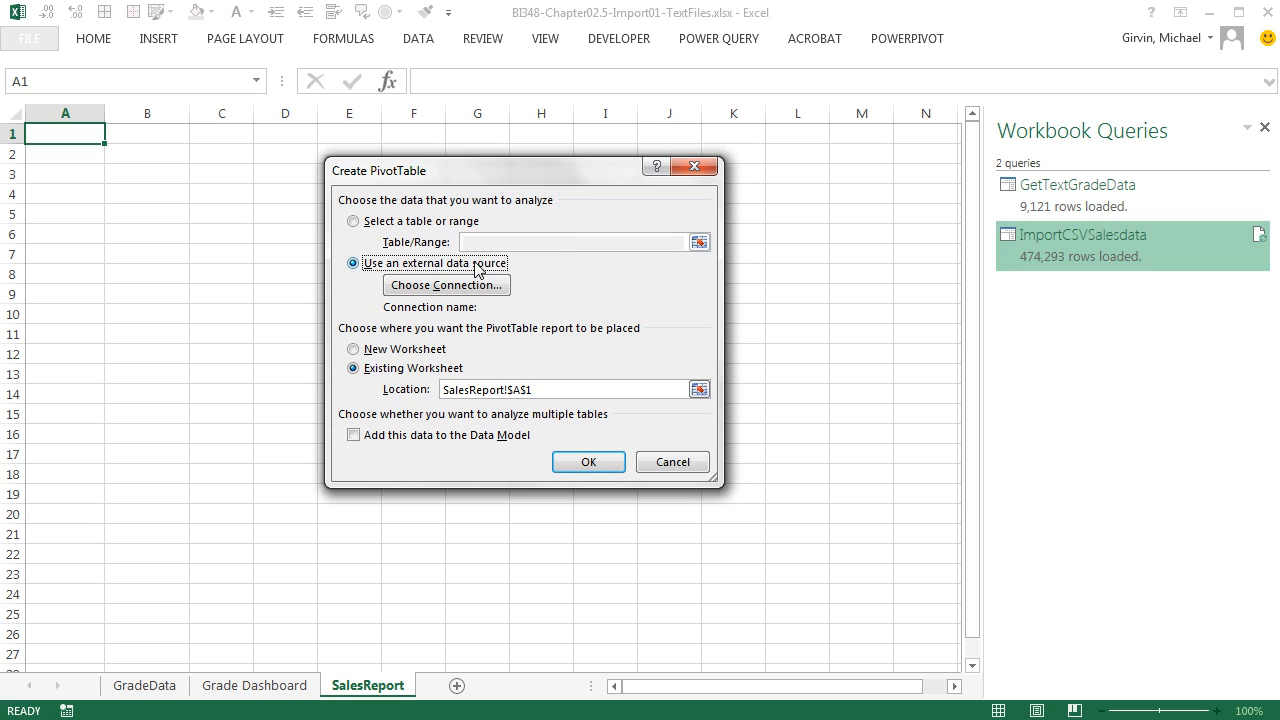
{"action": "mouse_move", "coordinate": [476, 62]}
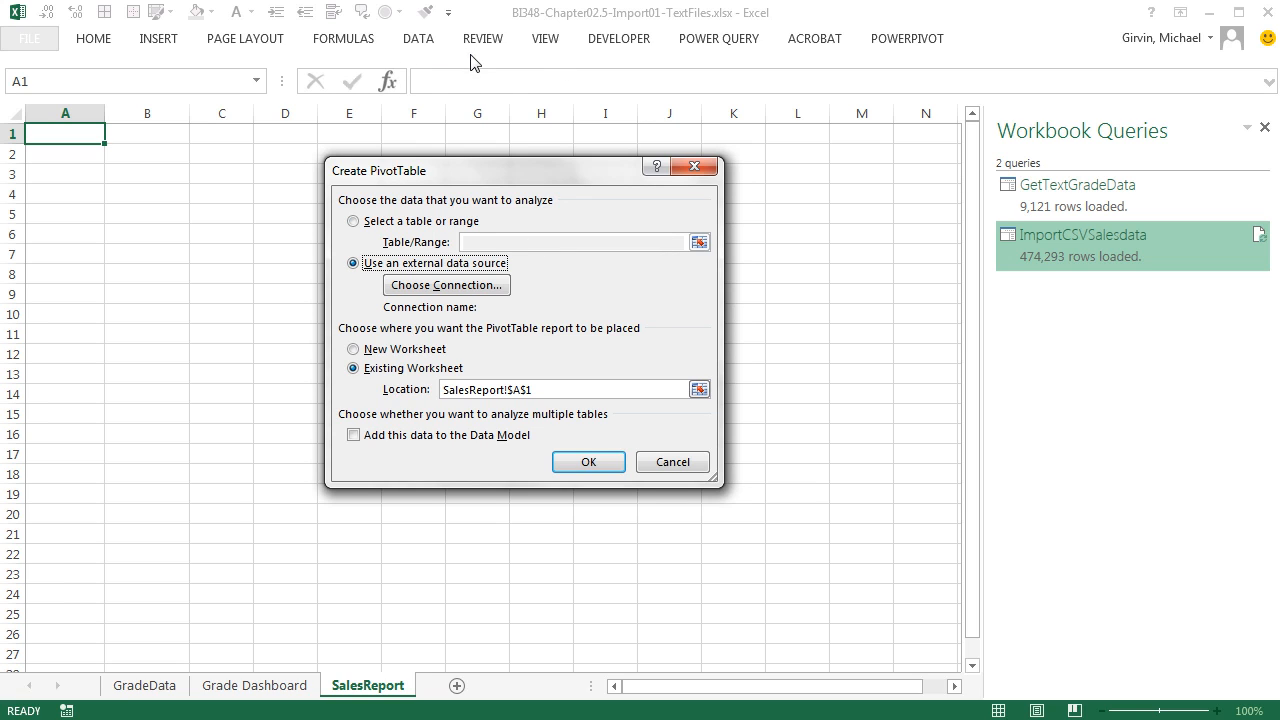
{"action": "mouse_move", "coordinate": [184, 426]}
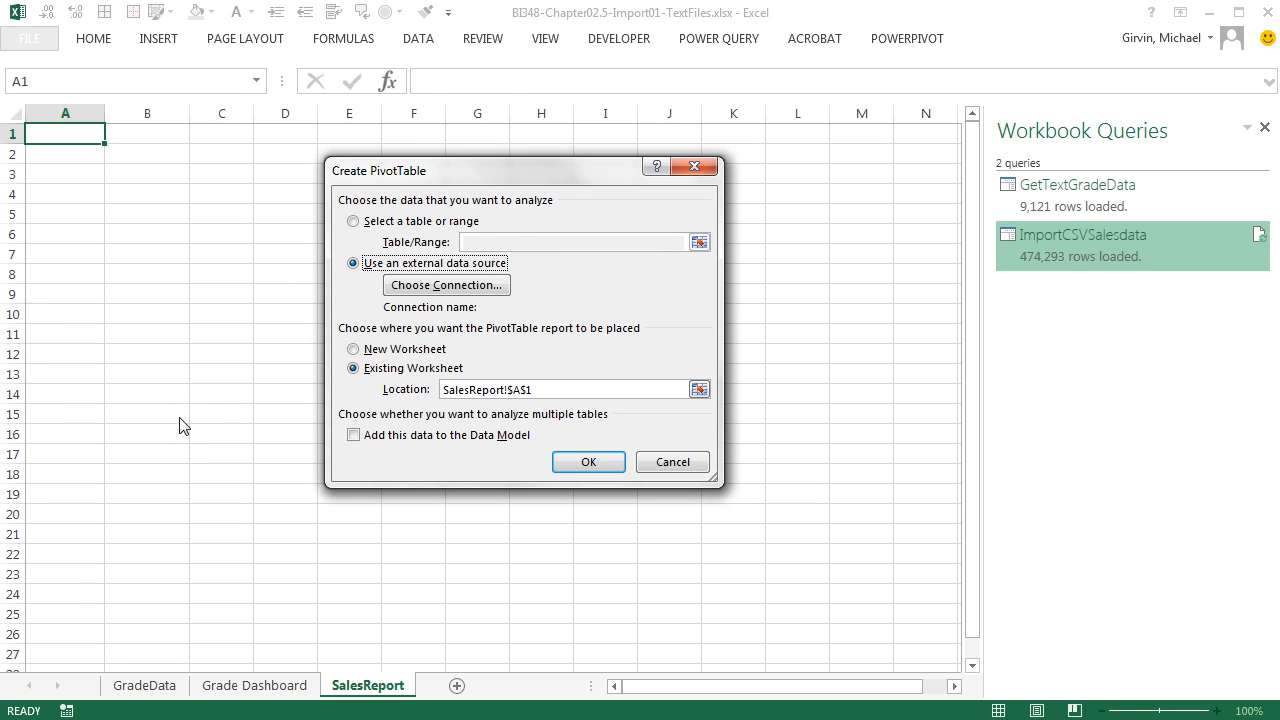
{"action": "mouse_move", "coordinate": [444, 18]}
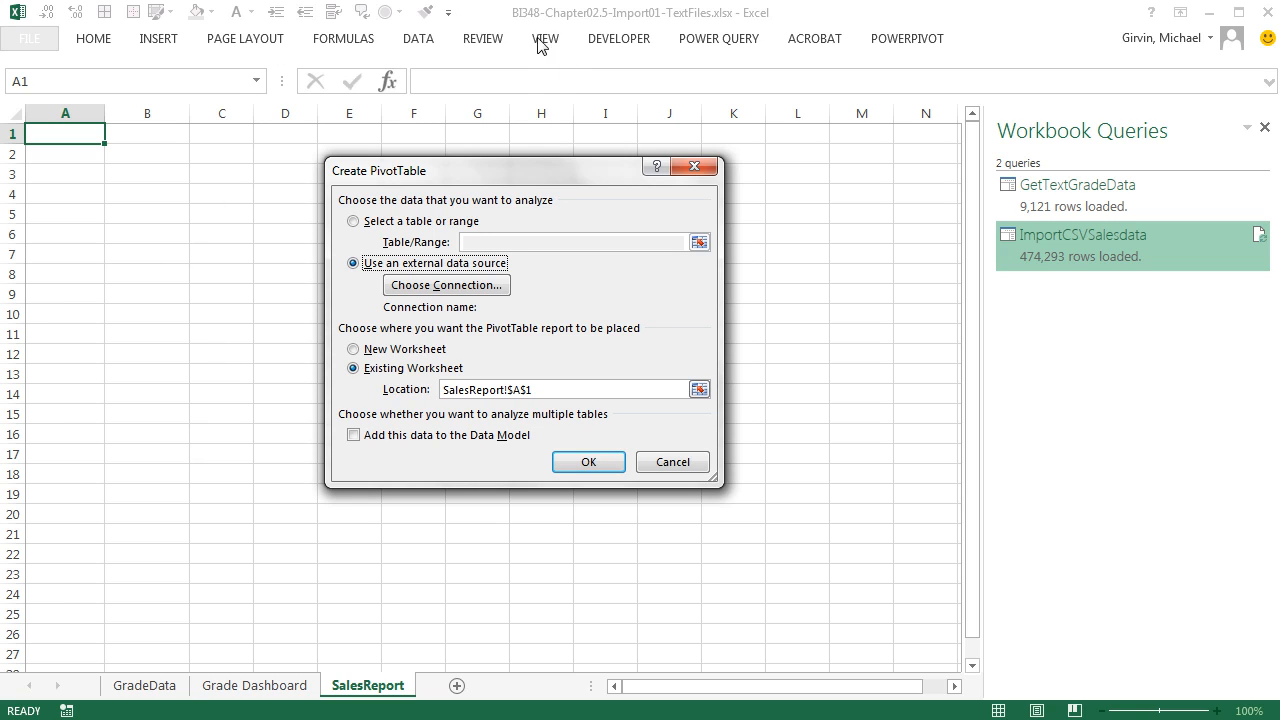
{"action": "mouse_move", "coordinate": [712, 44]}
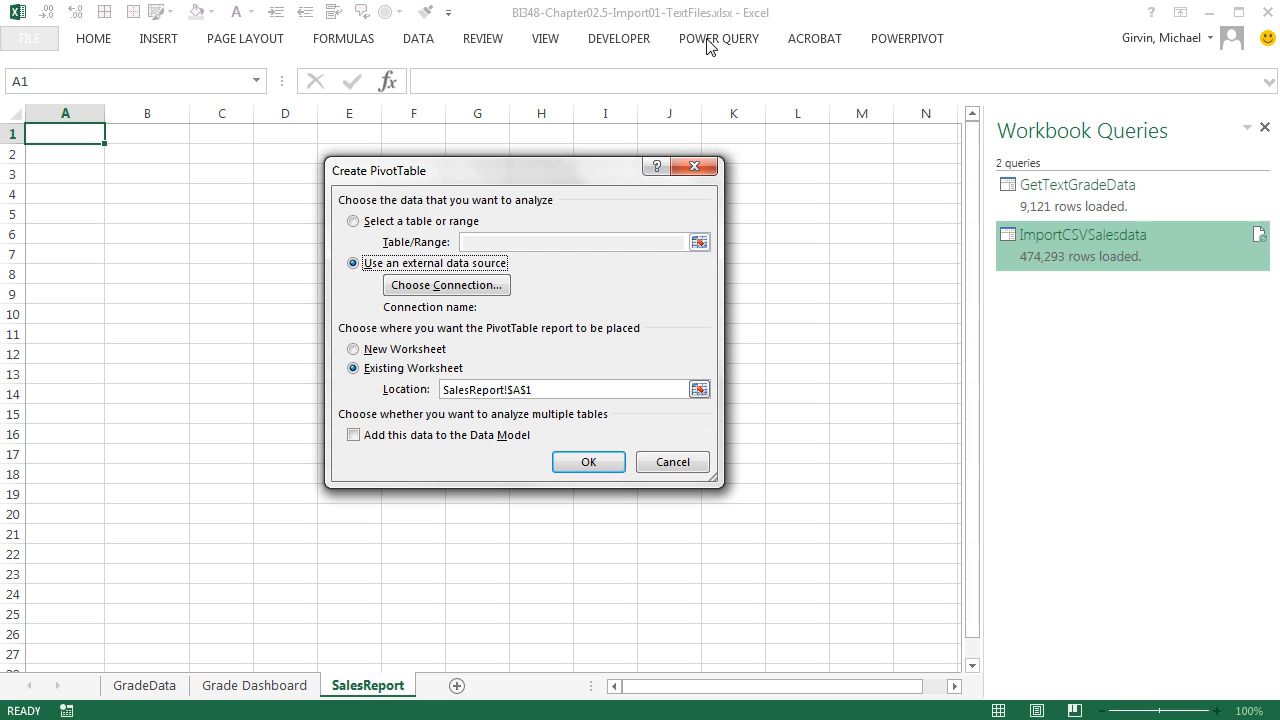
{"action": "mouse_move", "coordinate": [568, 276]}
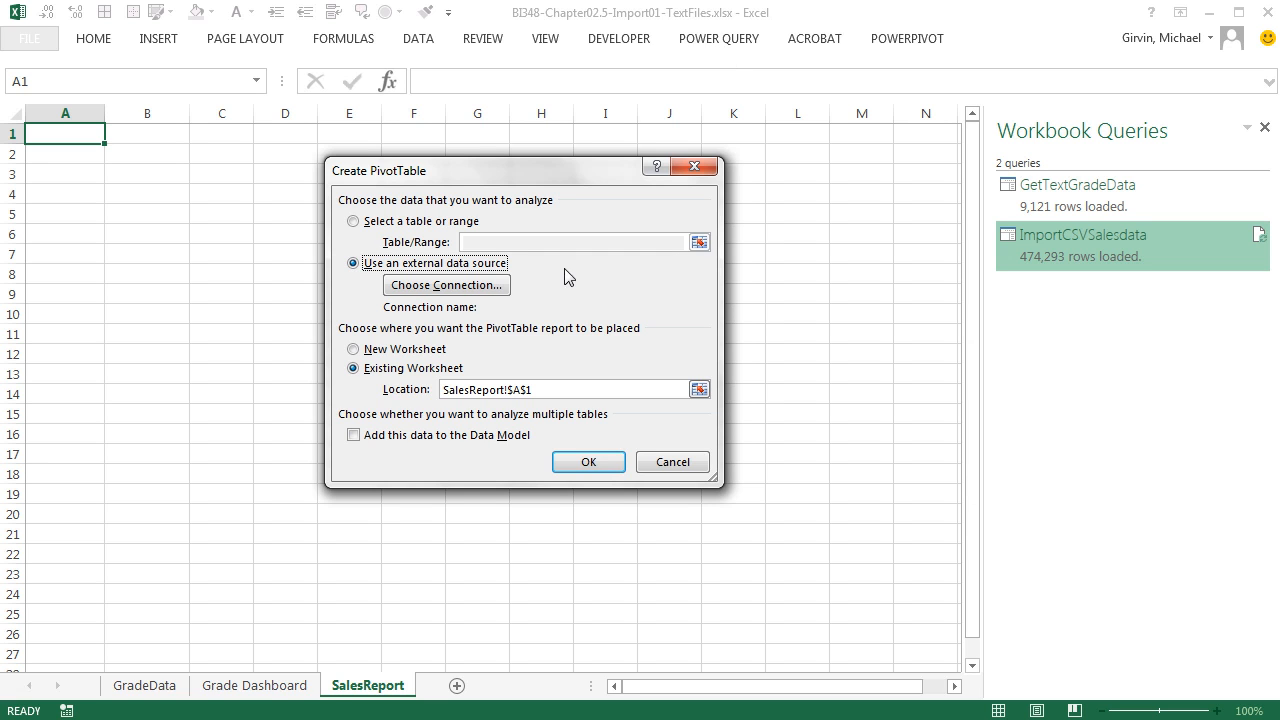
{"action": "left_click", "coordinate": [446, 284]}
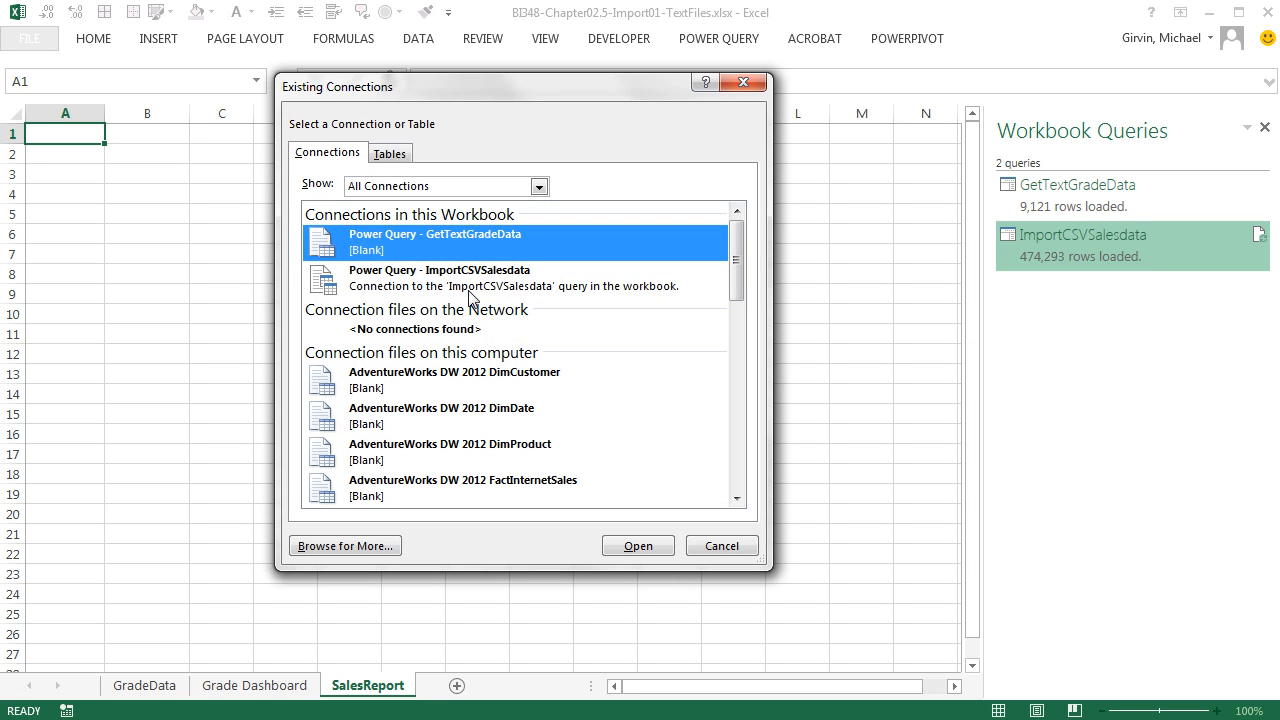
Choose the ImportCSVSalesdata table from Existing Connections as the PivotTable source.
{"action": "left_click", "coordinate": [390, 152]}
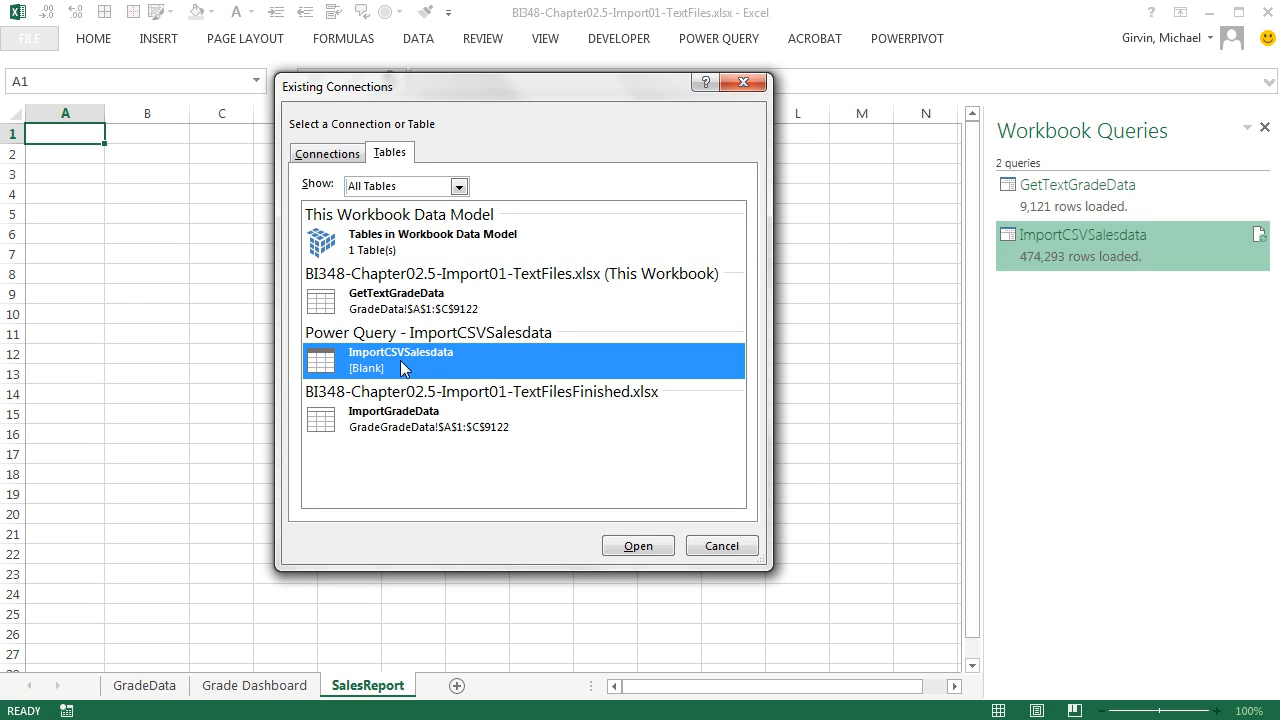
{"action": "mouse_move", "coordinate": [630, 324]}
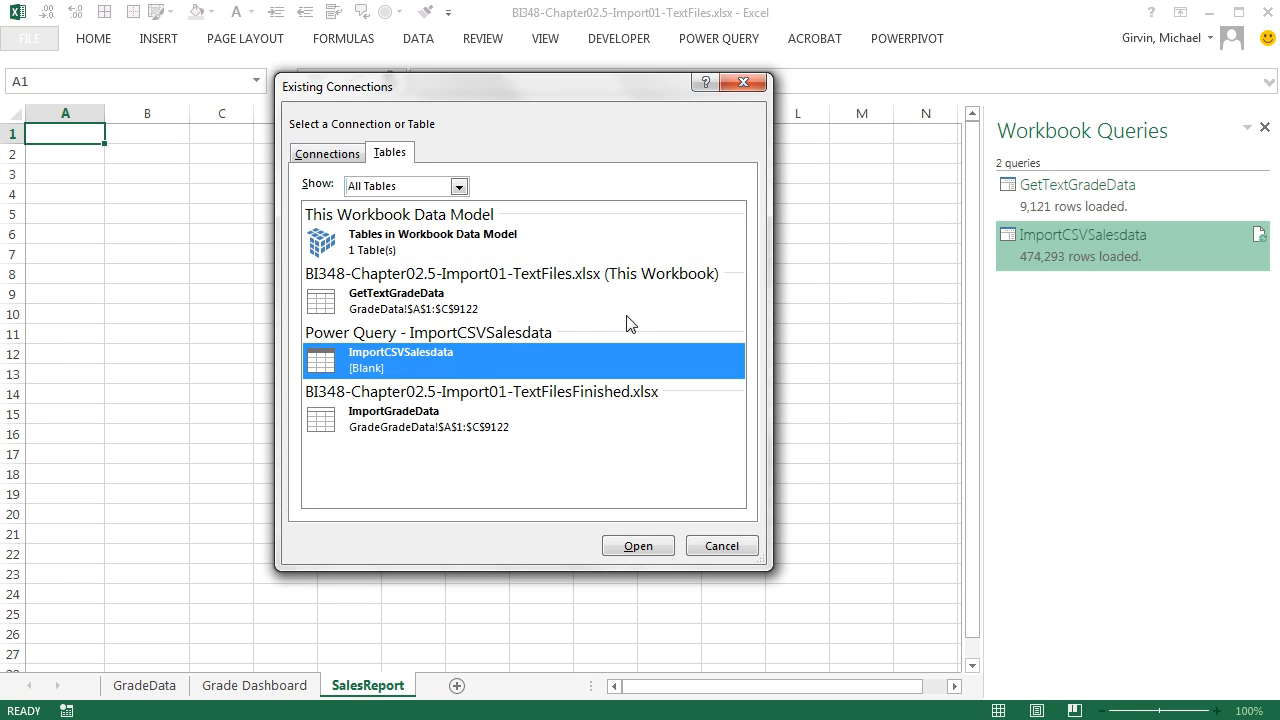
{"action": "mouse_move", "coordinate": [532, 348]}
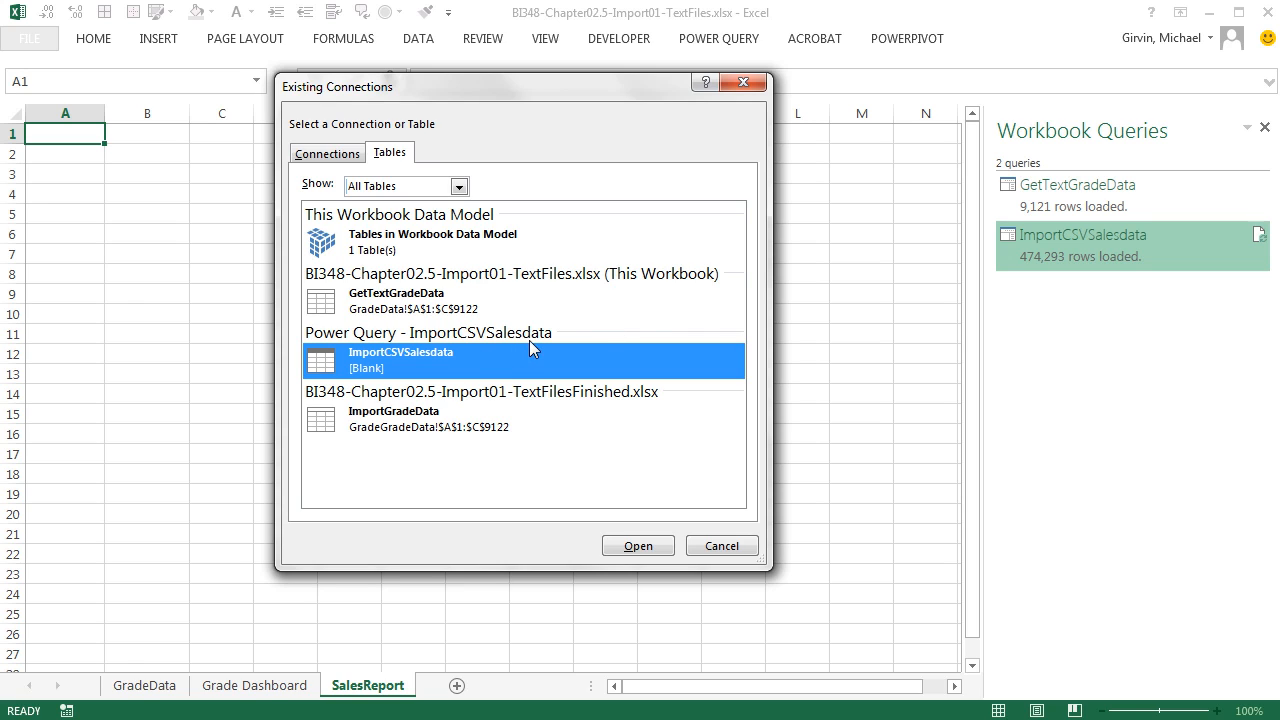
{"action": "mouse_move", "coordinate": [452, 400]}
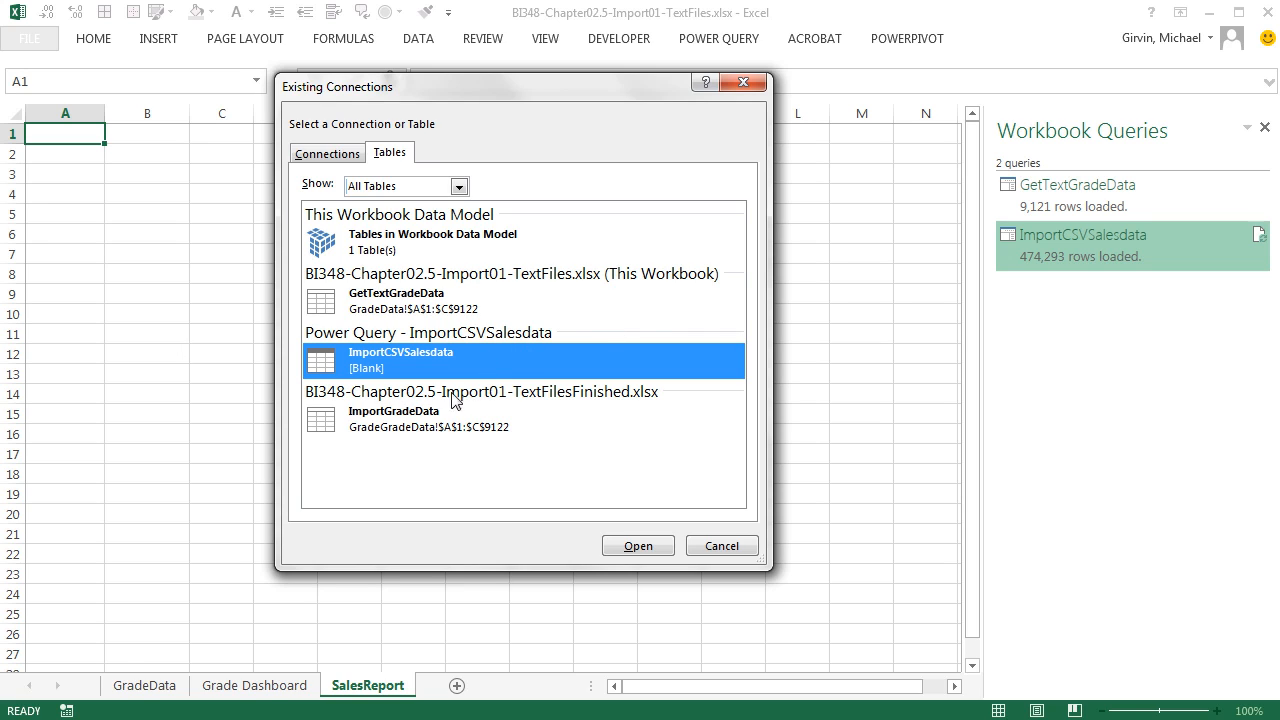
{"action": "mouse_move", "coordinate": [638, 546]}
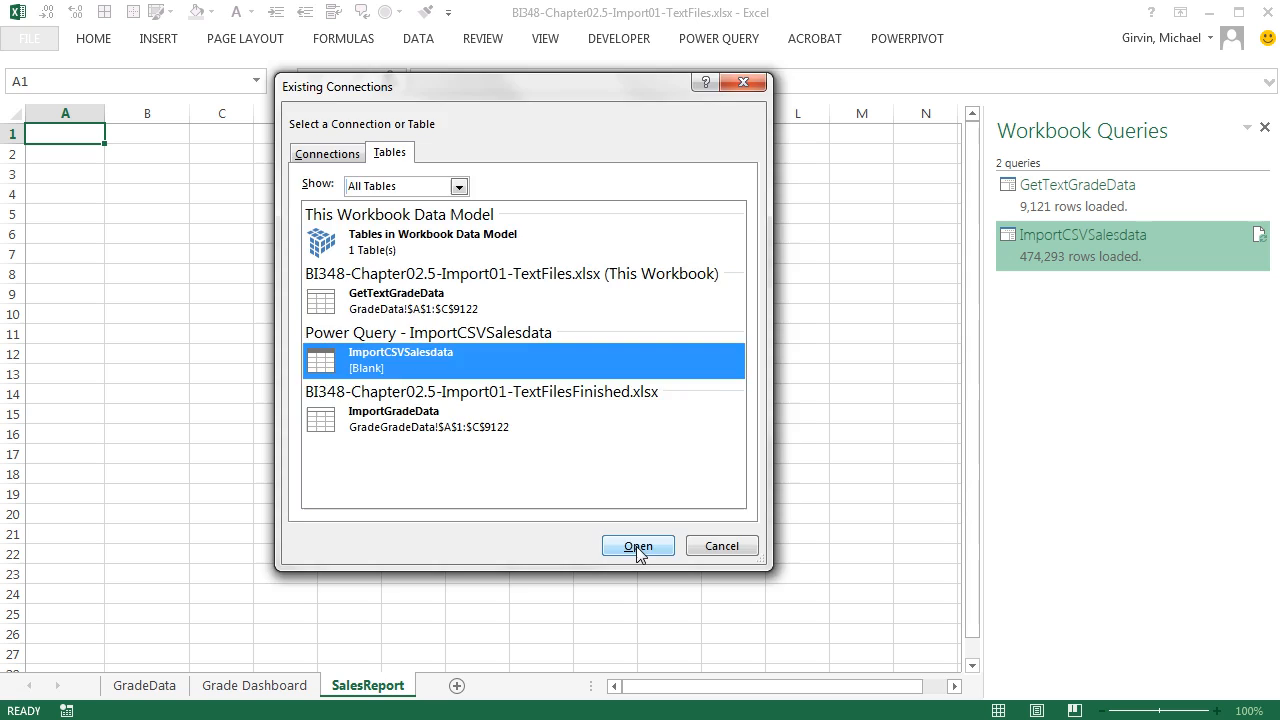
{"action": "left_click", "coordinate": [636, 544]}
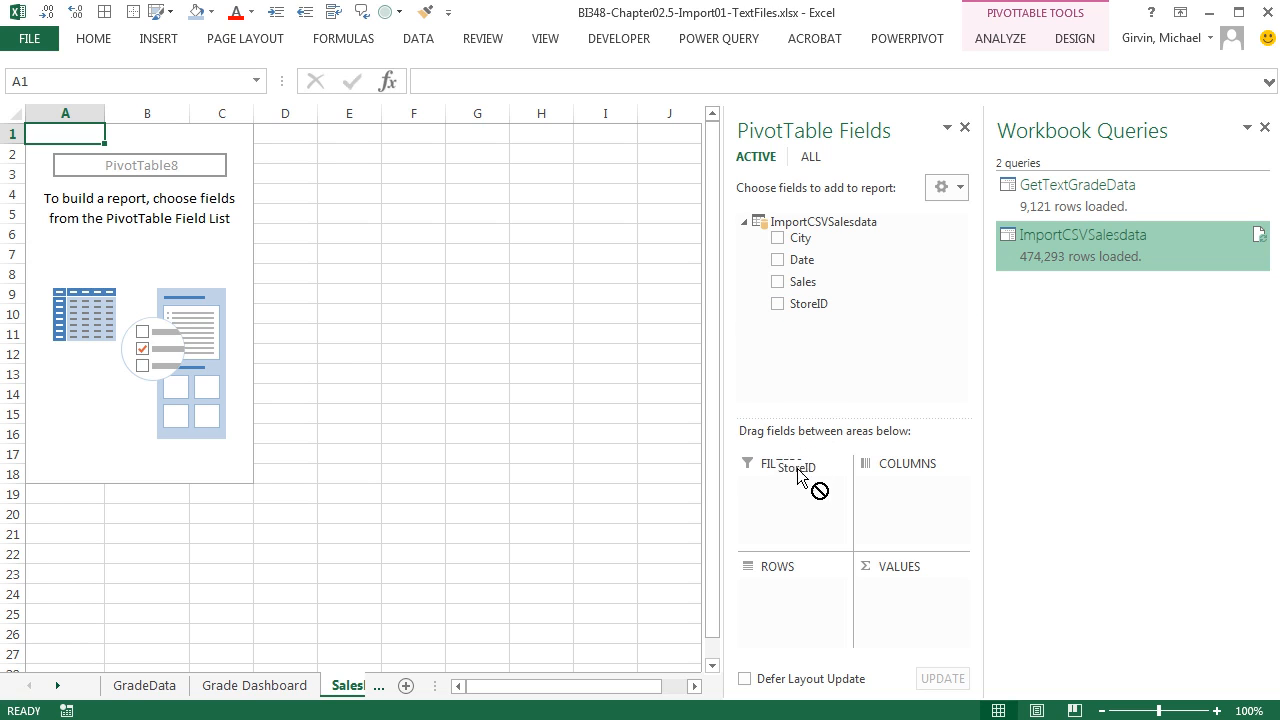
Put StoreID in Rows and Sum of Sales in Values, formatted as currency with 0 decimals.
{"action": "left_click", "coordinate": [778, 304]}
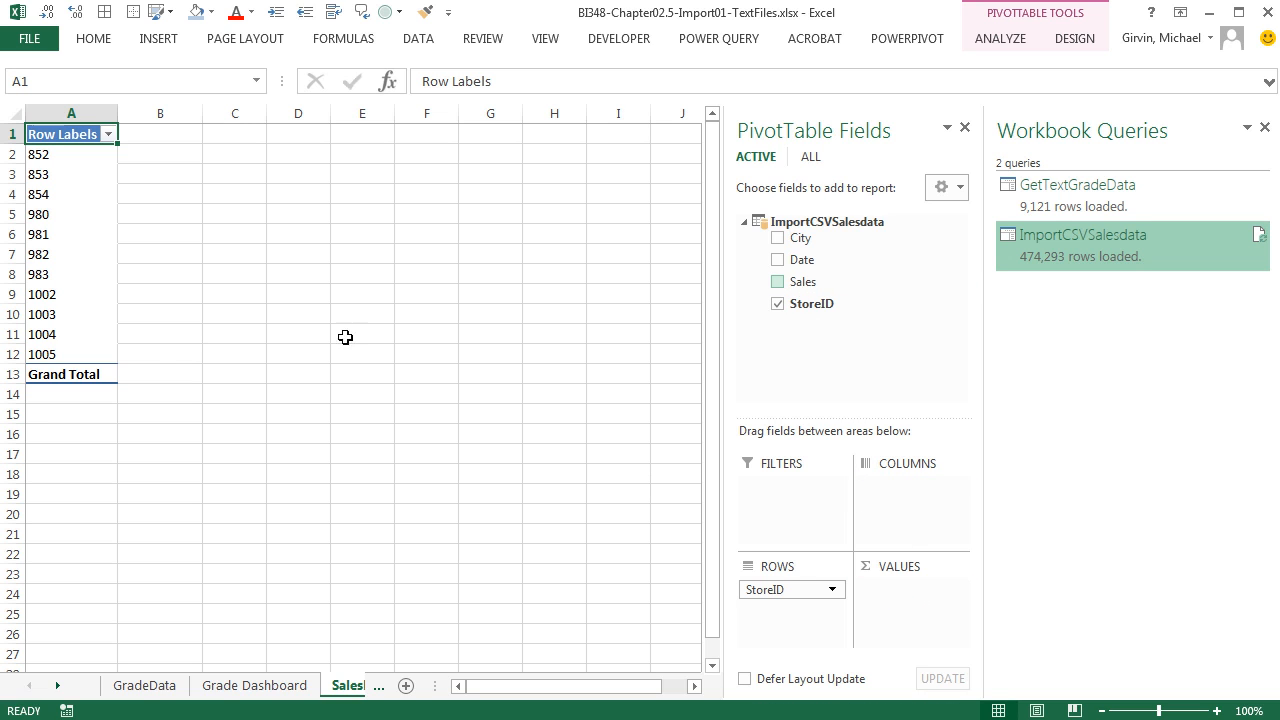
{"action": "right_click", "coordinate": [160, 154]}
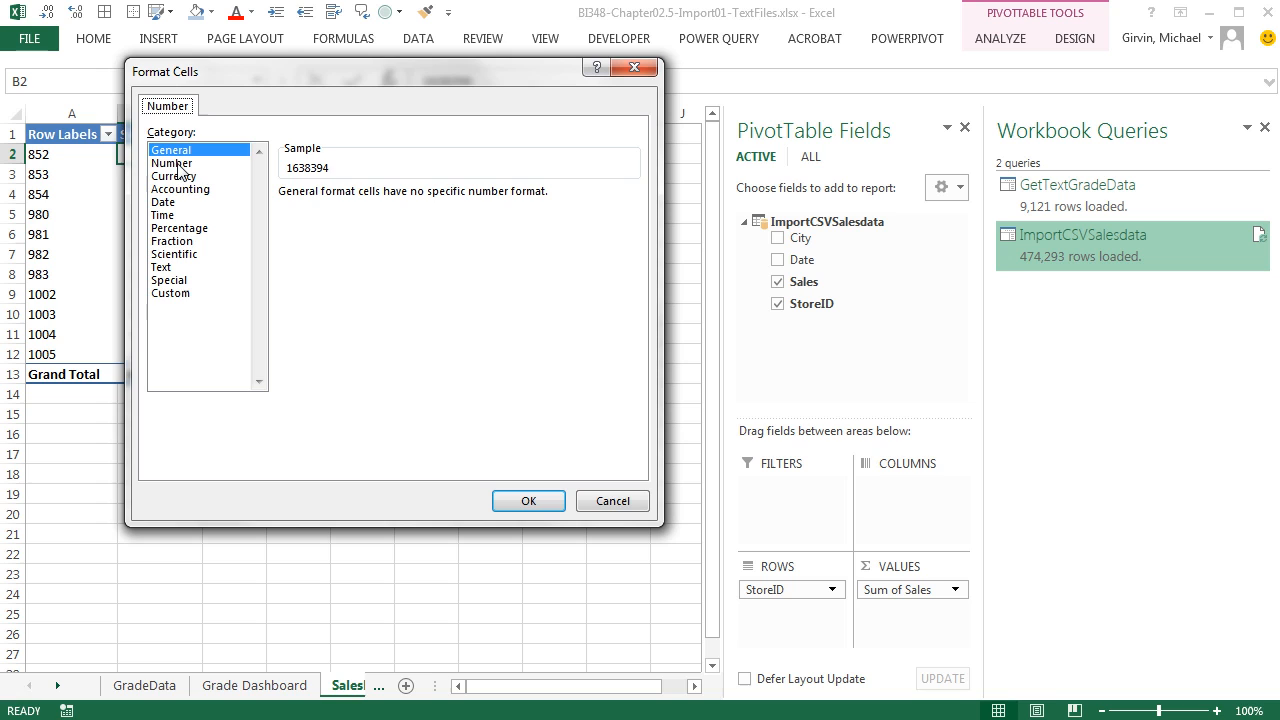
{"action": "left_click", "coordinate": [174, 176]}
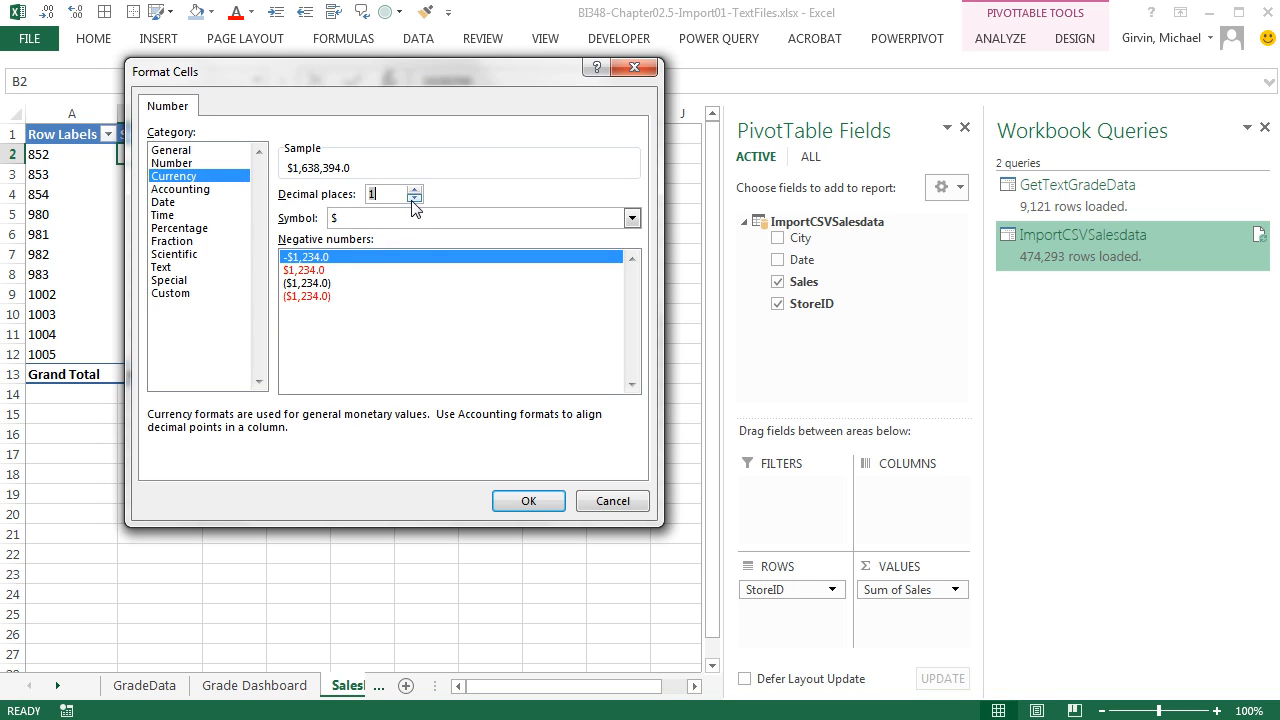
{"action": "left_click", "coordinate": [528, 500]}
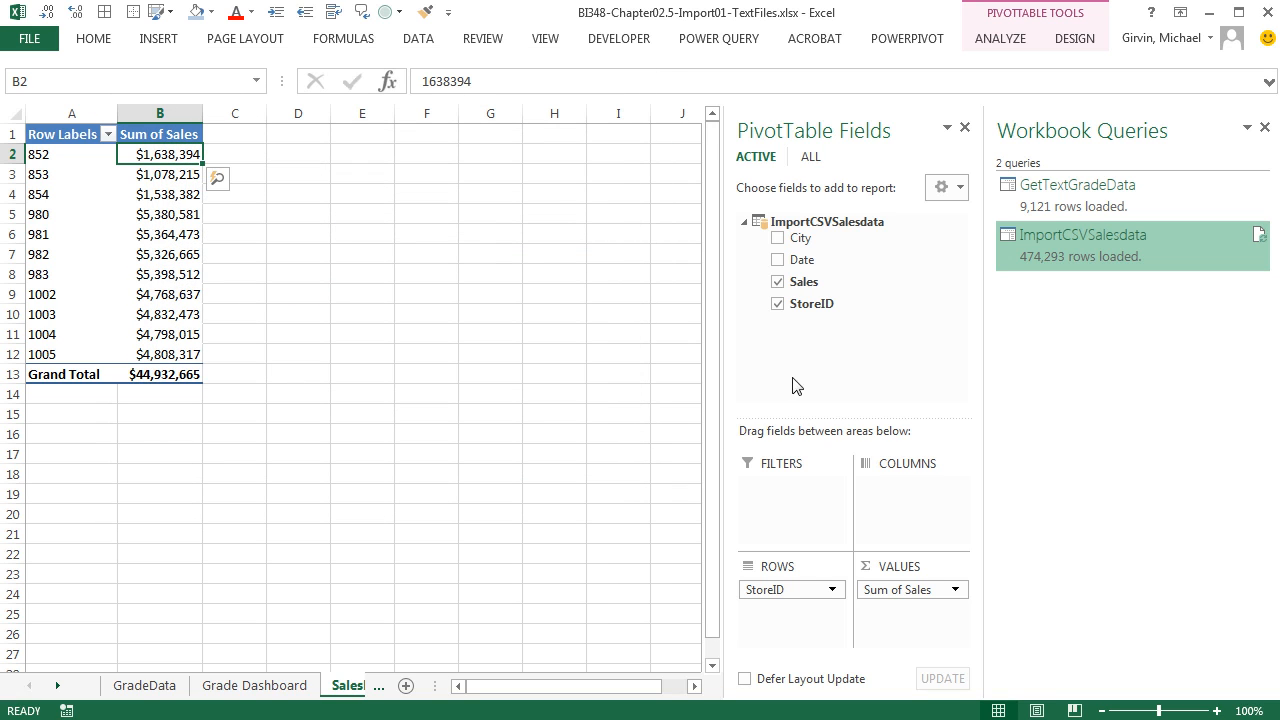
Insert a City slicer (Oakland, Portland, SanFrancisco) next to the StoreID sales PivotTable.
{"action": "left_click", "coordinate": [1000, 38]}
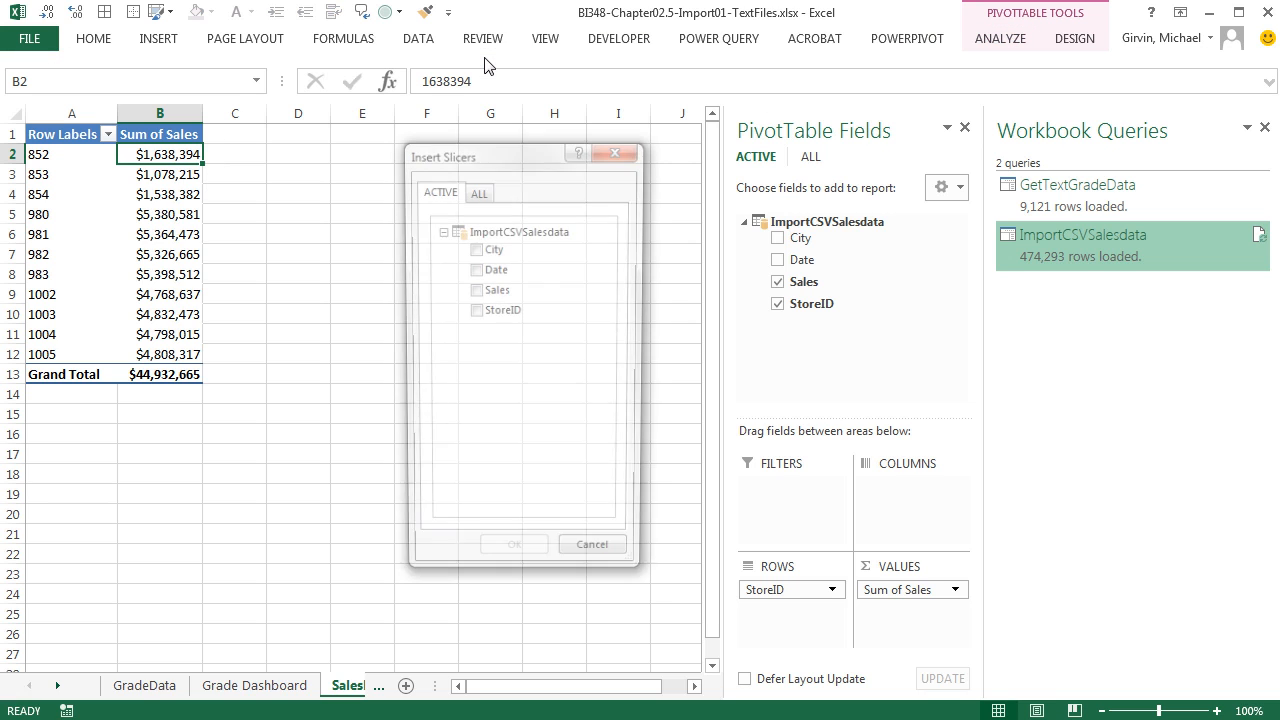
{"action": "left_click", "coordinate": [474, 248]}
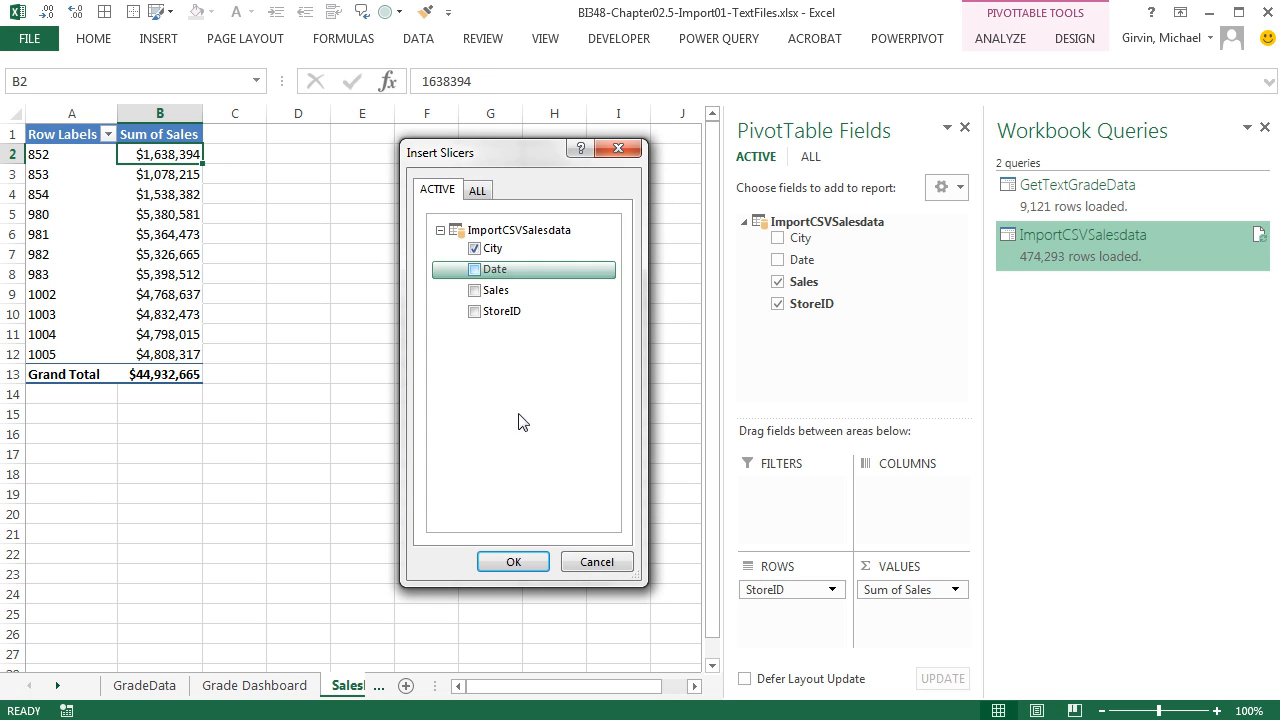
{"action": "left_click", "coordinate": [512, 560]}
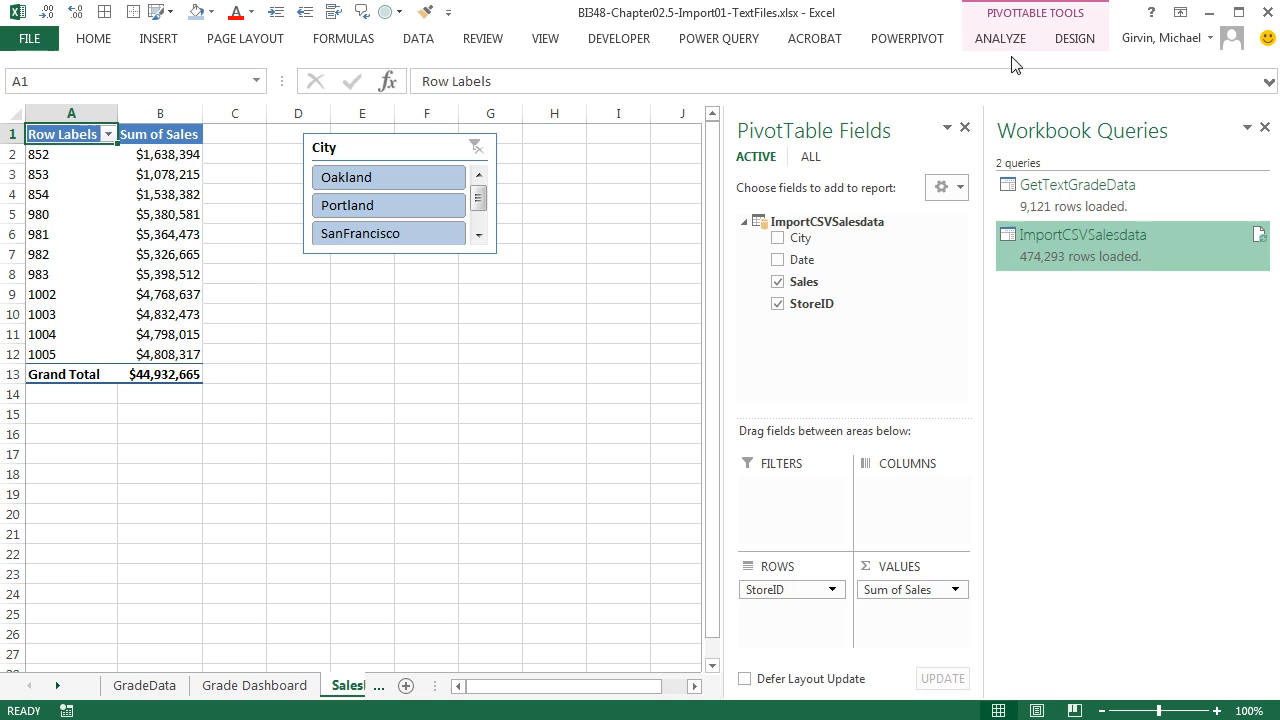
{"action": "left_click", "coordinate": [136, 90]}
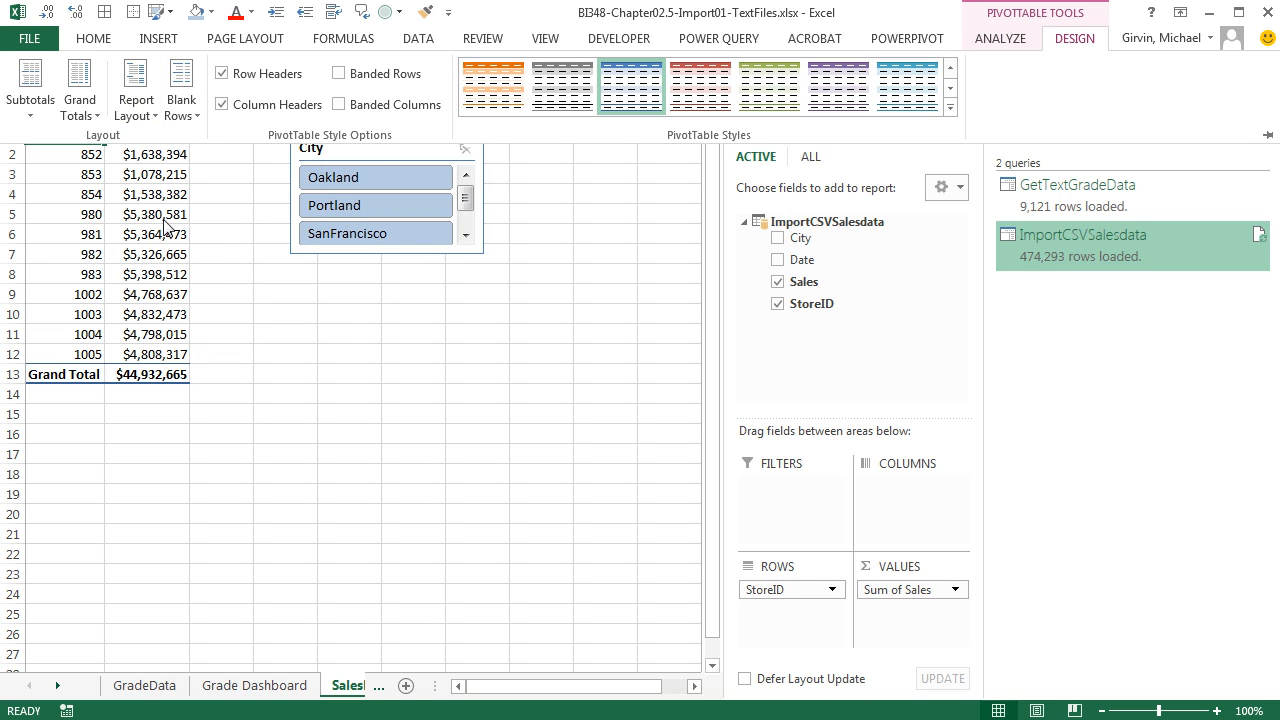
{"action": "left_click", "coordinate": [148, 214]}
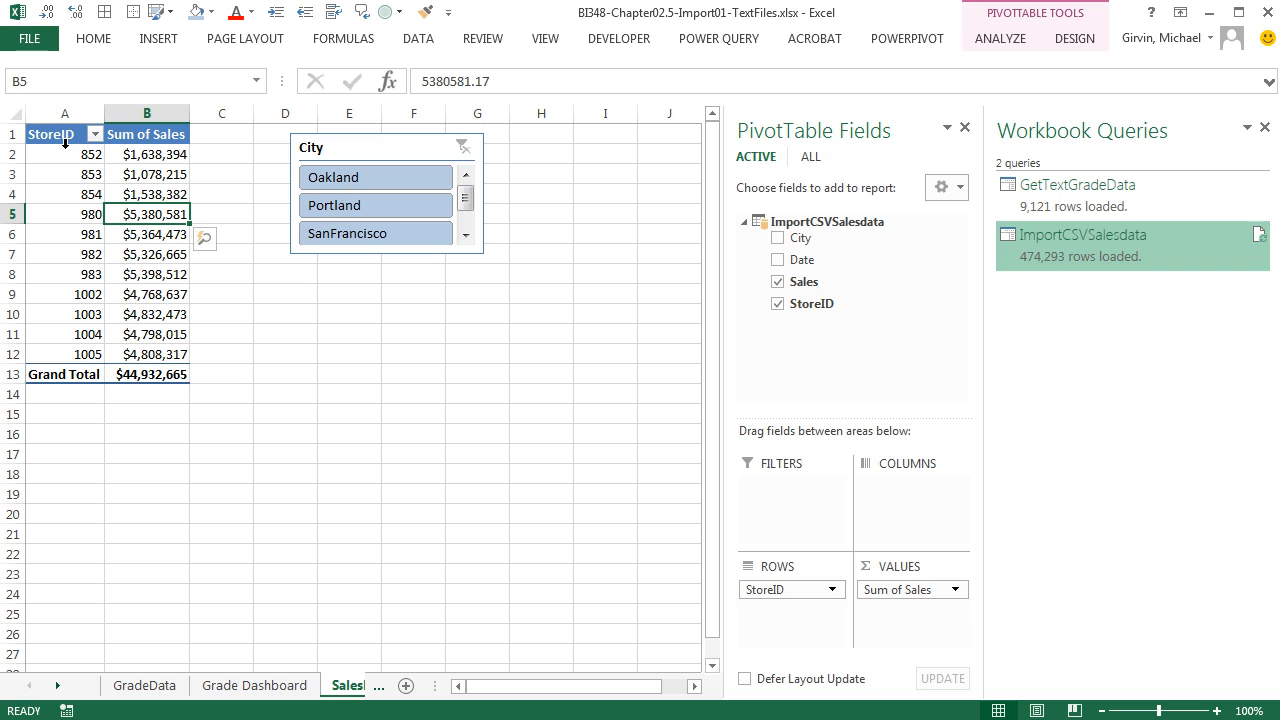
{"action": "mouse_move", "coordinate": [156, 52]}
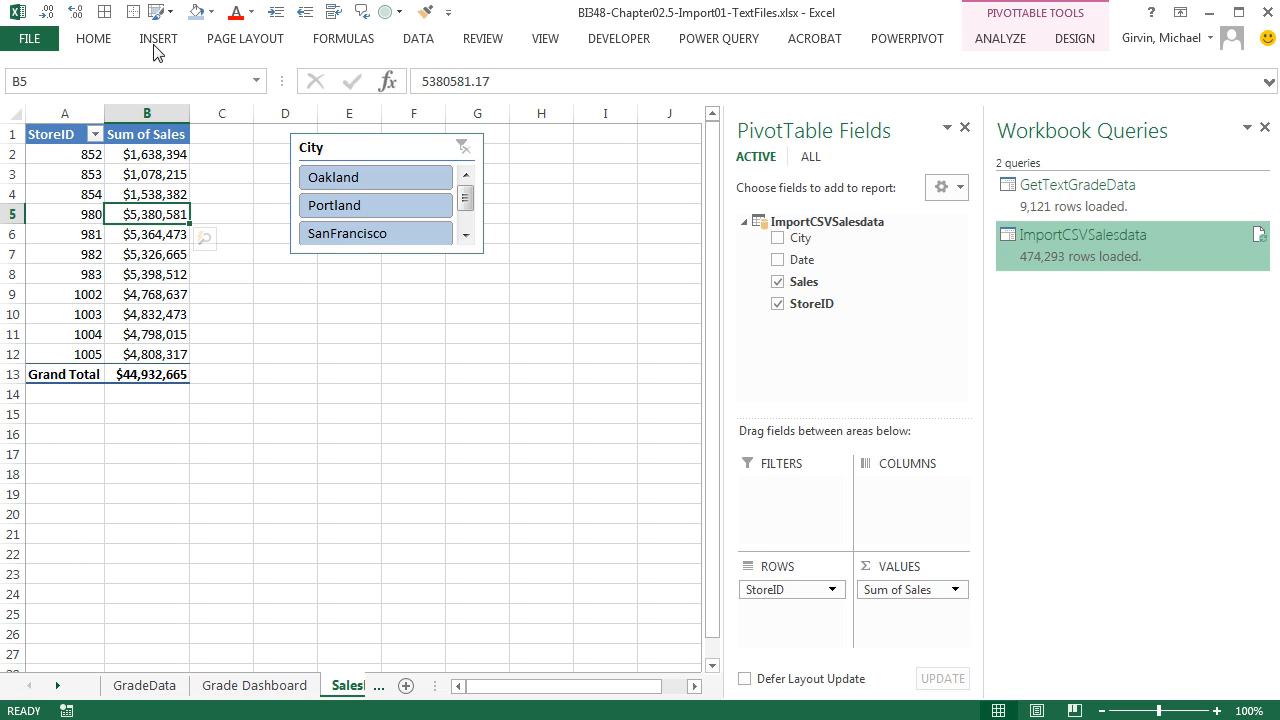
Insert a column PivotChart, hide all field buttons and title it Sales by Store ID.
{"action": "left_click", "coordinate": [158, 38]}
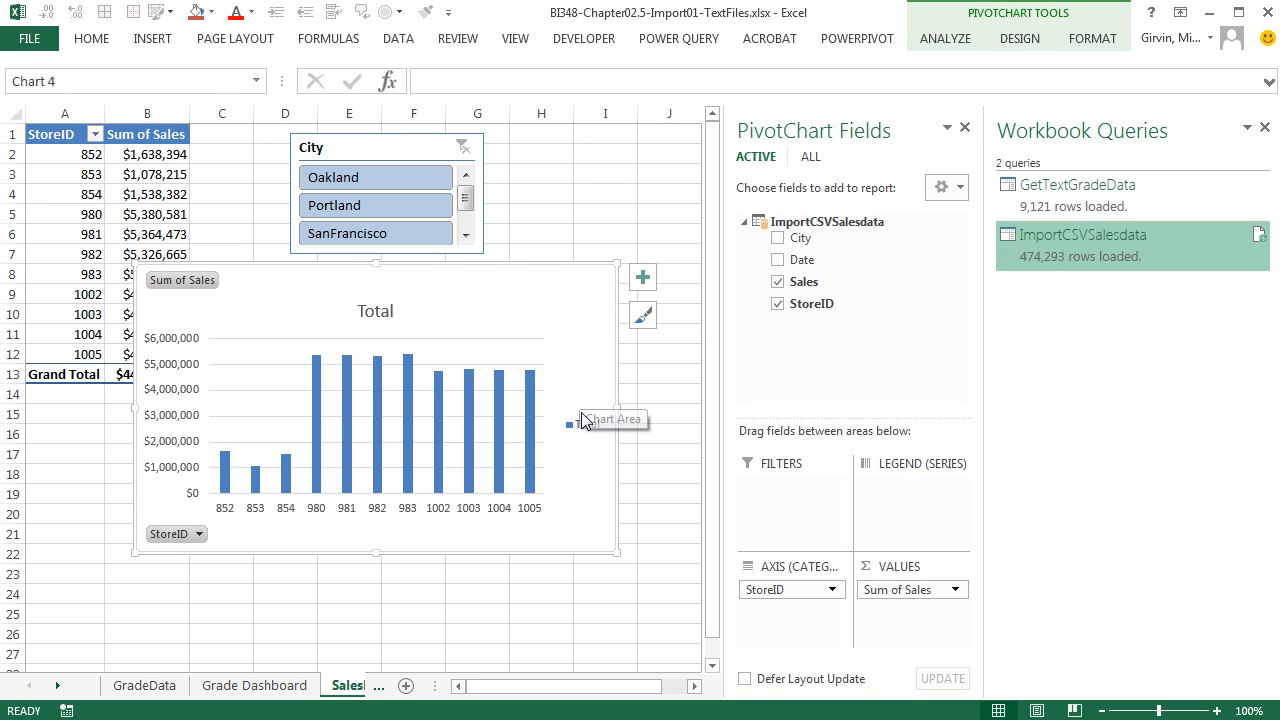
{"action": "key", "text": "Delete"}
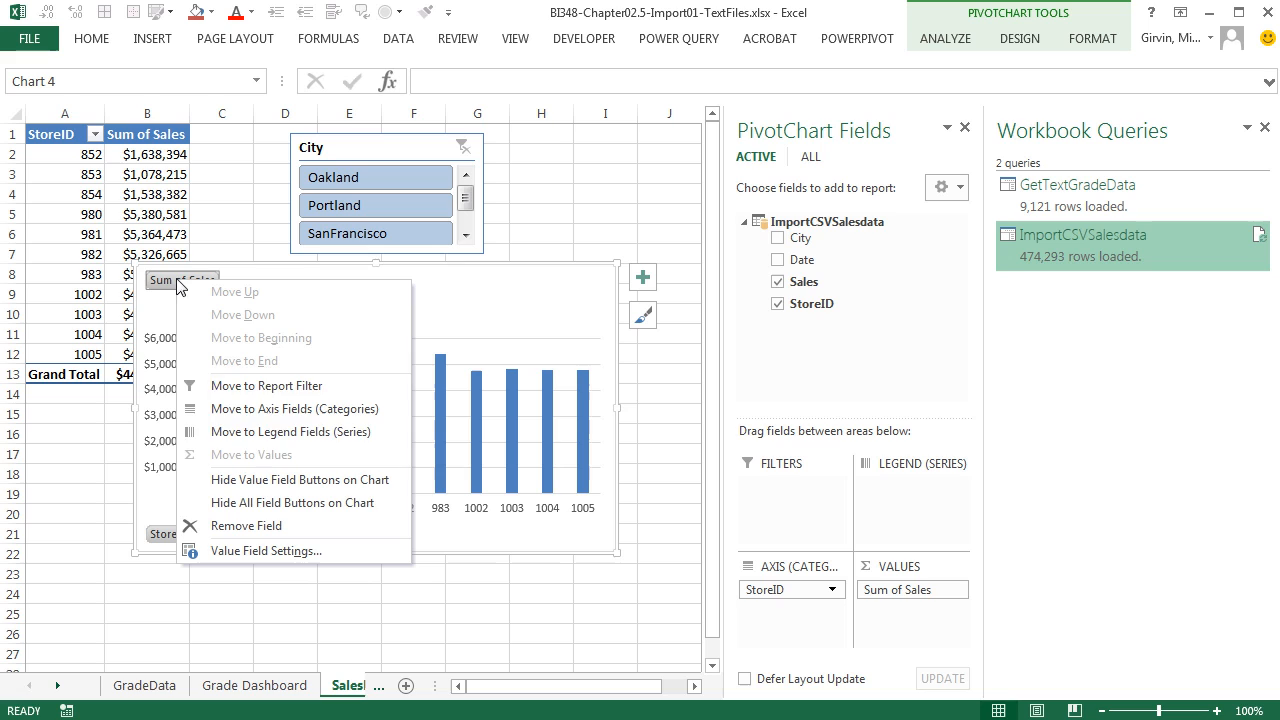
{"action": "mouse_move", "coordinate": [316, 520]}
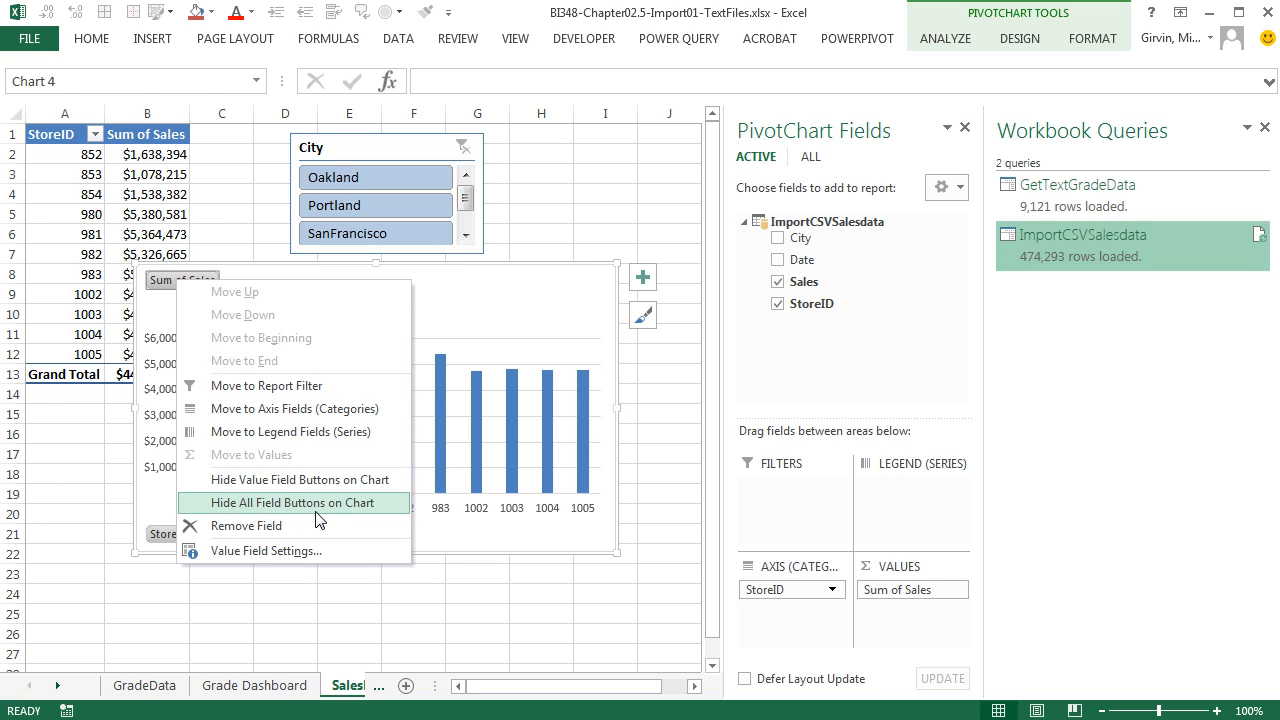
{"action": "left_click", "coordinate": [292, 502]}
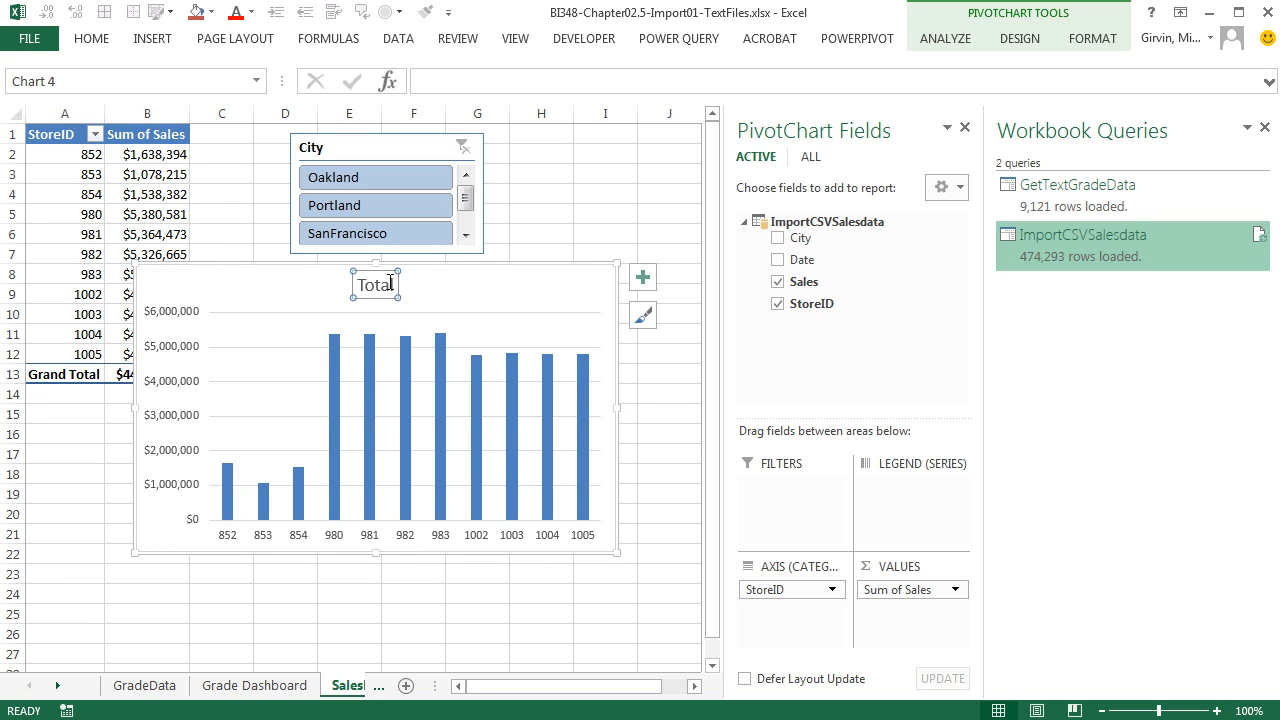
{"action": "mouse_move", "coordinate": [412, 272]}
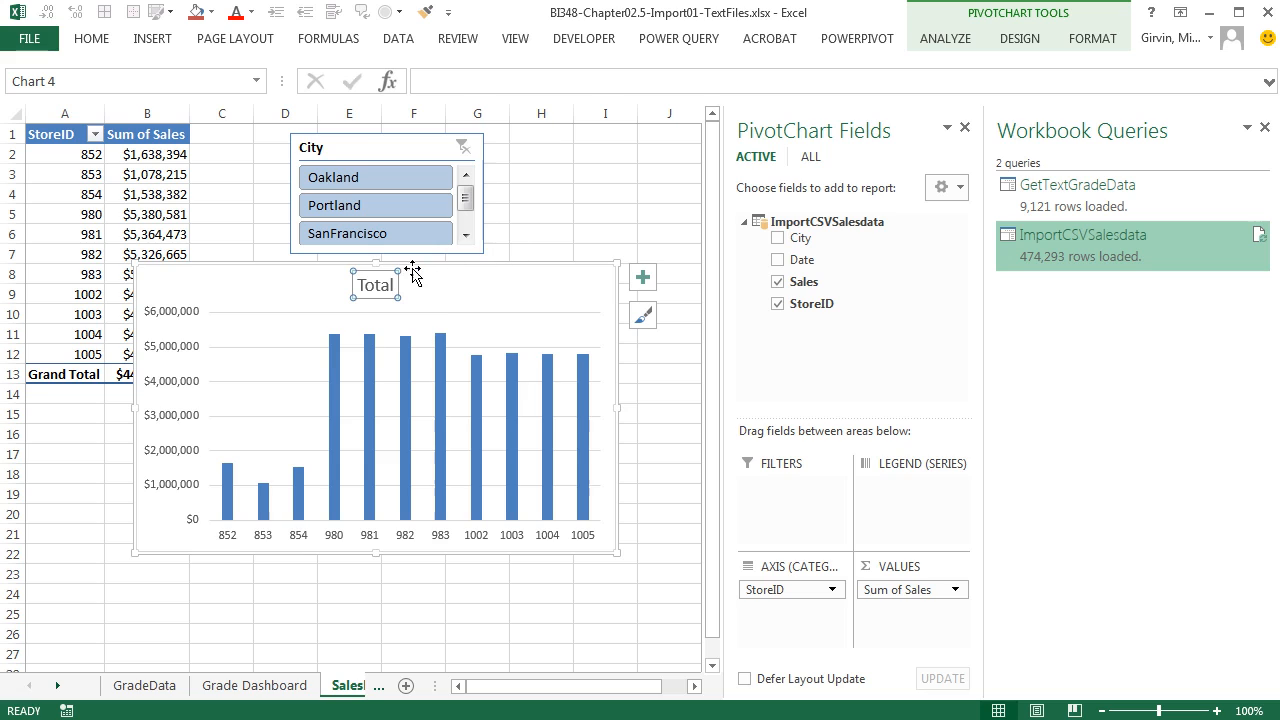
{"action": "mouse_move", "coordinate": [424, 304]}
{"action": "type", "text": "Sale"}
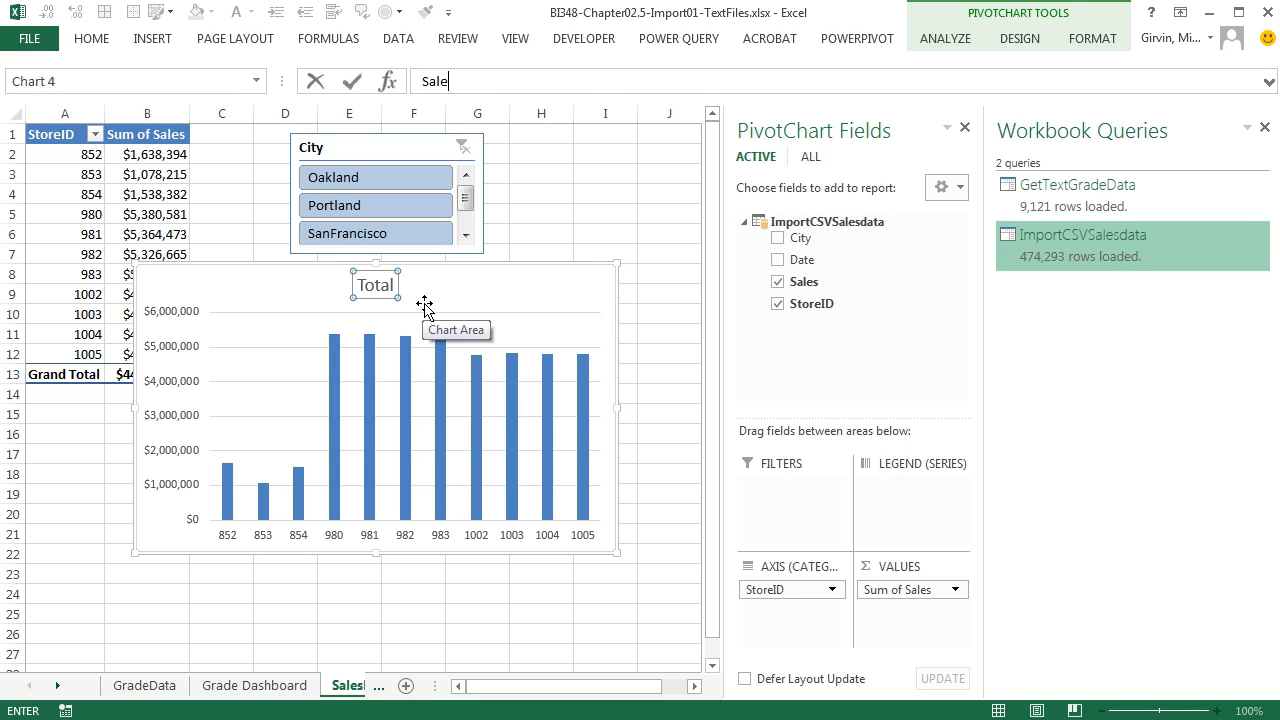
{"action": "type", "text": "s by Store ID"}
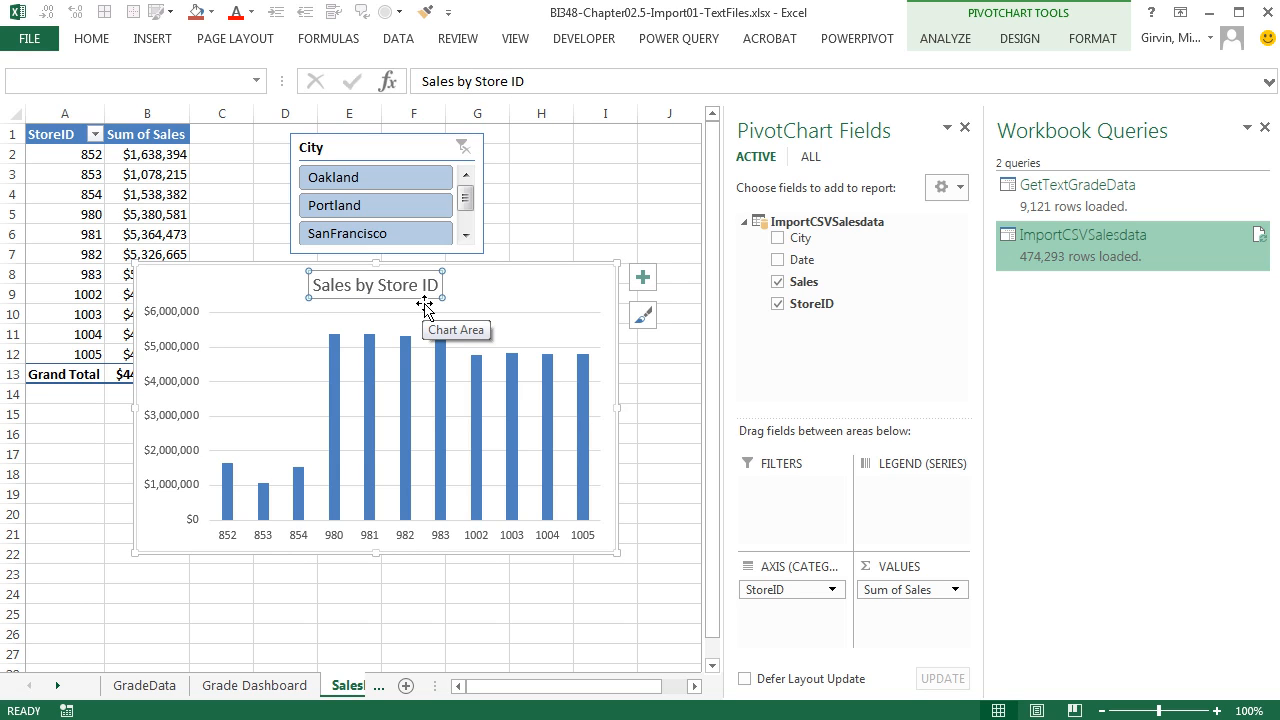
{"action": "left_click", "coordinate": [964, 128]}
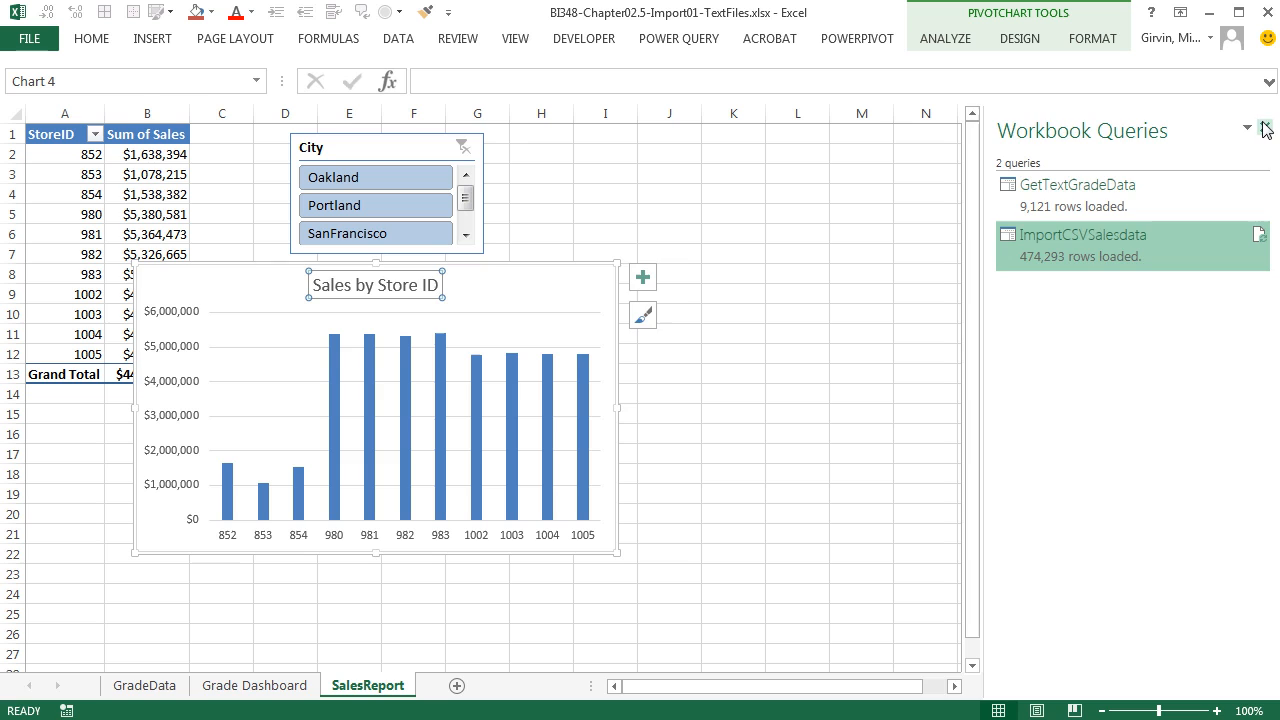
Close the Workbook Queries pane, enlarge the chart and filter the City slicer to Portland.
{"action": "left_click", "coordinate": [1264, 132]}
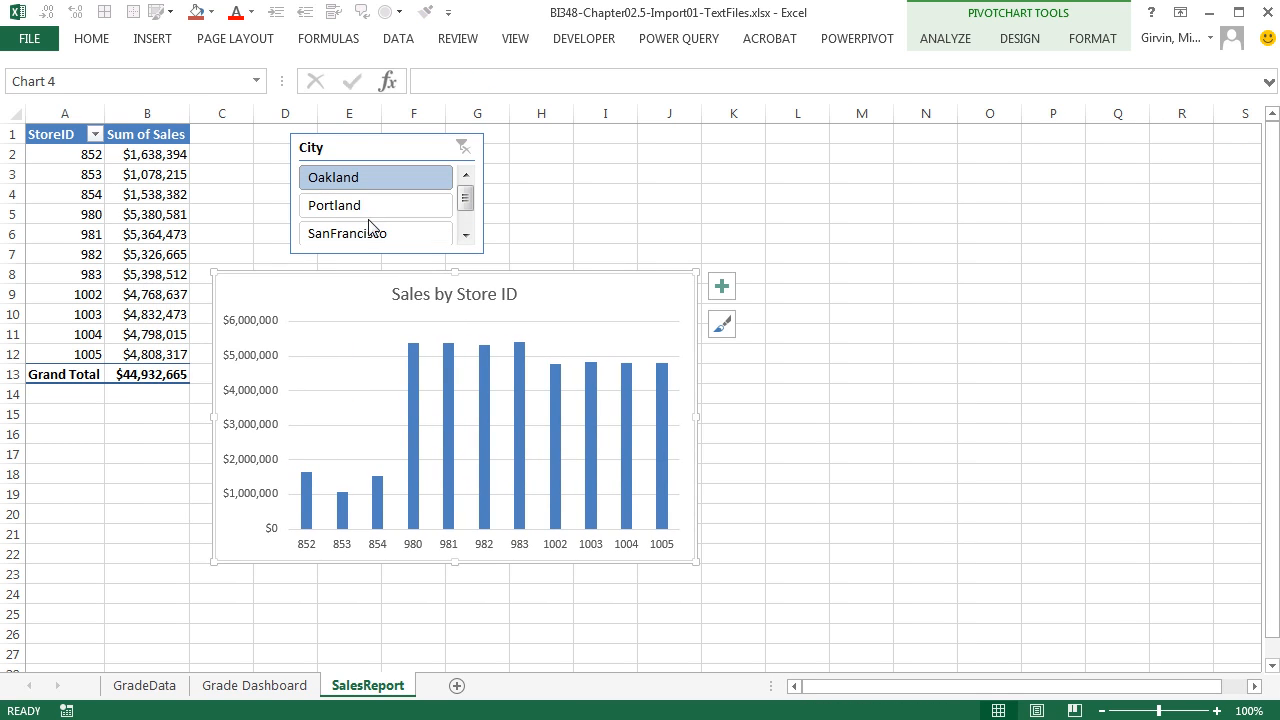
{"action": "left_click", "coordinate": [376, 204]}
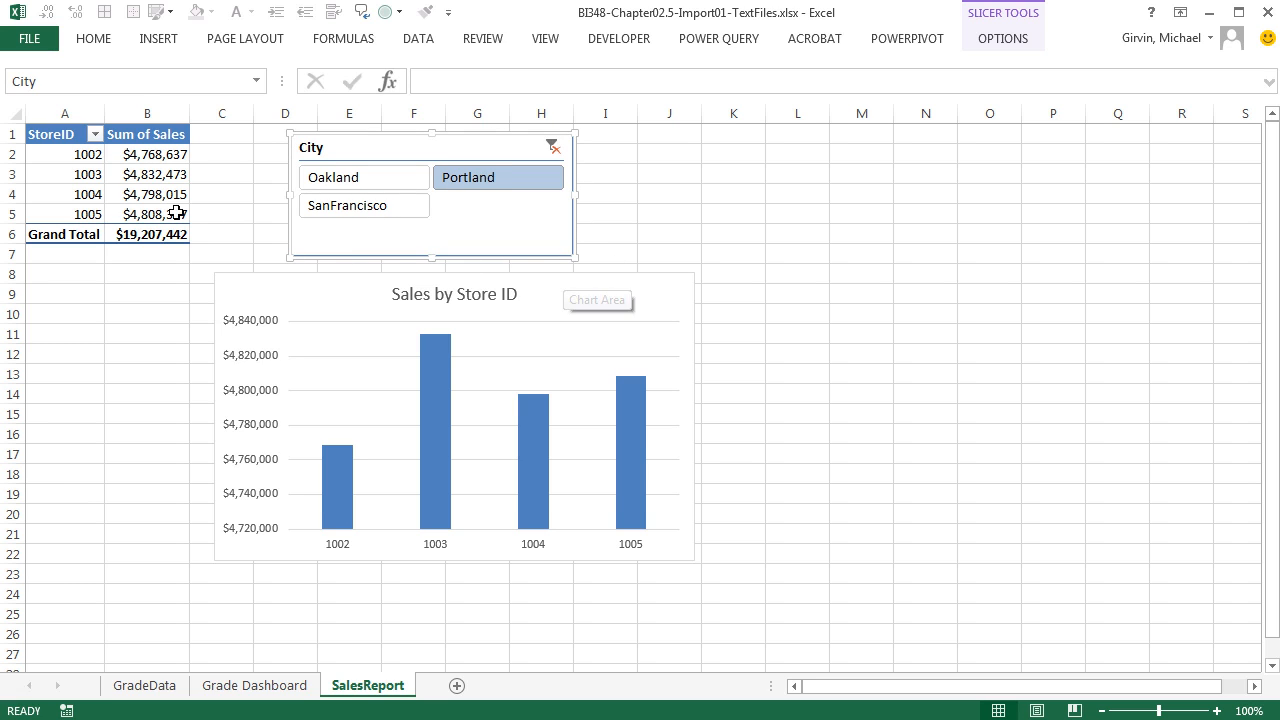
{"action": "left_click", "coordinate": [364, 176]}
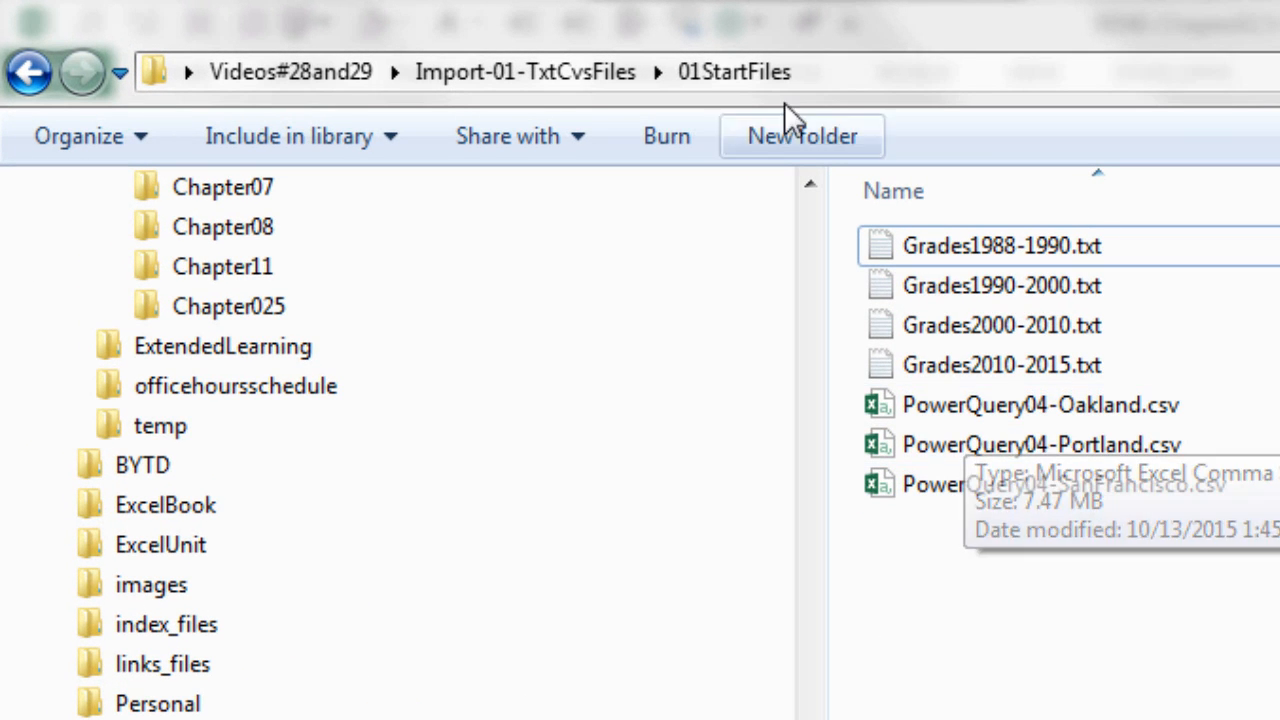
Copy the PowerQuery04 Seattle and Tacoma CSVs from the 02NewFiles folder.
{"action": "left_click", "coordinate": [524, 72]}
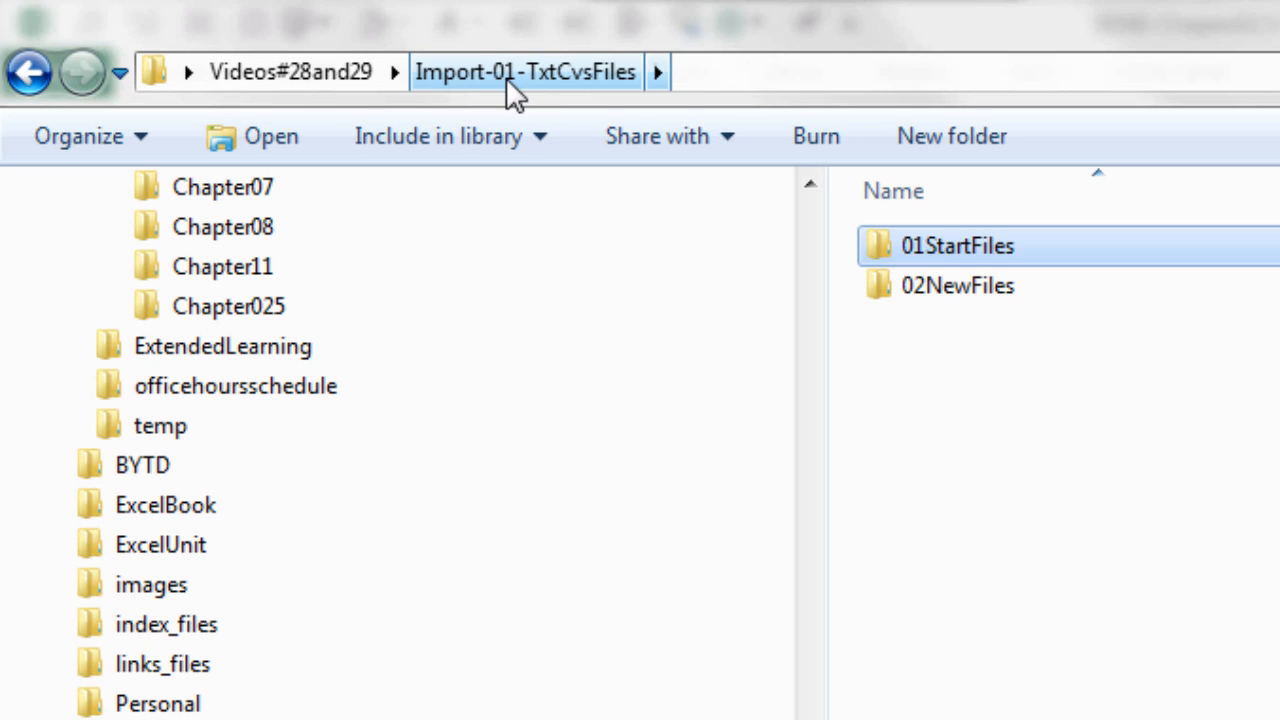
{"action": "double_click", "coordinate": [956, 284]}
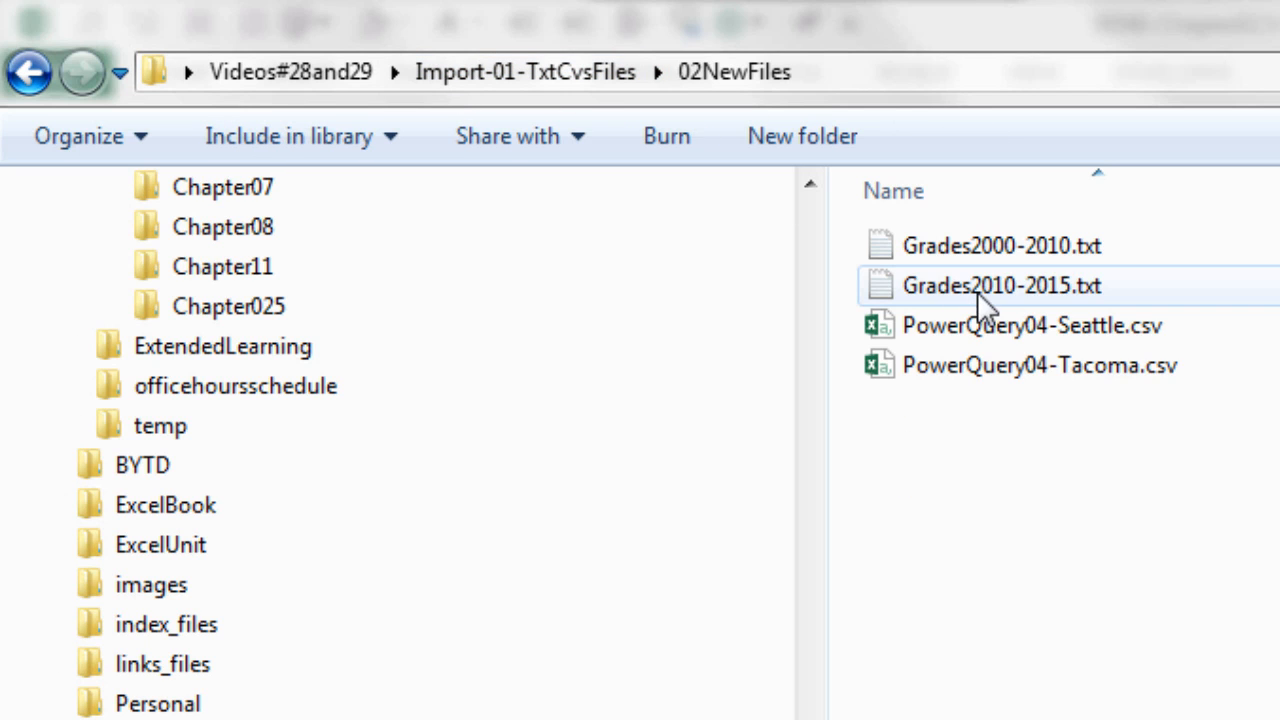
{"action": "left_click", "coordinate": [1030, 324]}
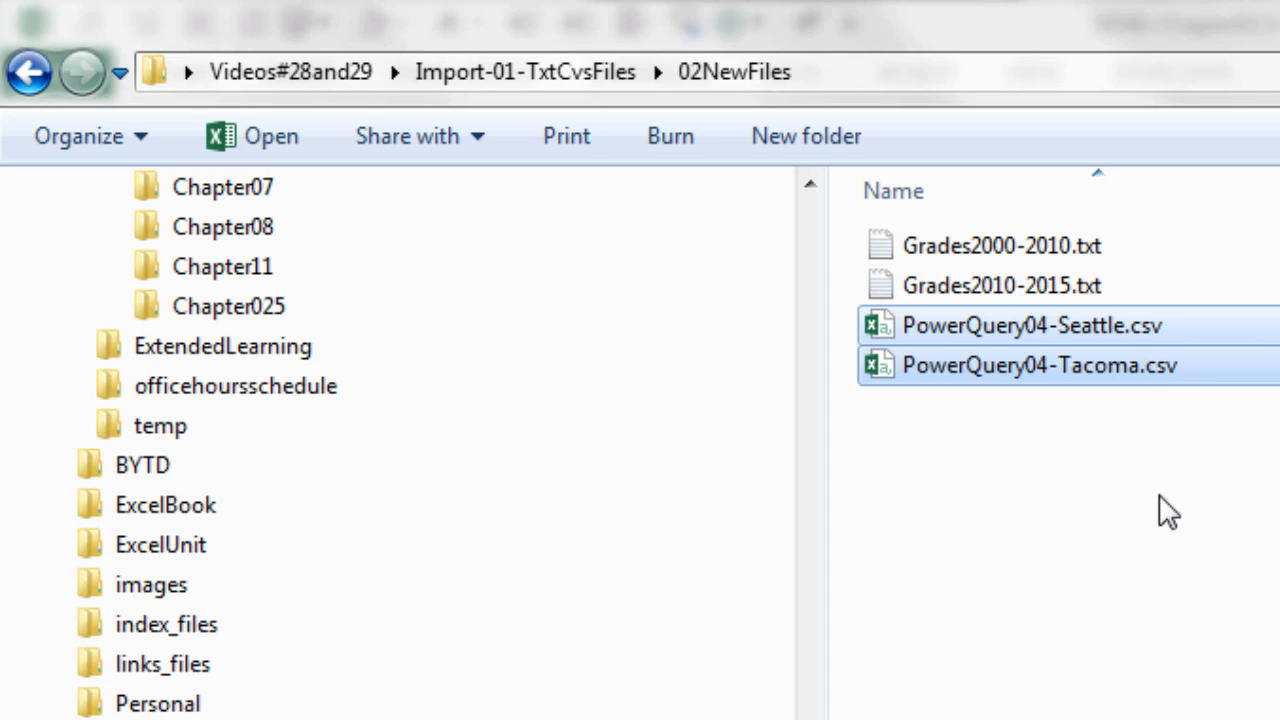
{"action": "key", "text": "ctrl+c"}
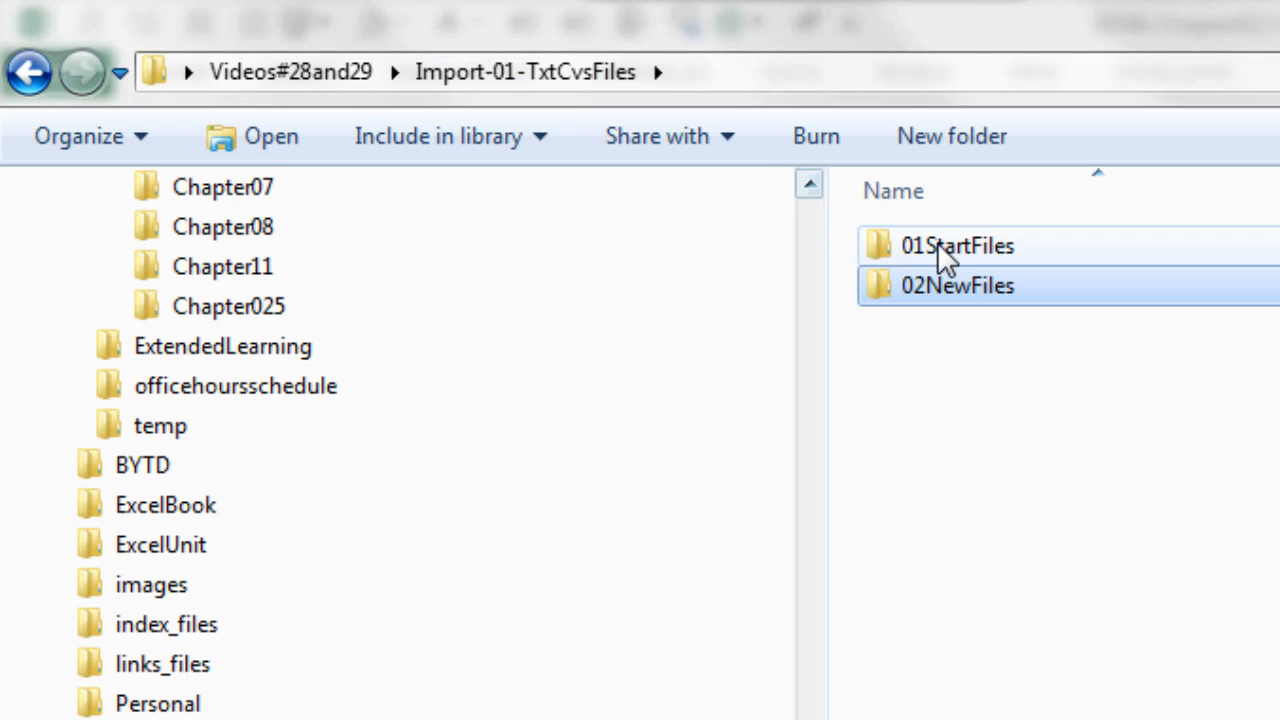
Paste the Seattle and Tacoma CSVs into the 01StartFiles folder.
{"action": "double_click", "coordinate": [956, 246]}
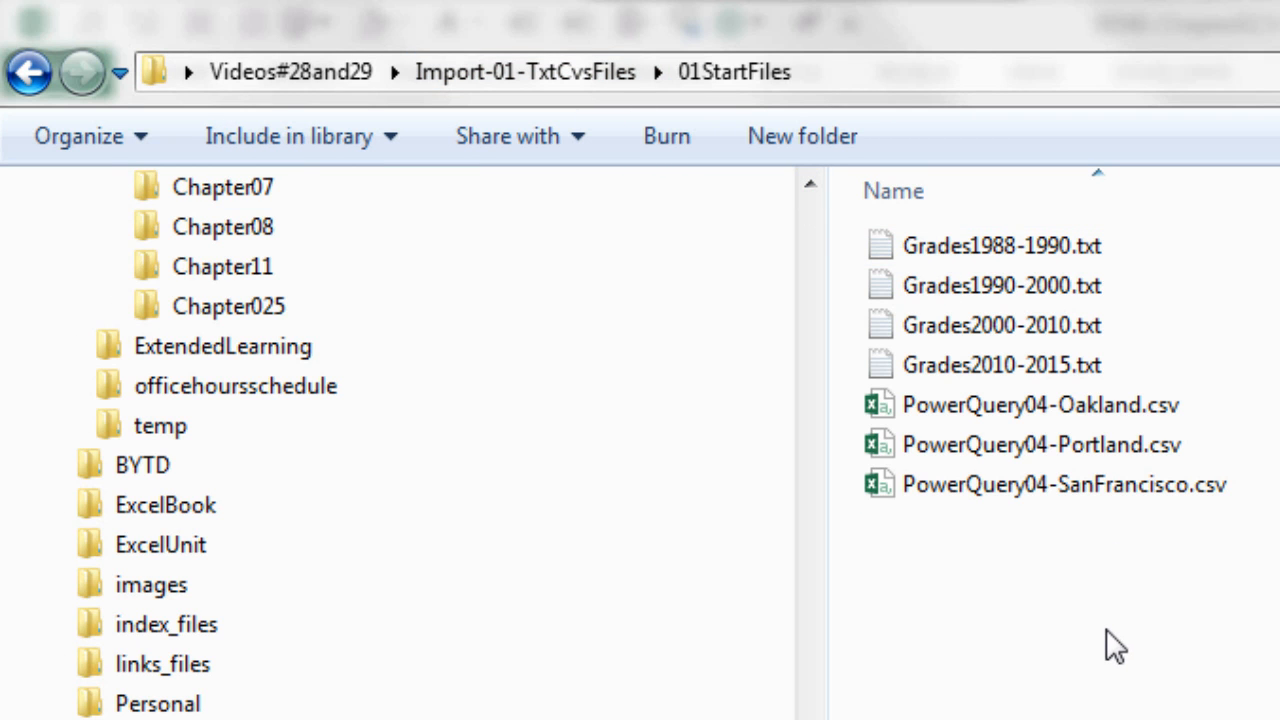
{"action": "key", "text": "ctrl+v"}
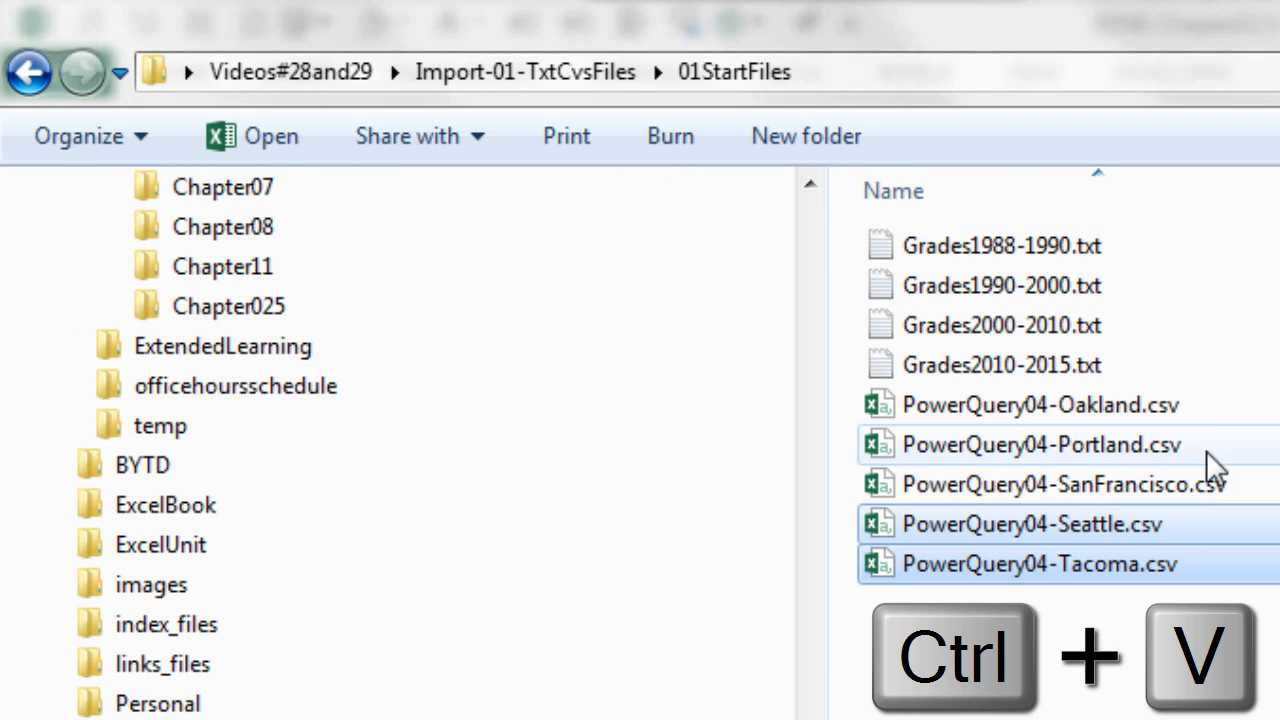
{"action": "key", "text": "ctrl+v"}
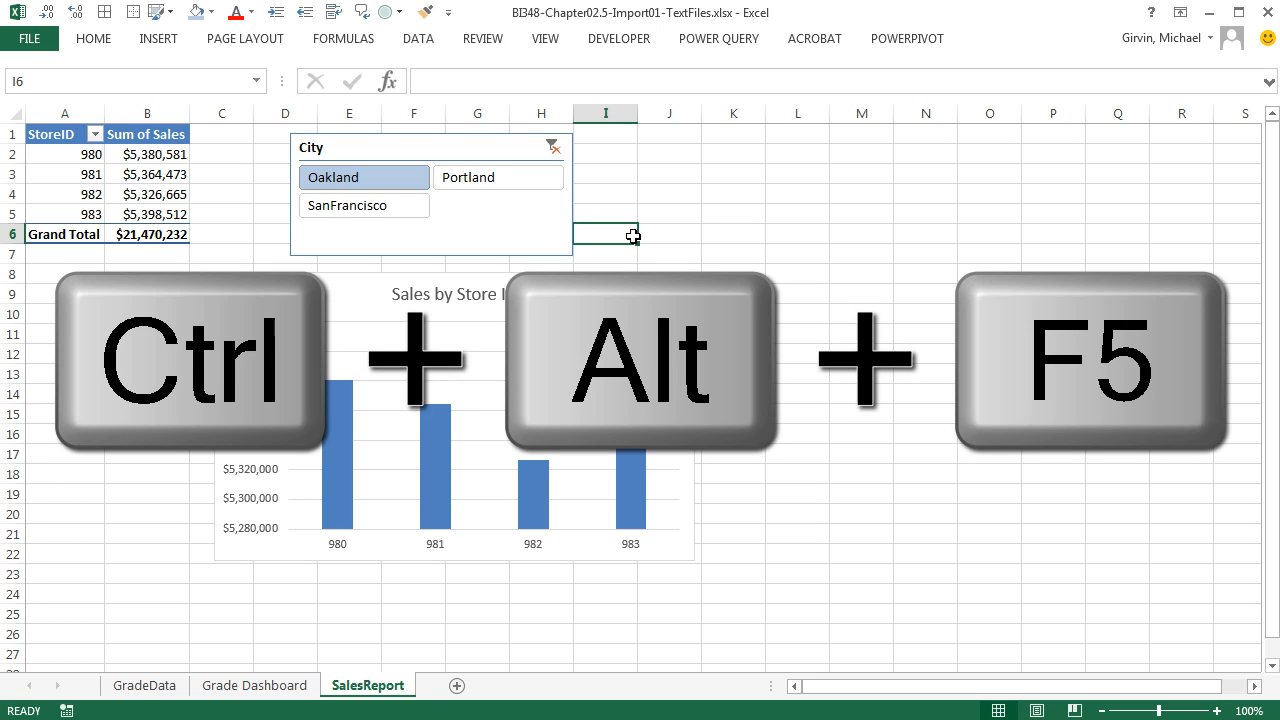
Refresh All (Ctrl+Alt+F5) so Seattle and Tacoma appear, then clear the City filter to show all stores.
{"action": "key", "text": "ctrl+alt+f5"}
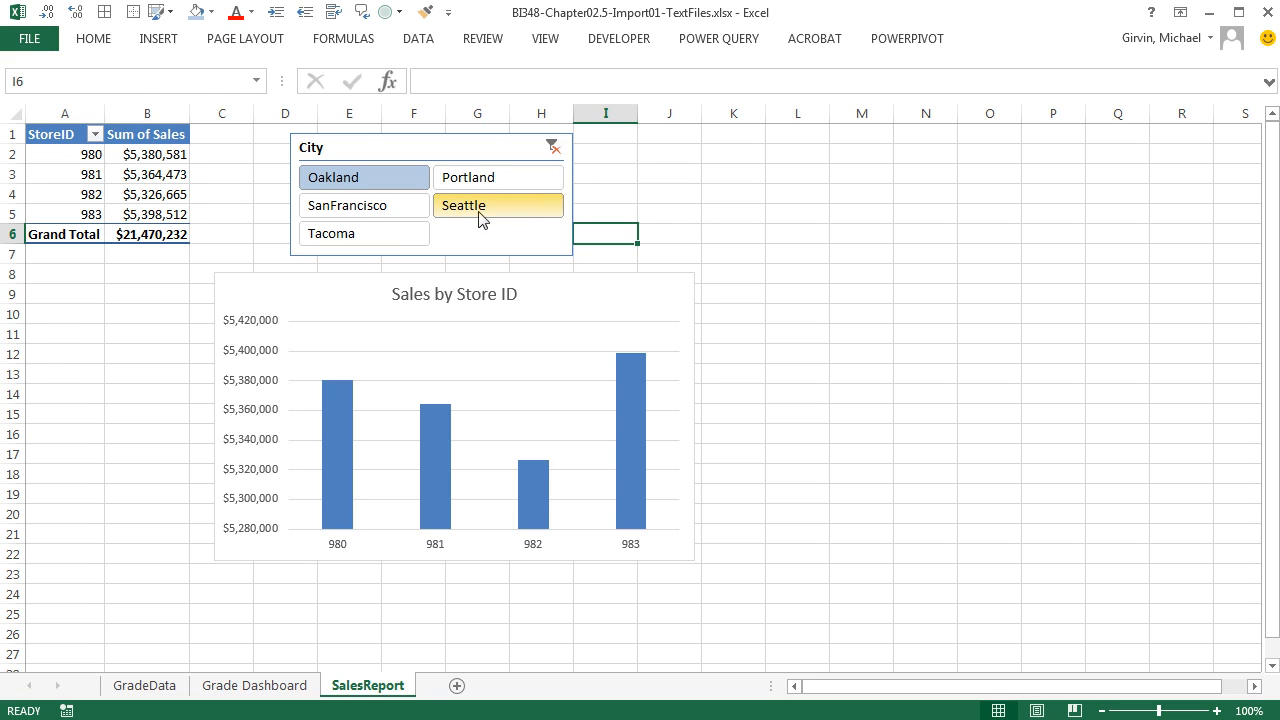
{"action": "mouse_move", "coordinate": [484, 208]}
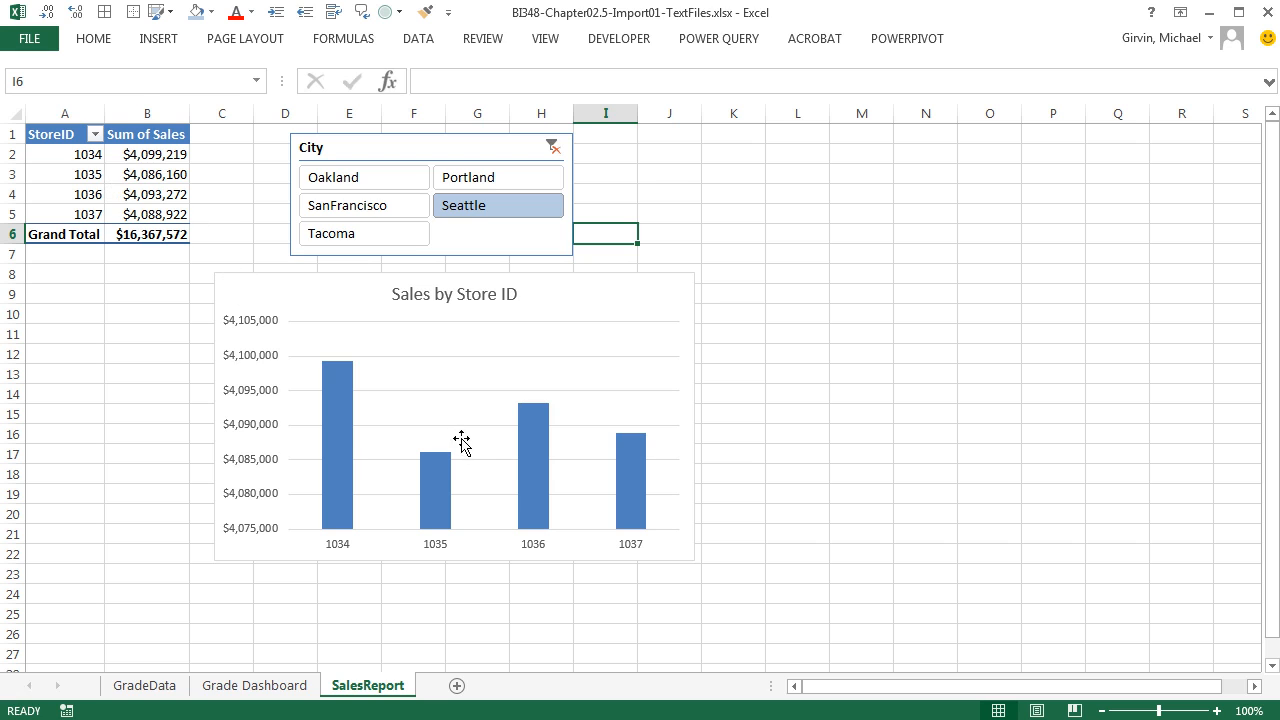
{"action": "left_click", "coordinate": [330, 232]}
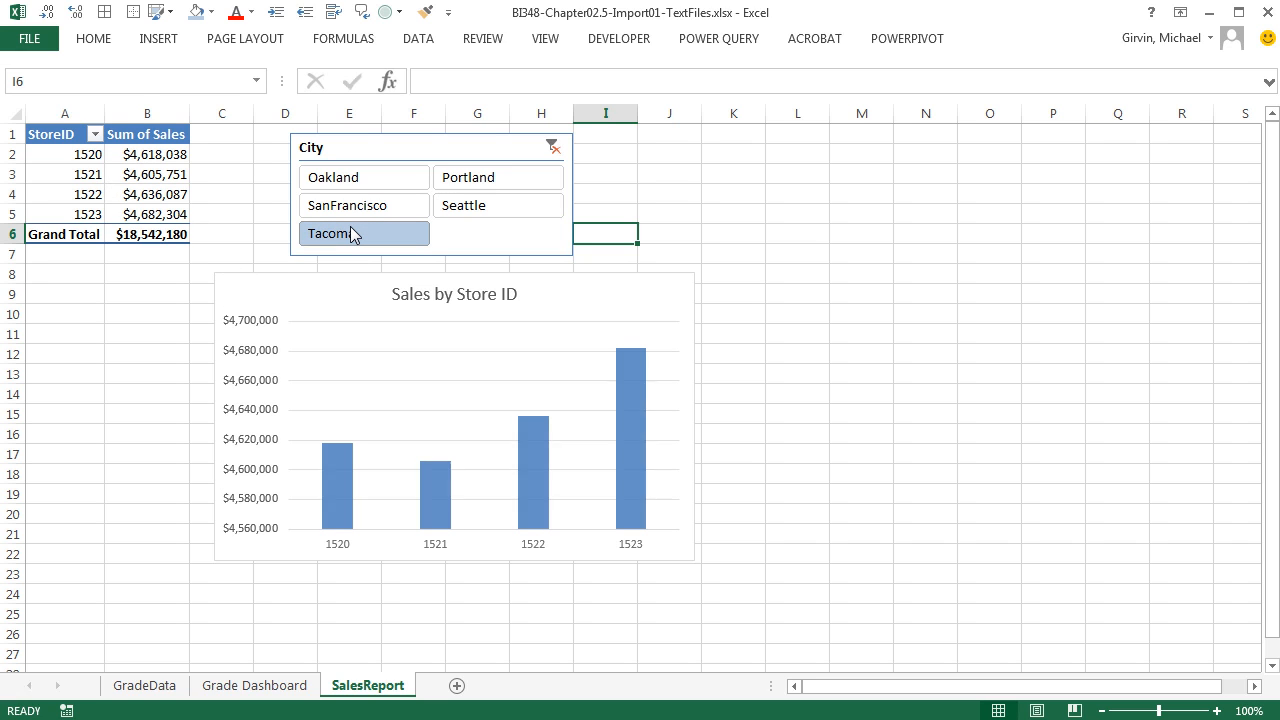
{"action": "left_click", "coordinate": [552, 148]}
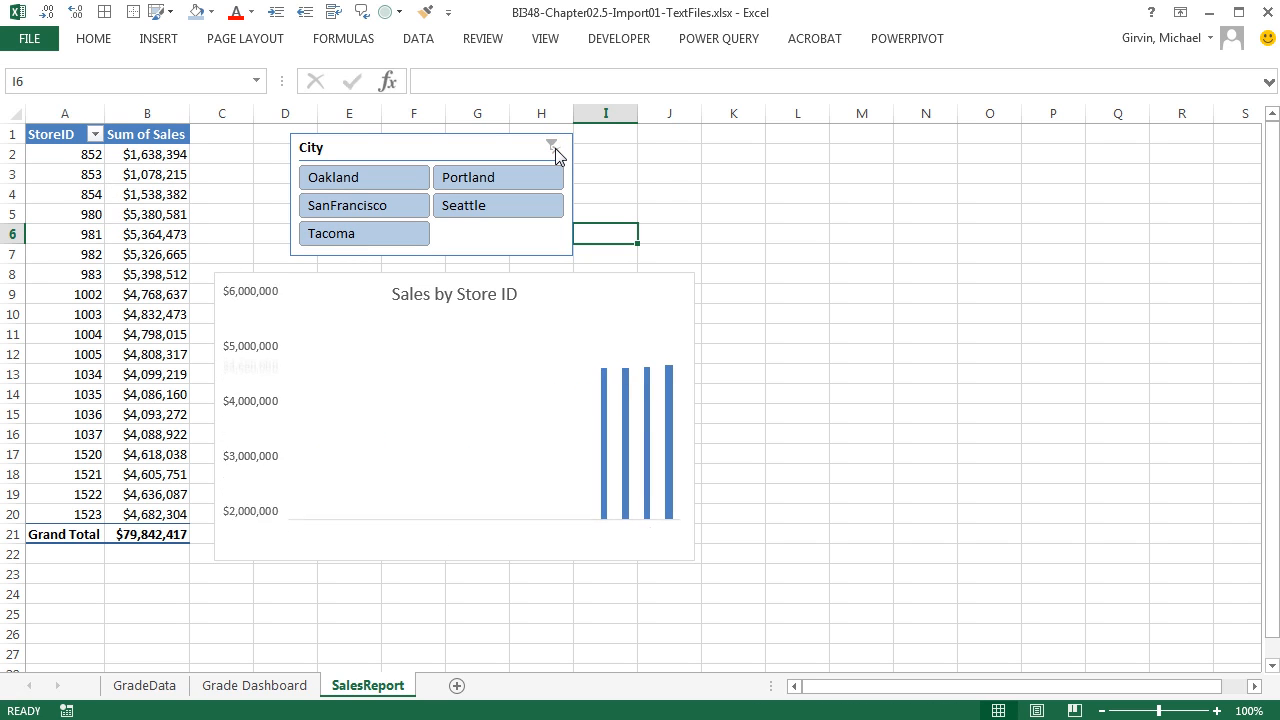
{"action": "left_click", "coordinate": [552, 148]}
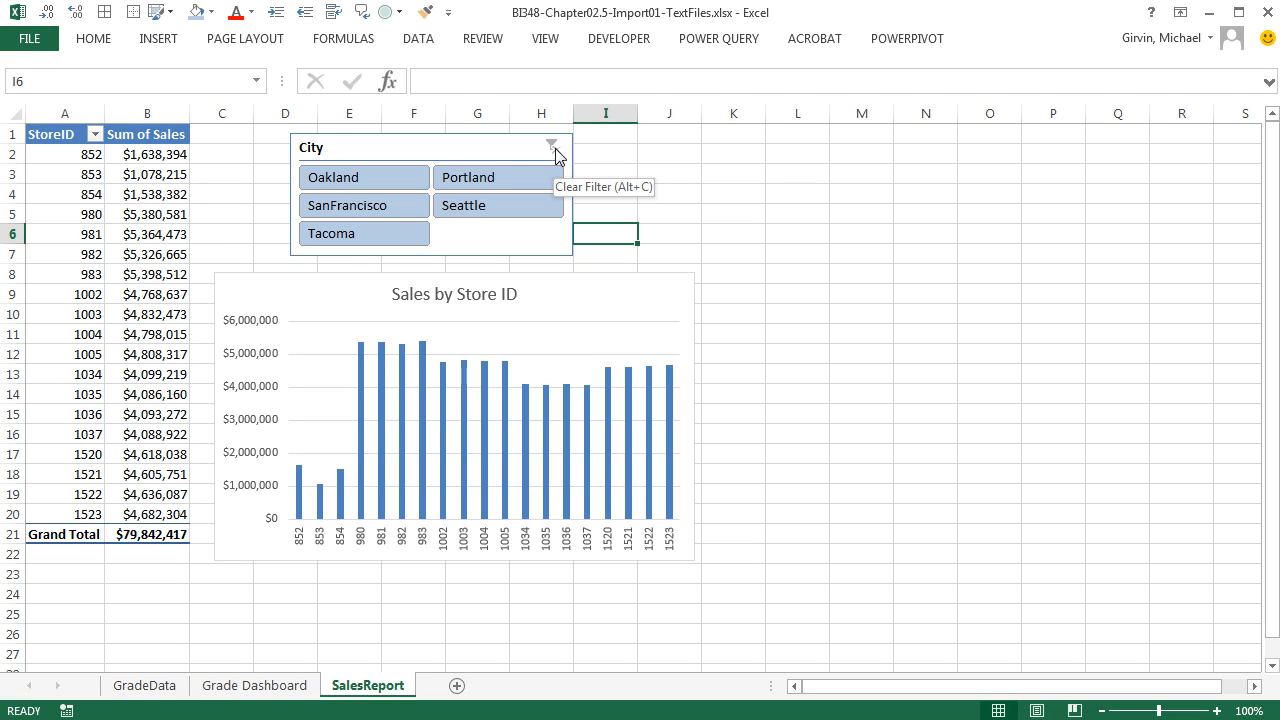
{"action": "mouse_move", "coordinate": [470, 322]}
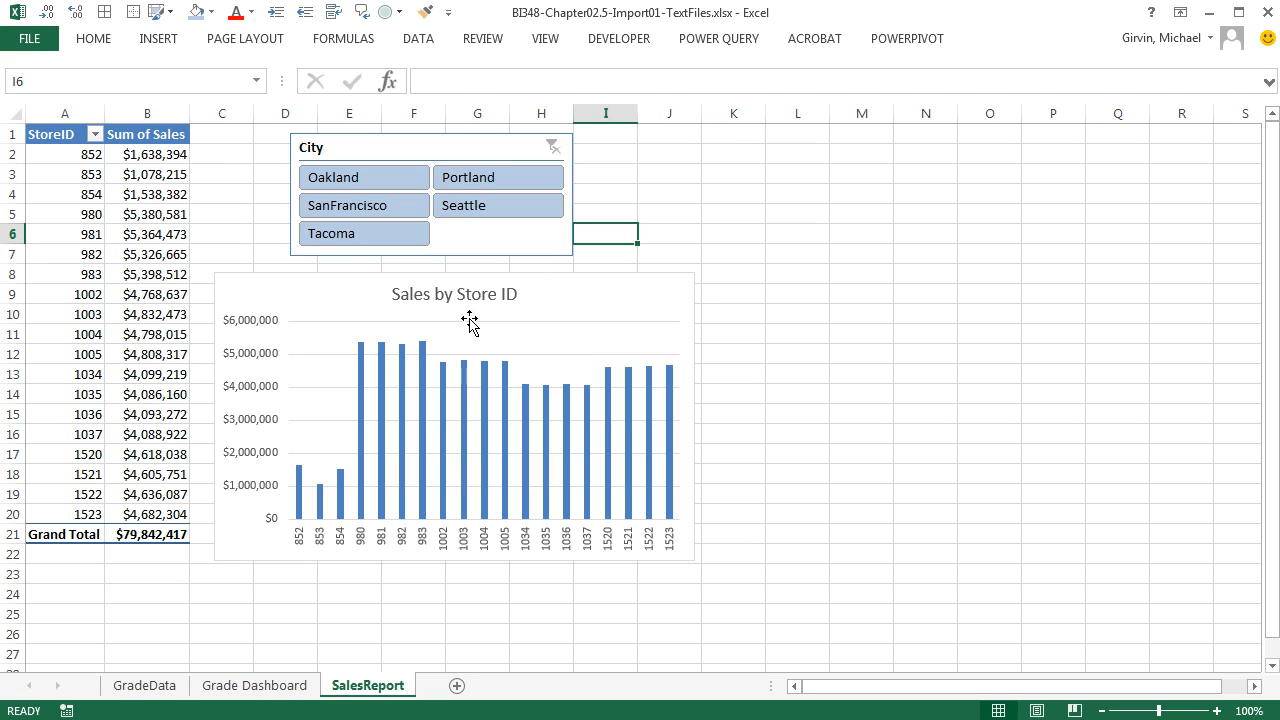
{"action": "mouse_move", "coordinate": [694, 514]}
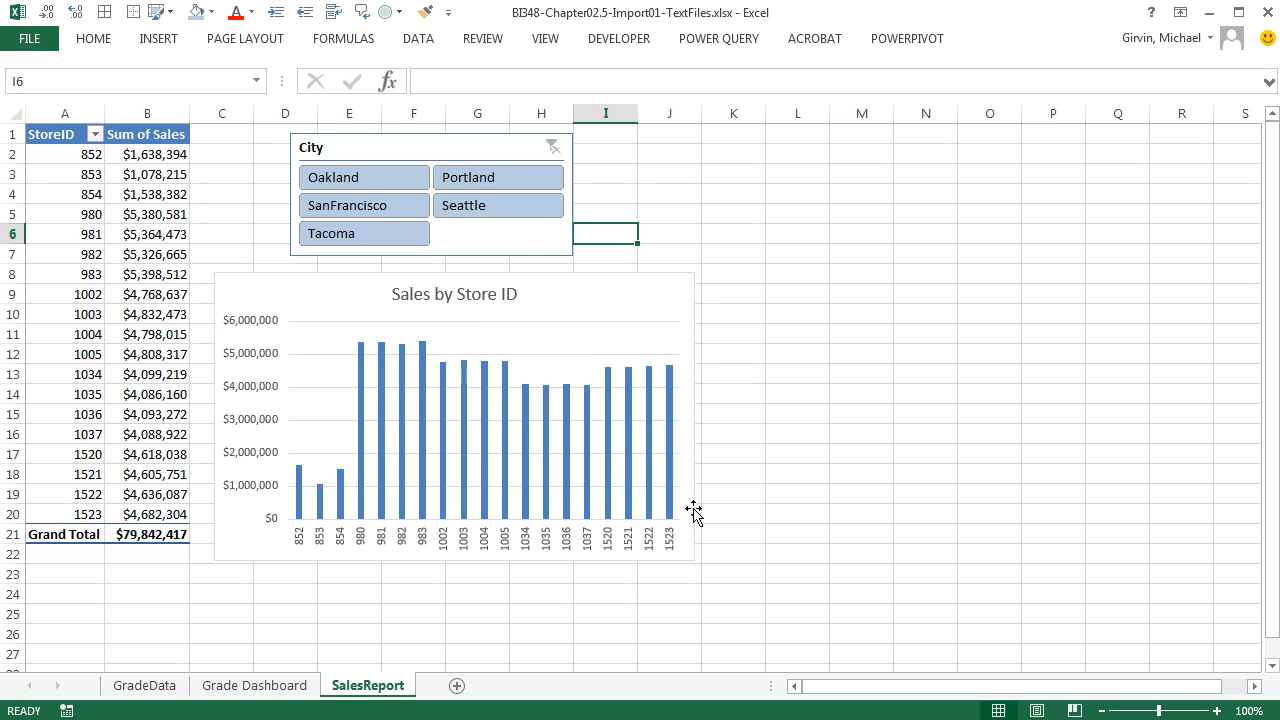
{"action": "mouse_move", "coordinate": [456, 248]}
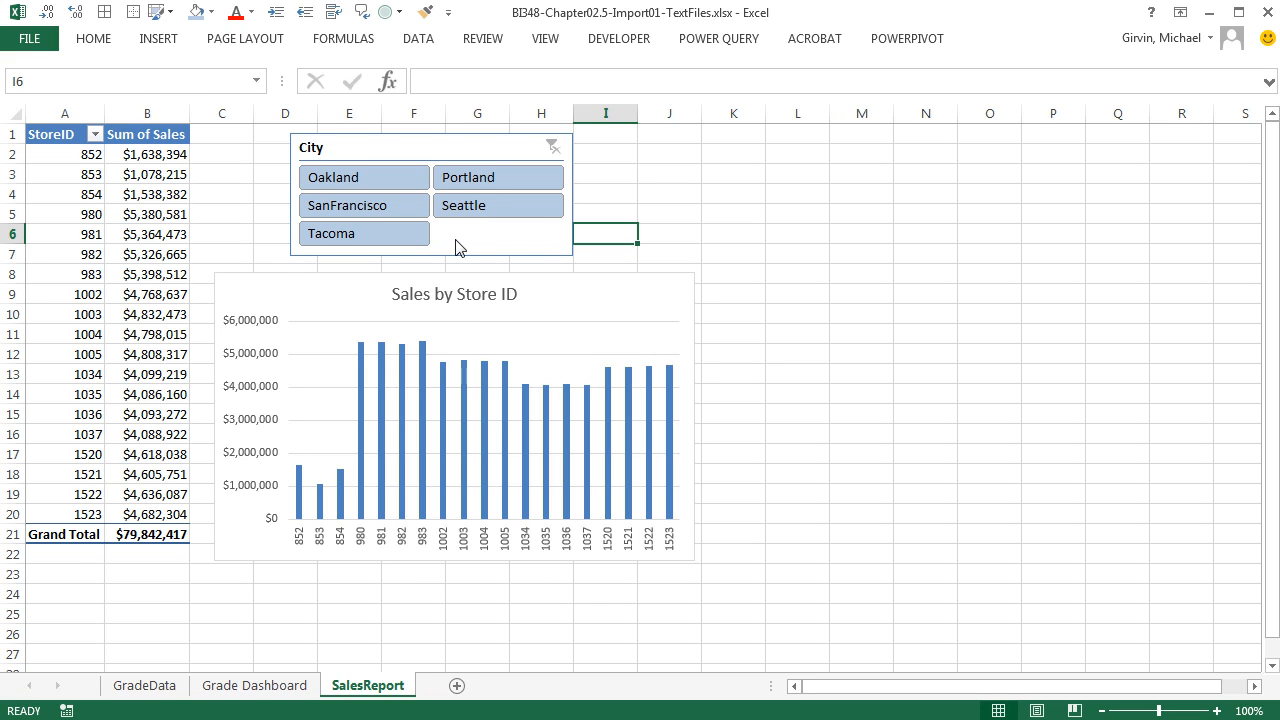